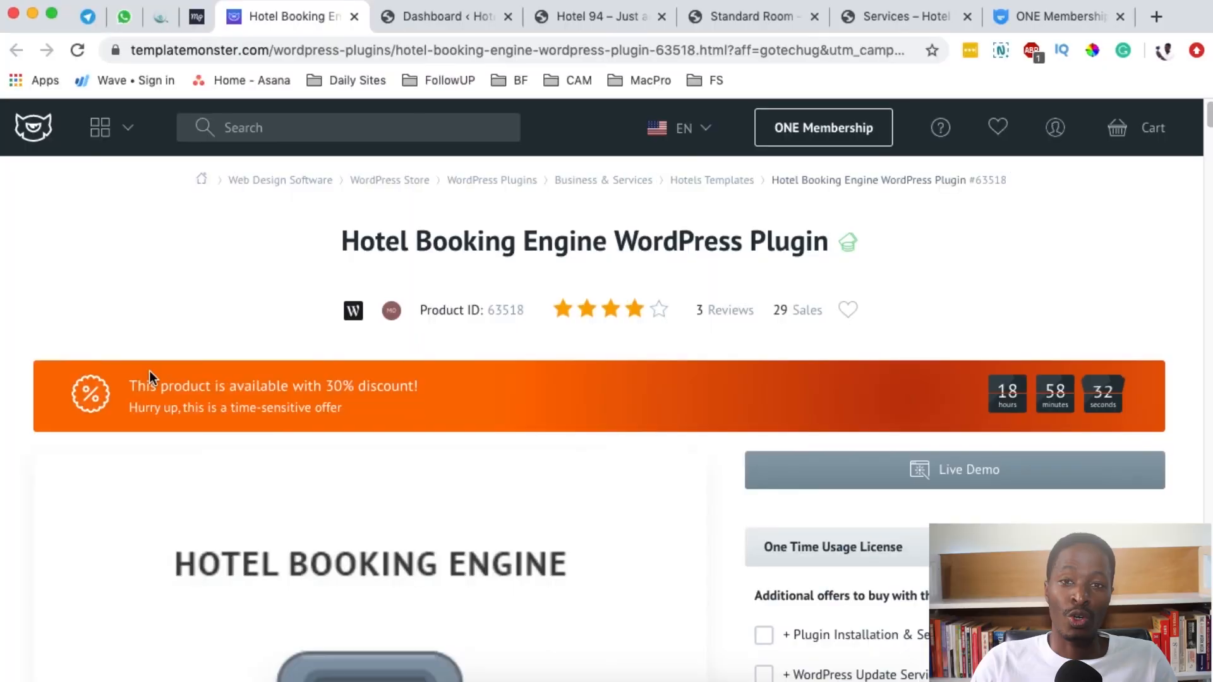
- Scroll past the $55 pricing and related plugins to the User-Friendly Reservation Form benefit
{"action": "scroll", "scroll_direction": "down", "scroll_amount": 3}
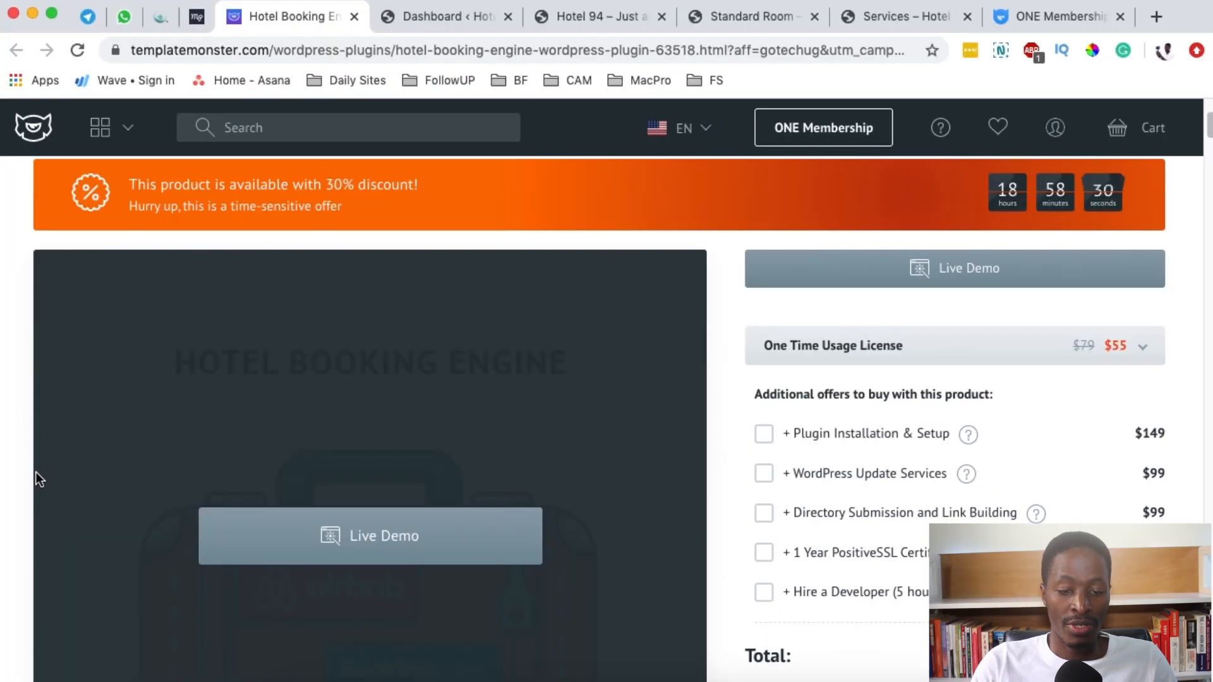
{"action": "scroll", "scroll_direction": "down", "scroll_amount": 3}
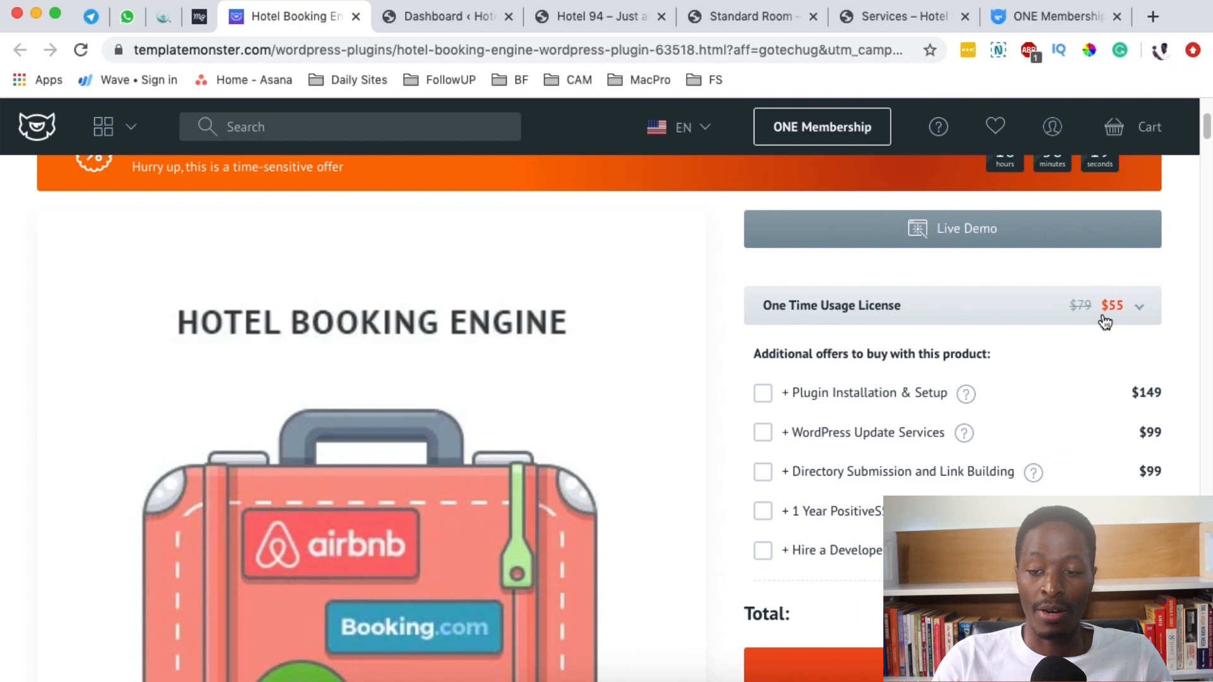
{"action": "scroll", "scroll_direction": "down", "scroll_amount": 3}
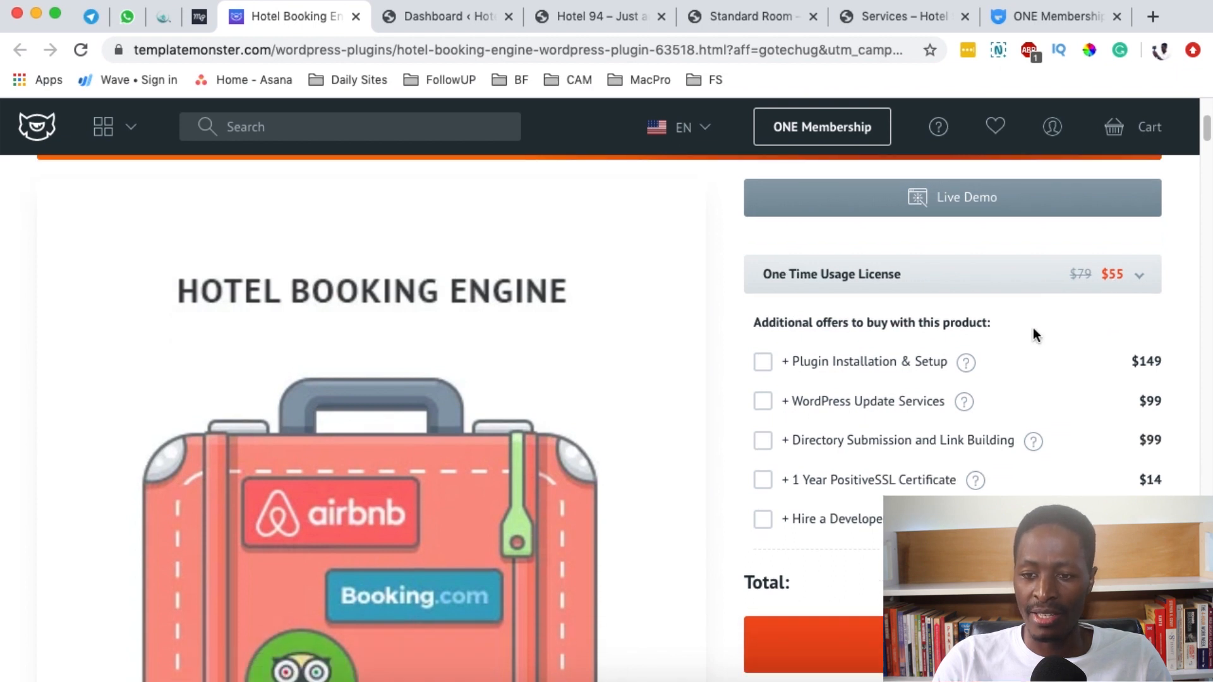
{"action": "scroll", "scroll_direction": "down", "scroll_amount": 3}
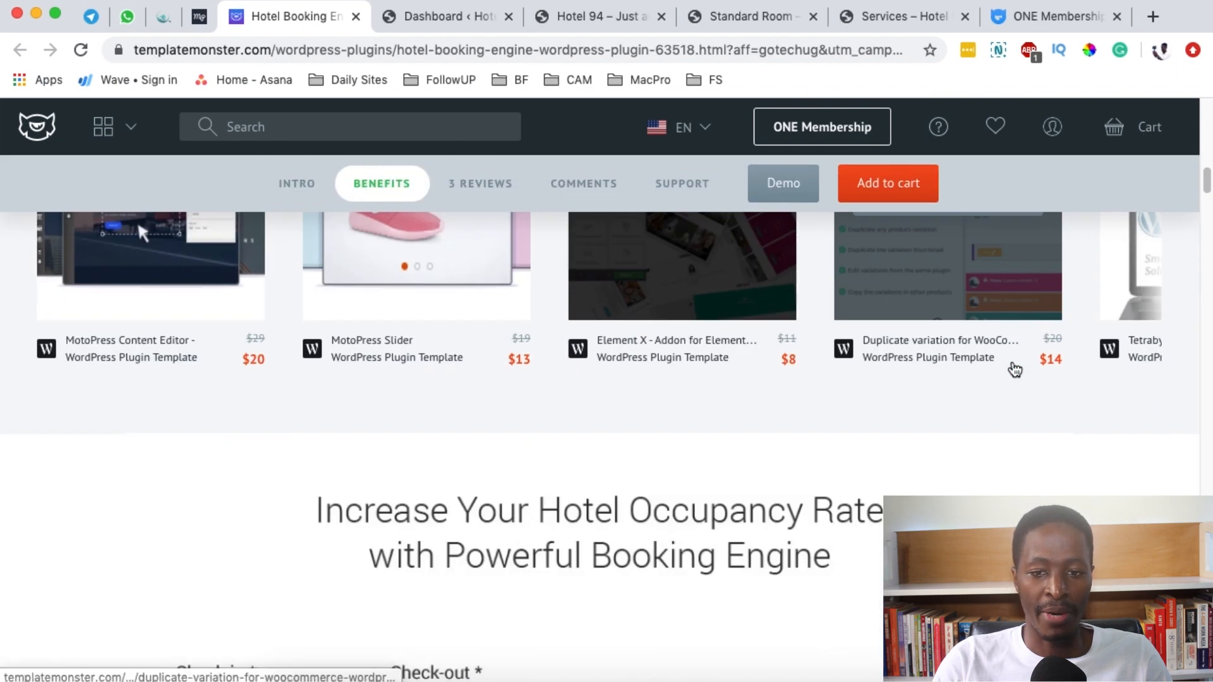
{"action": "scroll", "scroll_direction": "down", "scroll_amount": 3}
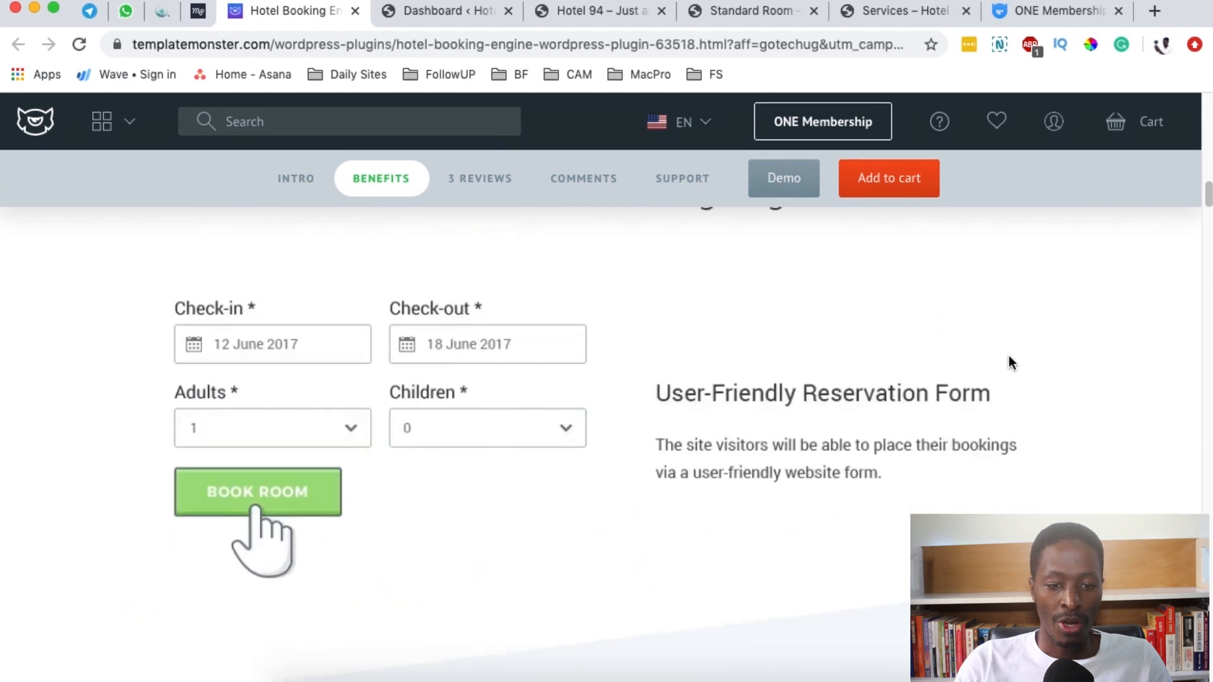
{"action": "mouse_move", "coordinate": [765, 416]}
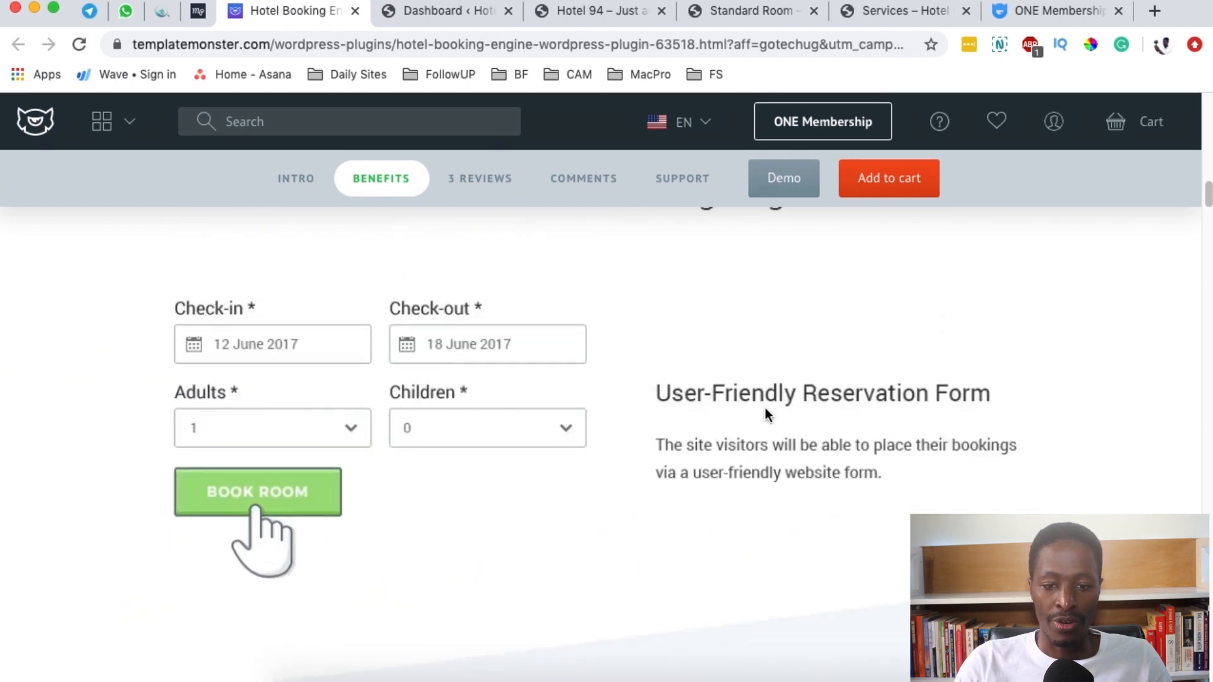
{"action": "mouse_move", "coordinate": [506, 364]}
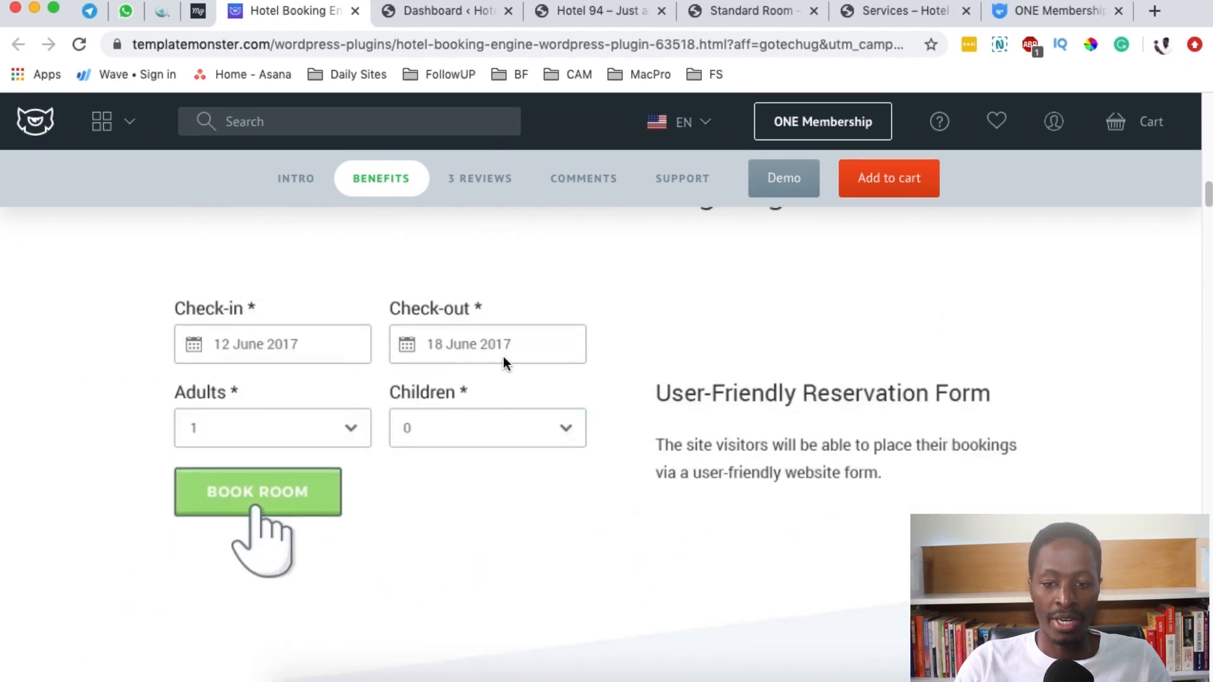
{"action": "mouse_move", "coordinate": [495, 479]}
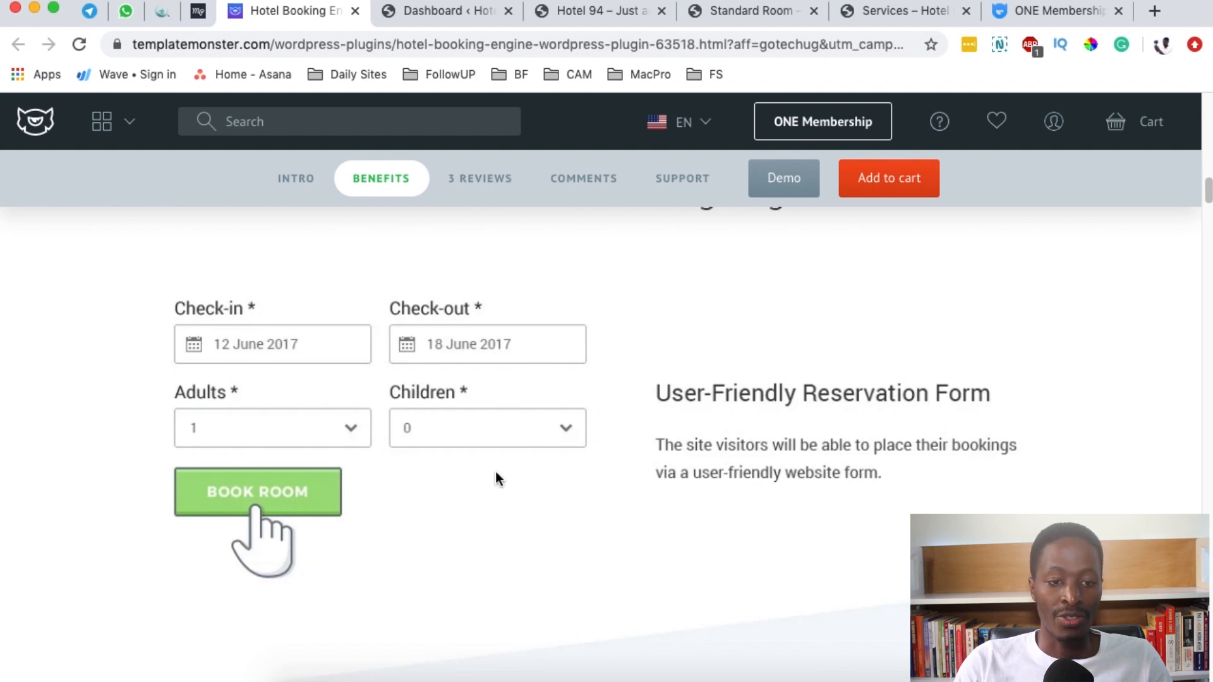
- Try the Hotel 94 demo's check-in date picker, then return to the product page
{"action": "left_click", "coordinate": [595, 11]}
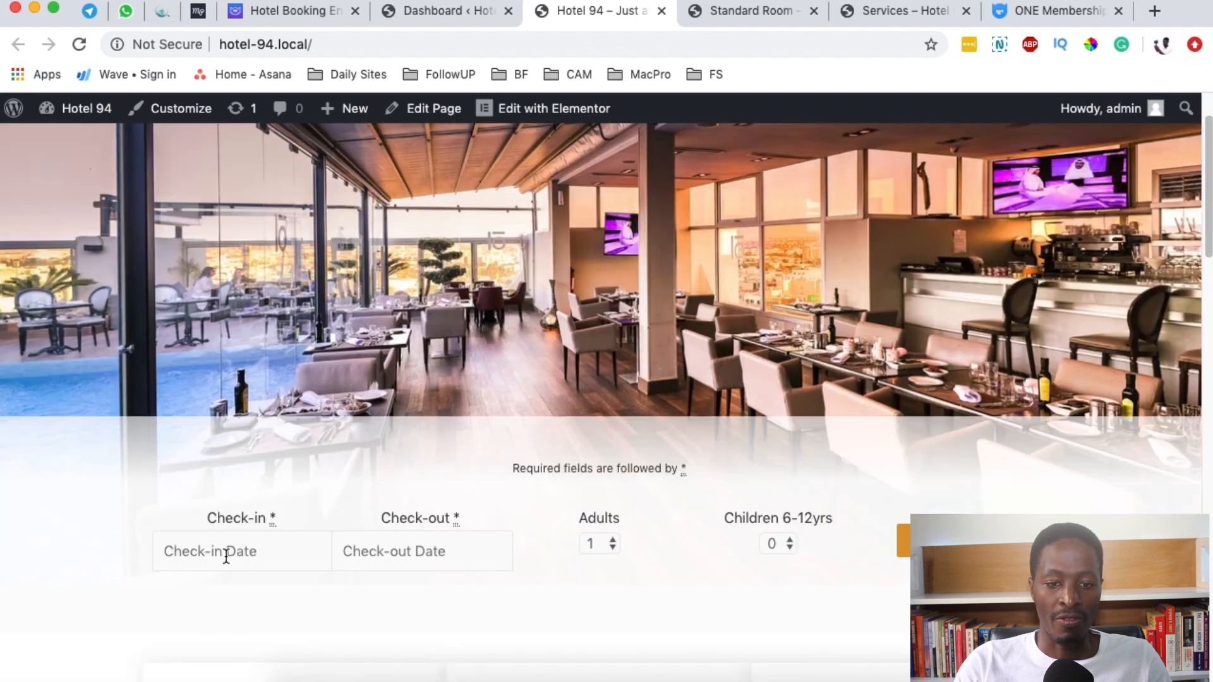
{"action": "left_click", "coordinate": [224, 551]}
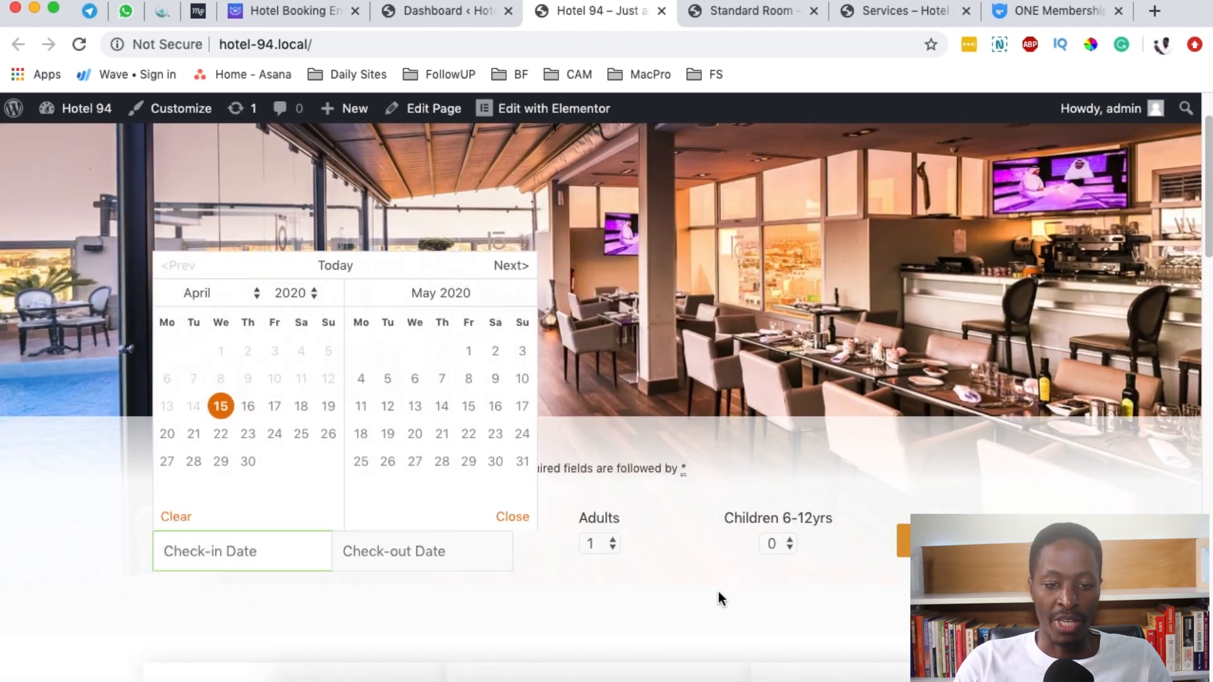
{"action": "left_click", "coordinate": [290, 11]}
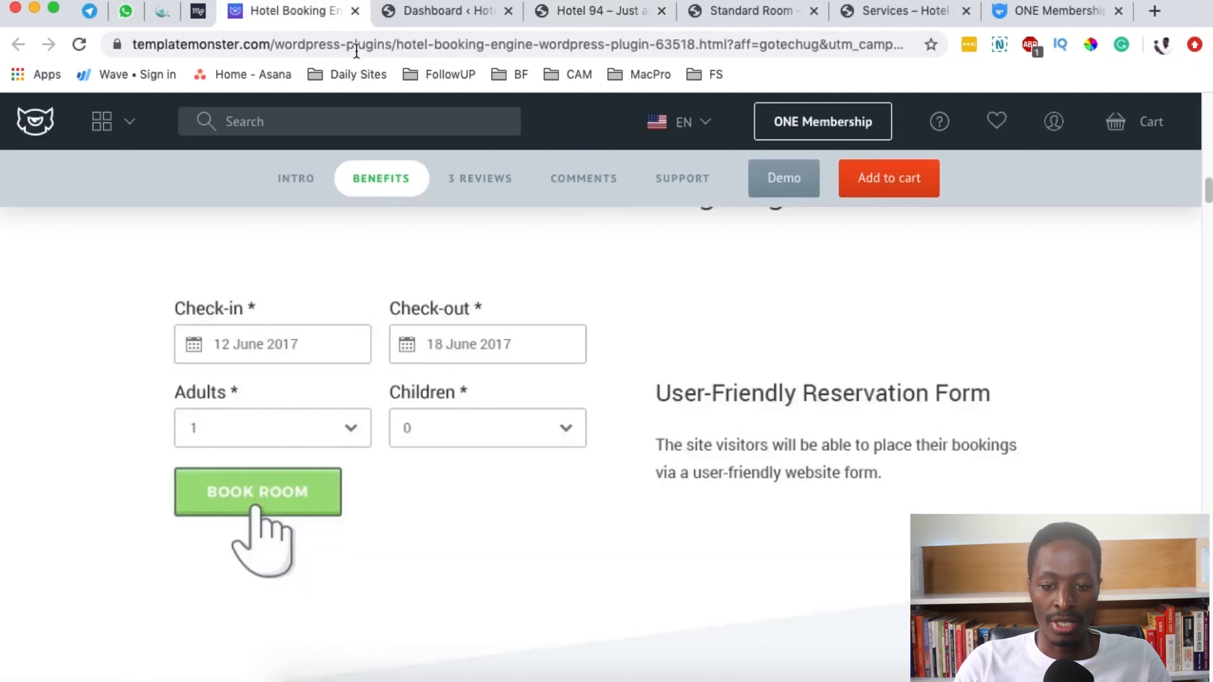
- Open Bookings > Calendar and scroll the April 2020 room availability grid
{"action": "left_click", "coordinate": [442, 10]}
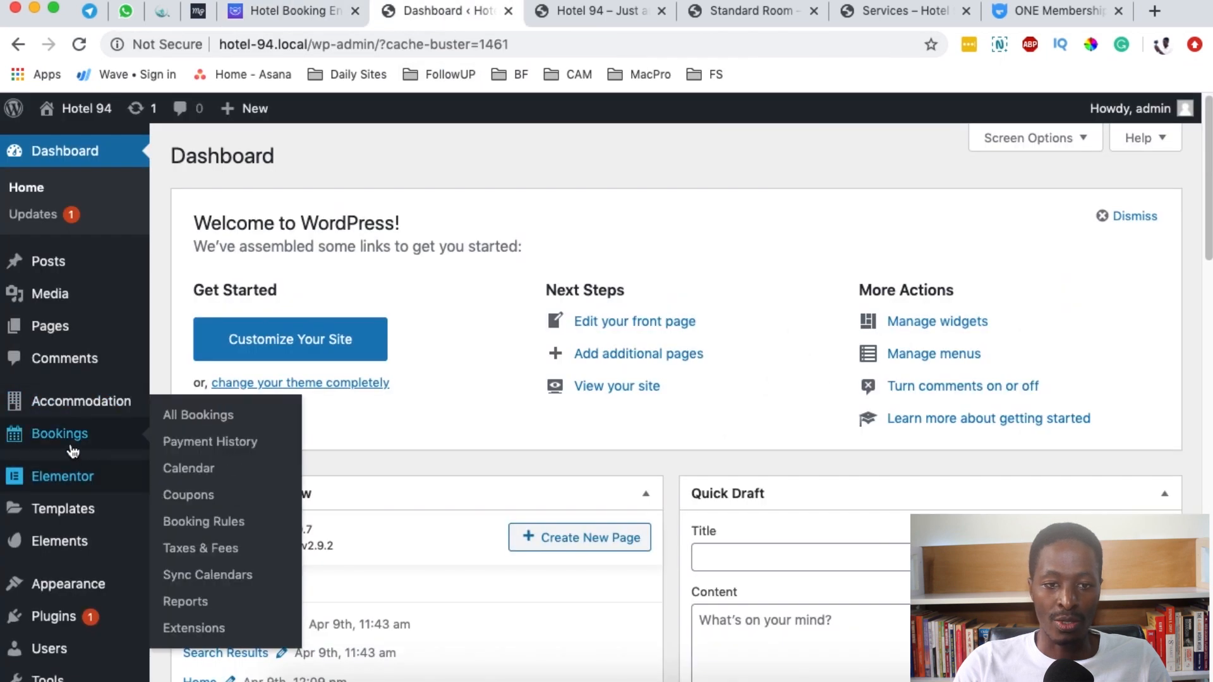
{"action": "left_click", "coordinate": [188, 469]}
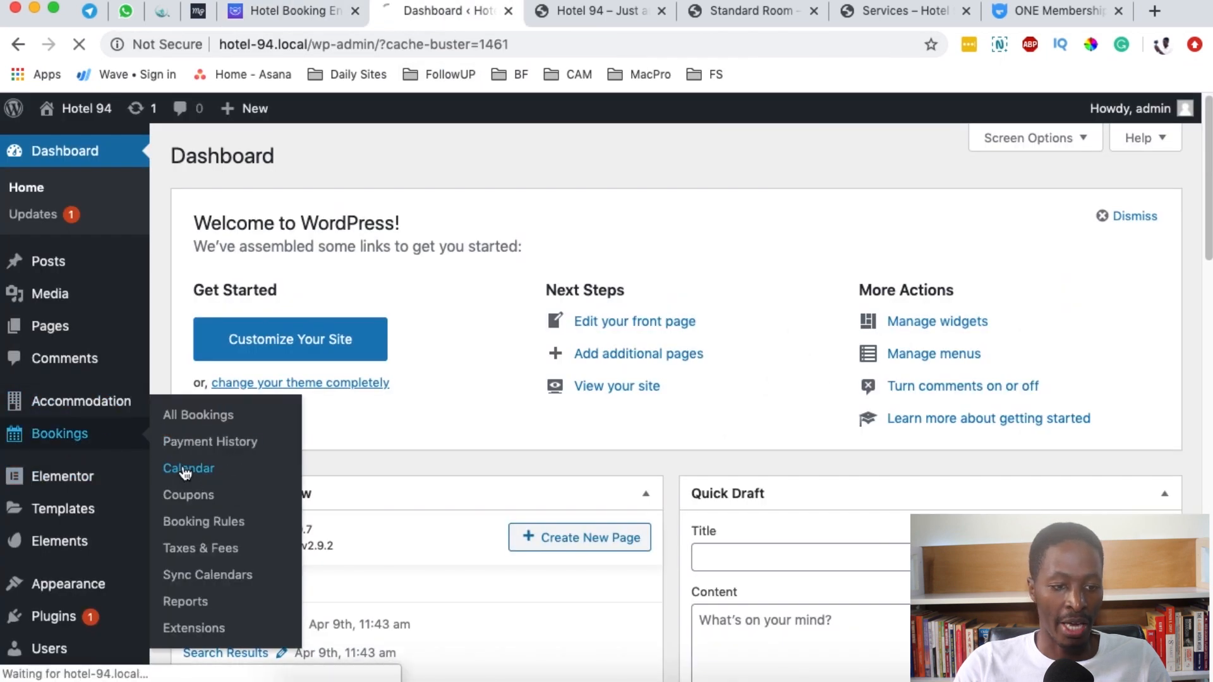
{"action": "left_click", "coordinate": [189, 468]}
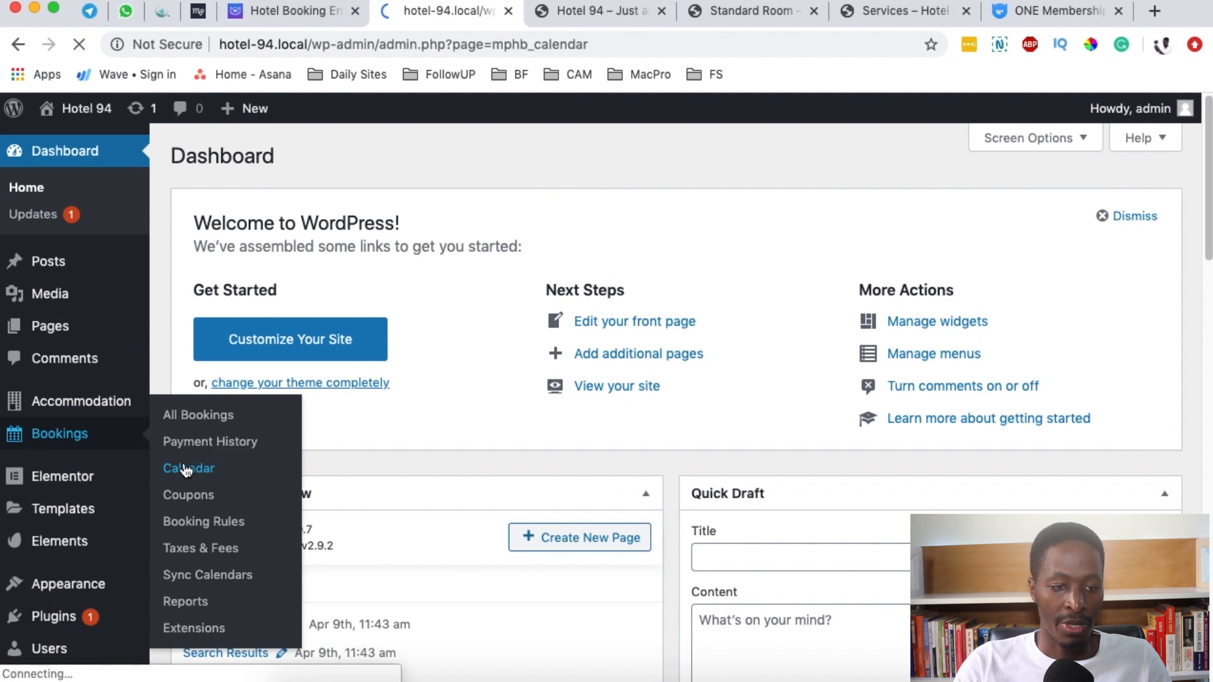
{"action": "left_click", "coordinate": [188, 468]}
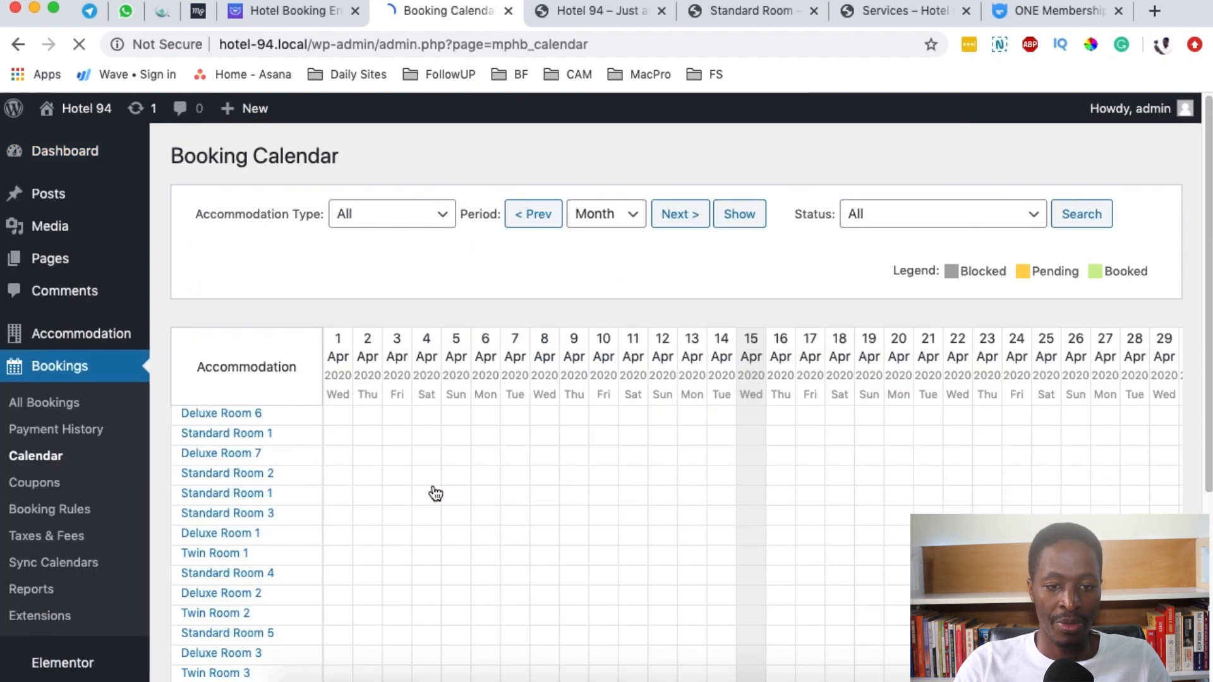
{"action": "scroll", "scroll_direction": "down", "scroll_amount": 3}
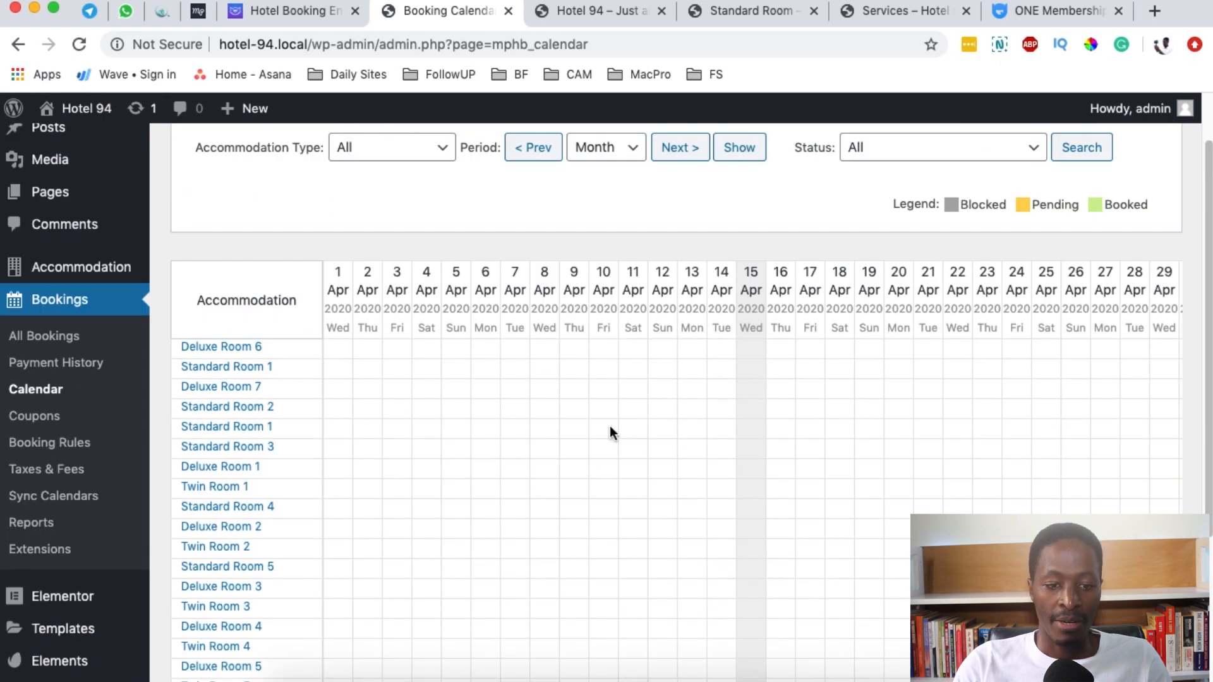
{"action": "scroll", "scroll_direction": "down", "scroll_amount": 3}
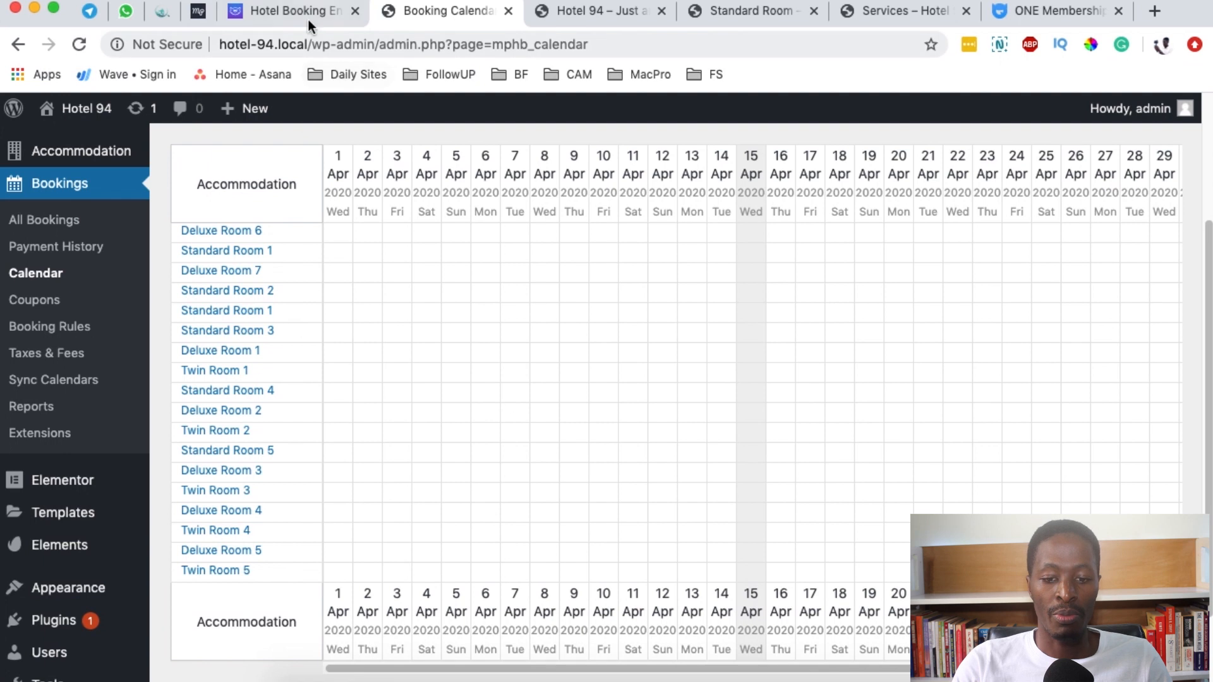
- Open Standard Room's View Details and scroll to its $79 price and April calendar
{"action": "left_click", "coordinate": [290, 11]}
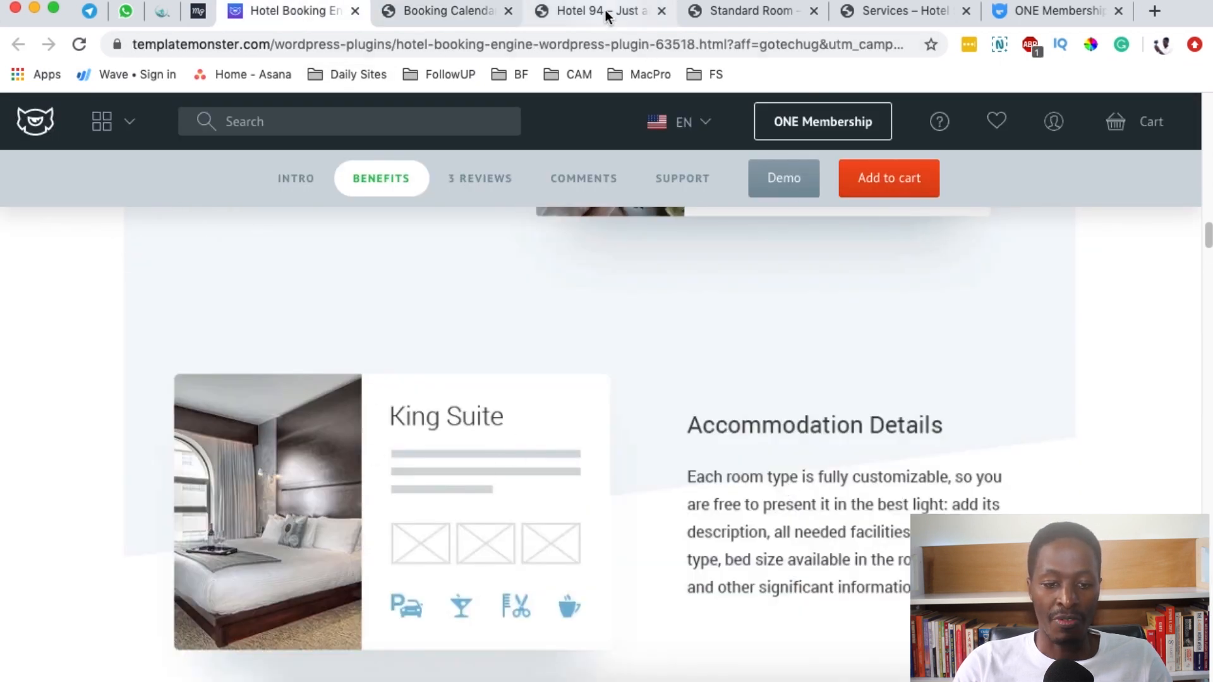
{"action": "left_click", "coordinate": [577, 11]}
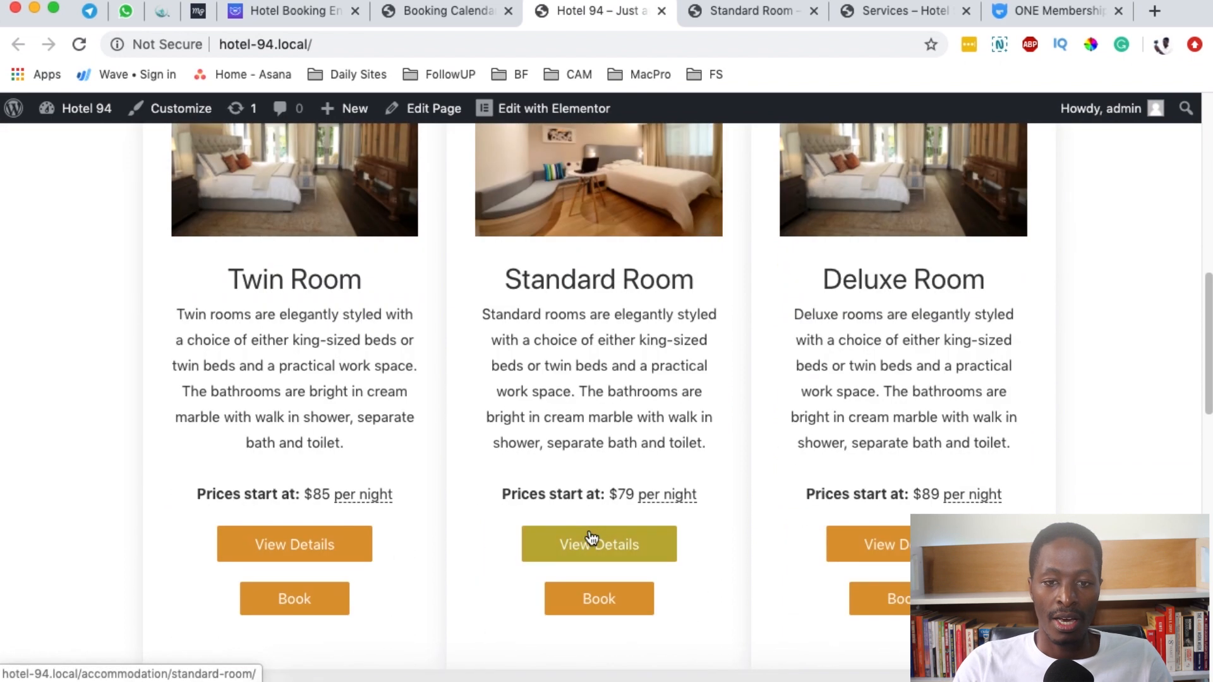
{"action": "mouse_move", "coordinate": [666, 290]}
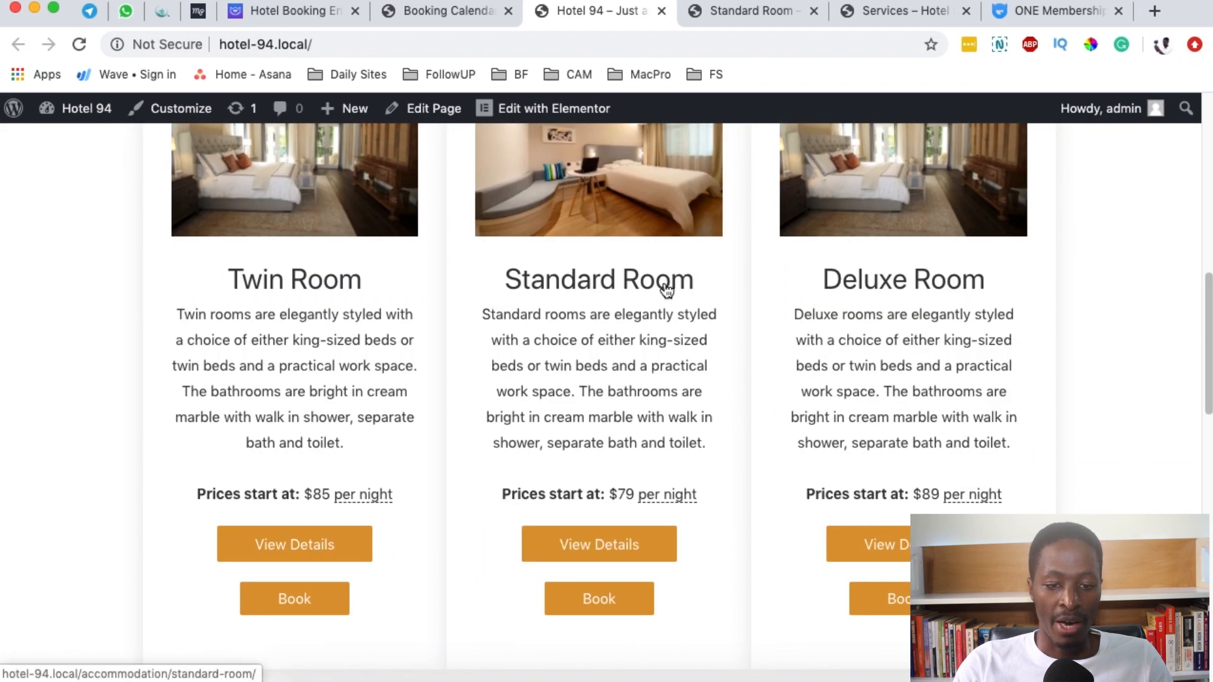
{"action": "mouse_move", "coordinate": [809, 188]}
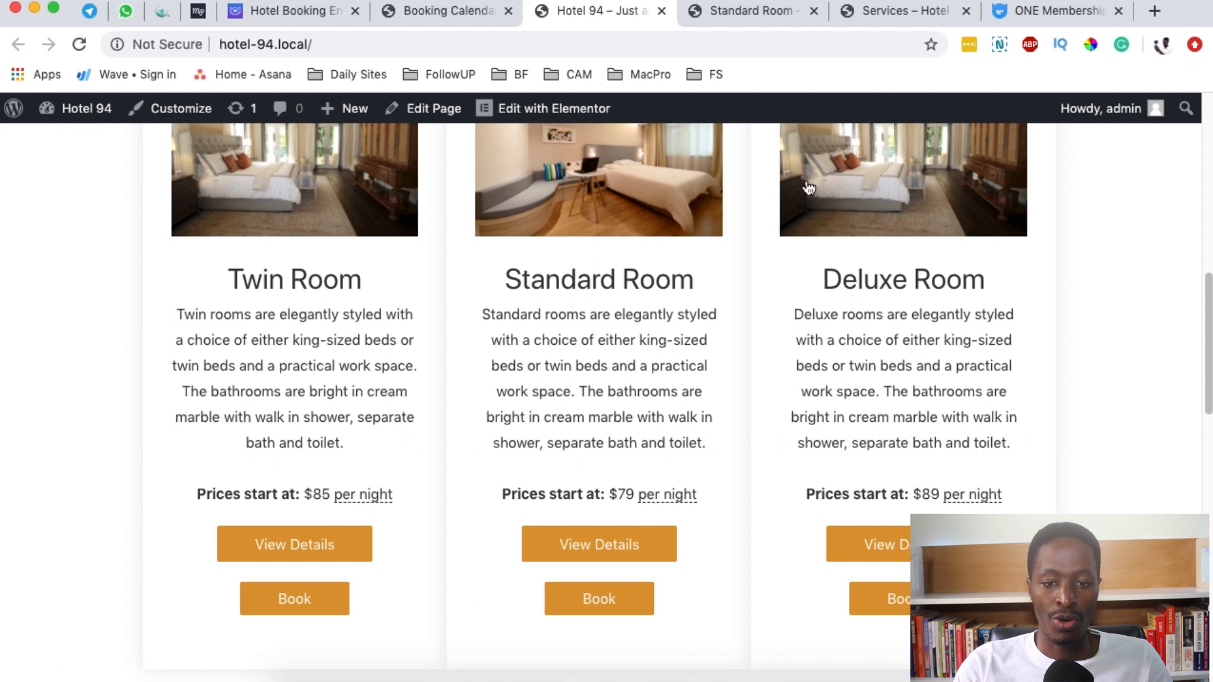
{"action": "left_click", "coordinate": [598, 544]}
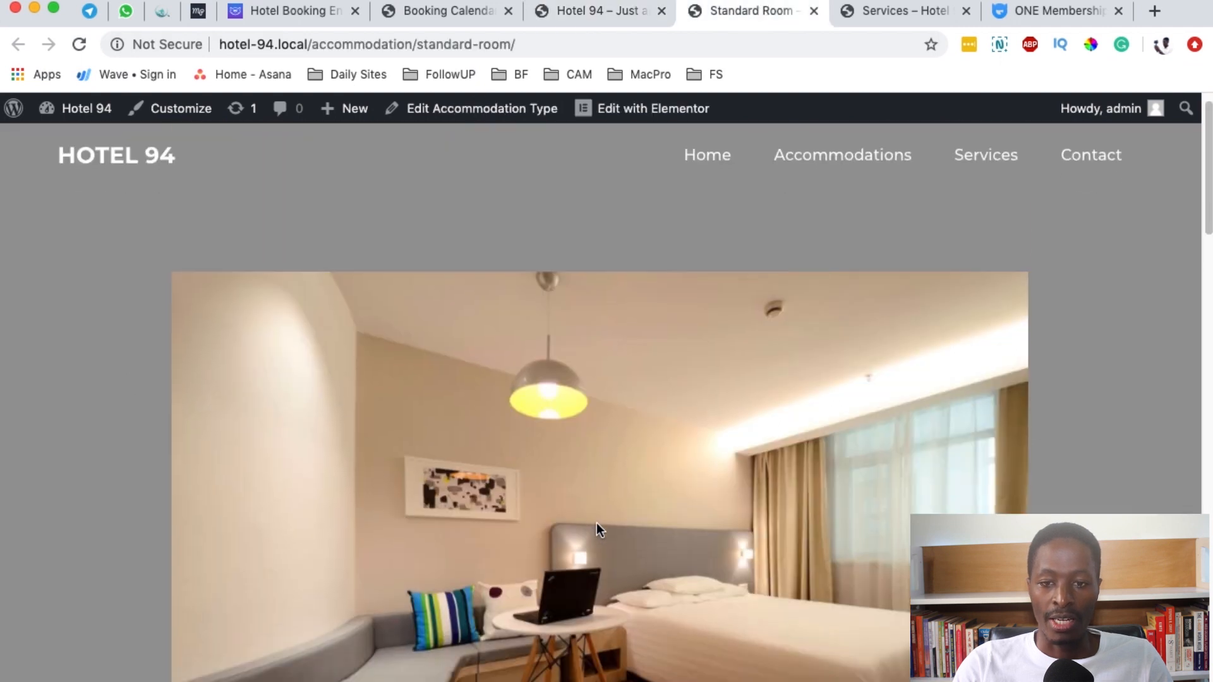
{"action": "scroll", "scroll_direction": "down", "scroll_amount": 3}
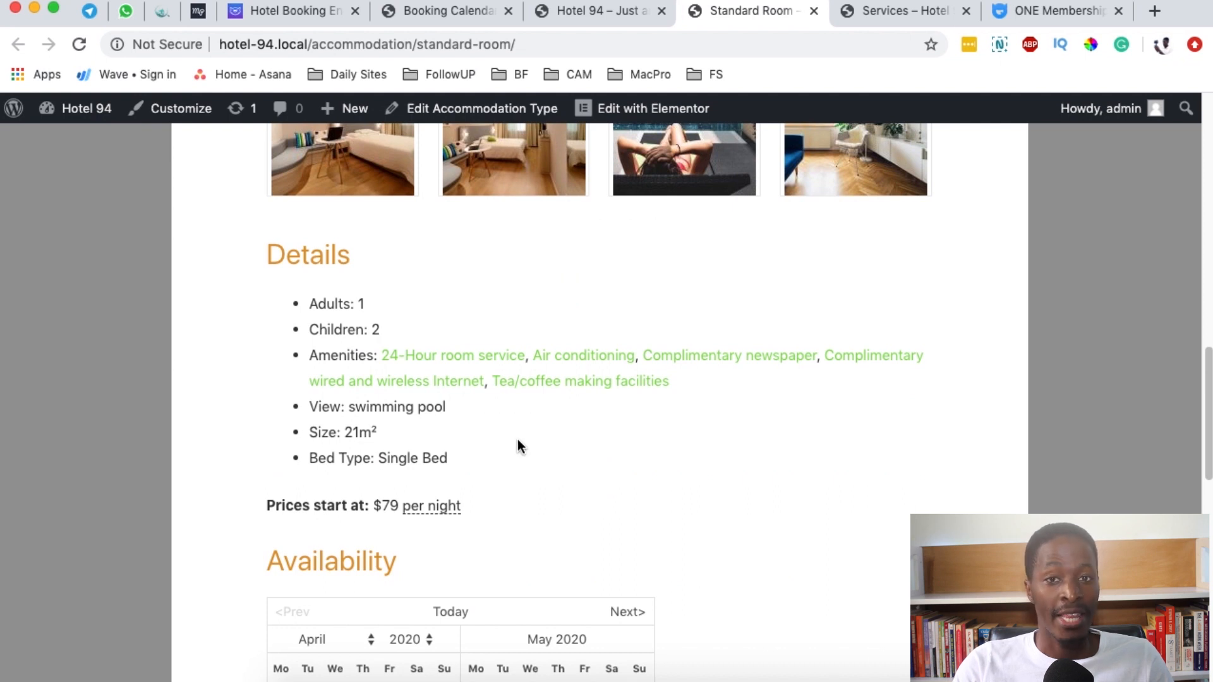
- Open Accommodation > Seasons listing Summer, Winter and Year Round with their date ranges
{"action": "left_click", "coordinate": [290, 11]}
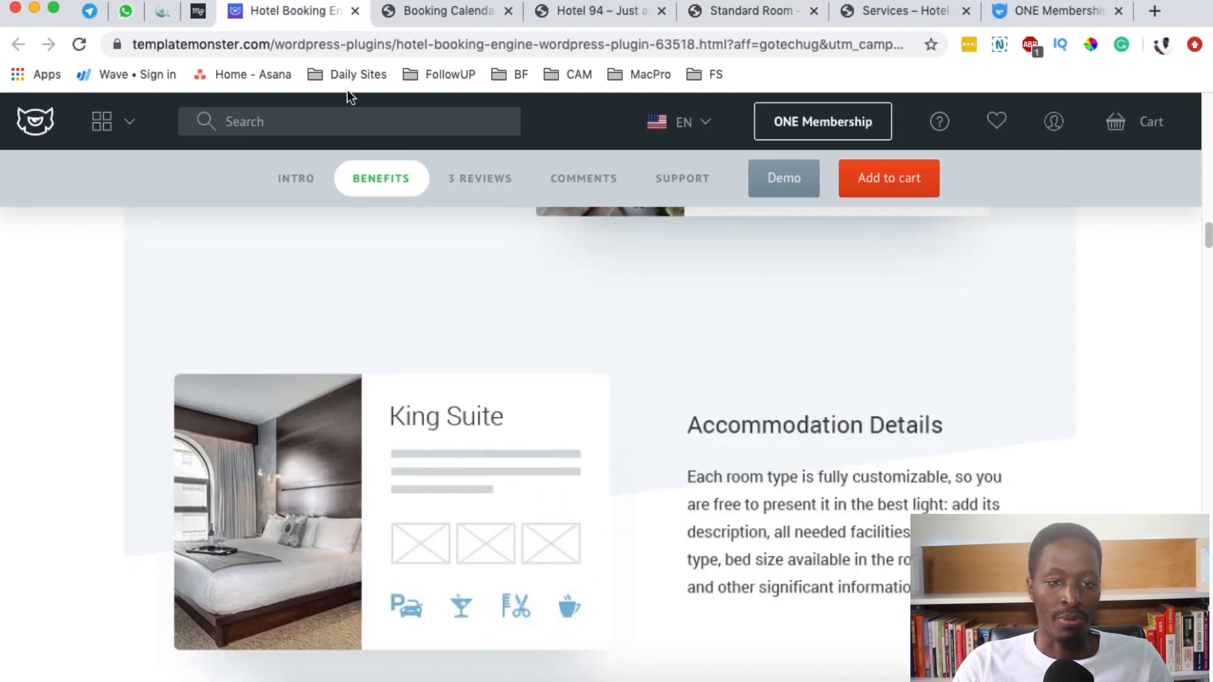
{"action": "scroll", "scroll_direction": "down", "scroll_amount": 3}
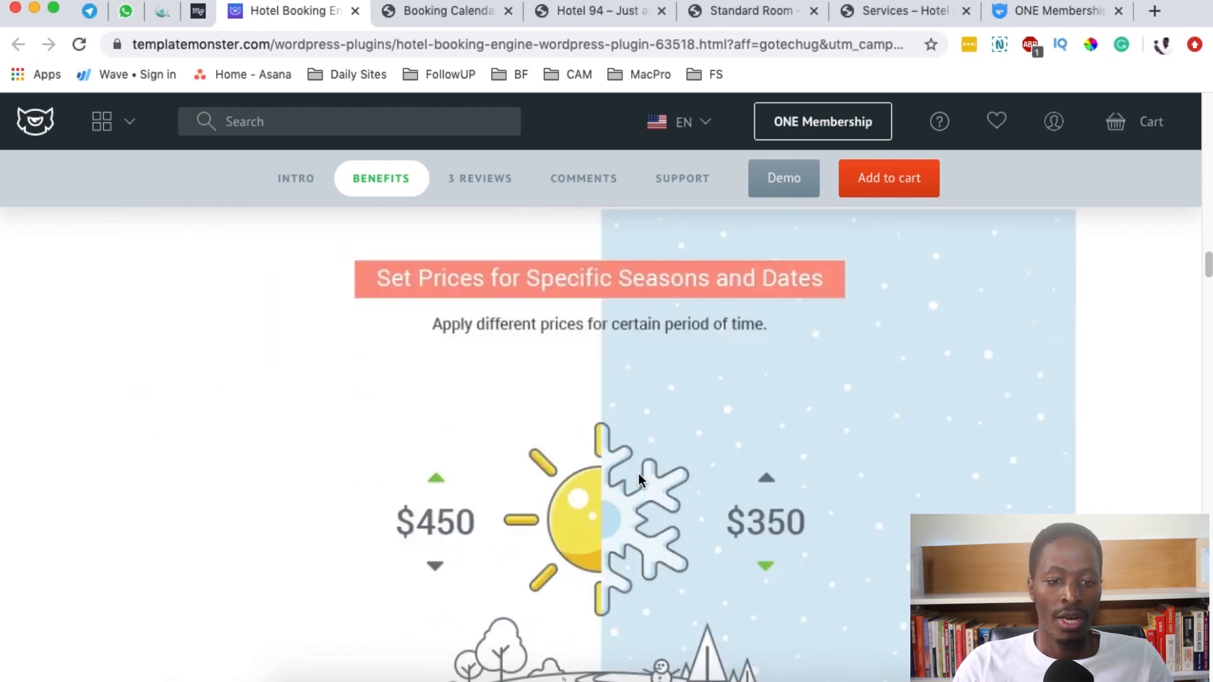
{"action": "mouse_move", "coordinate": [655, 387]}
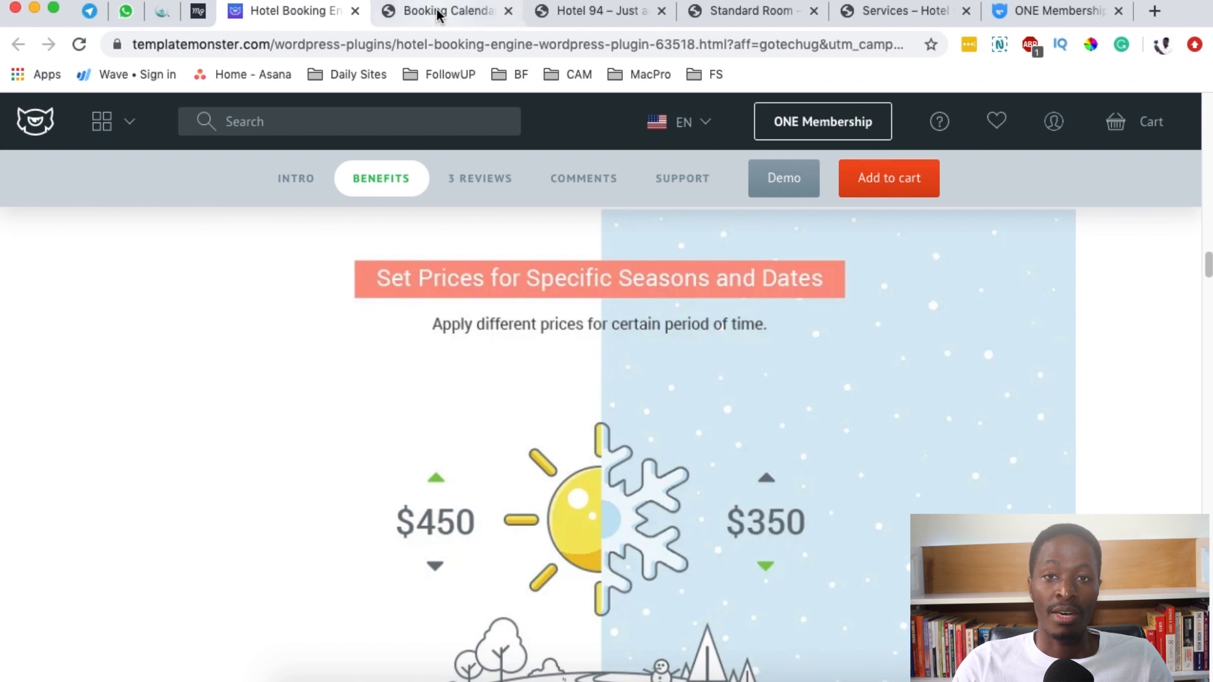
{"action": "left_click", "coordinate": [445, 11]}
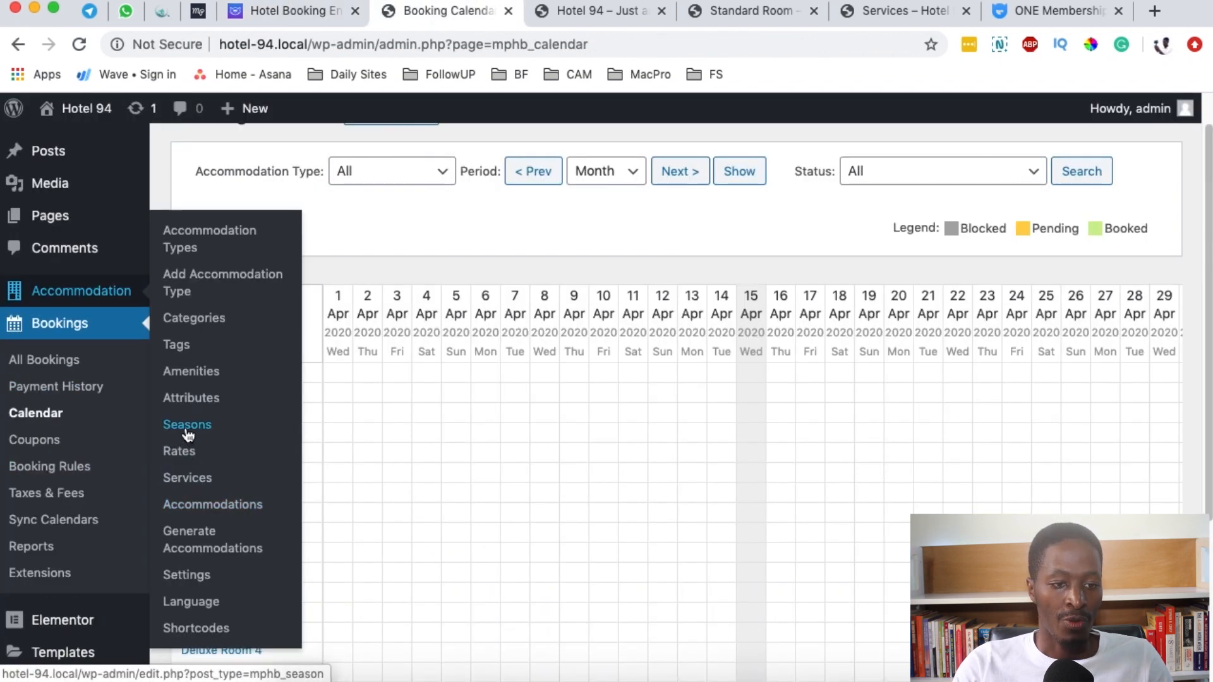
{"action": "left_click", "coordinate": [187, 424]}
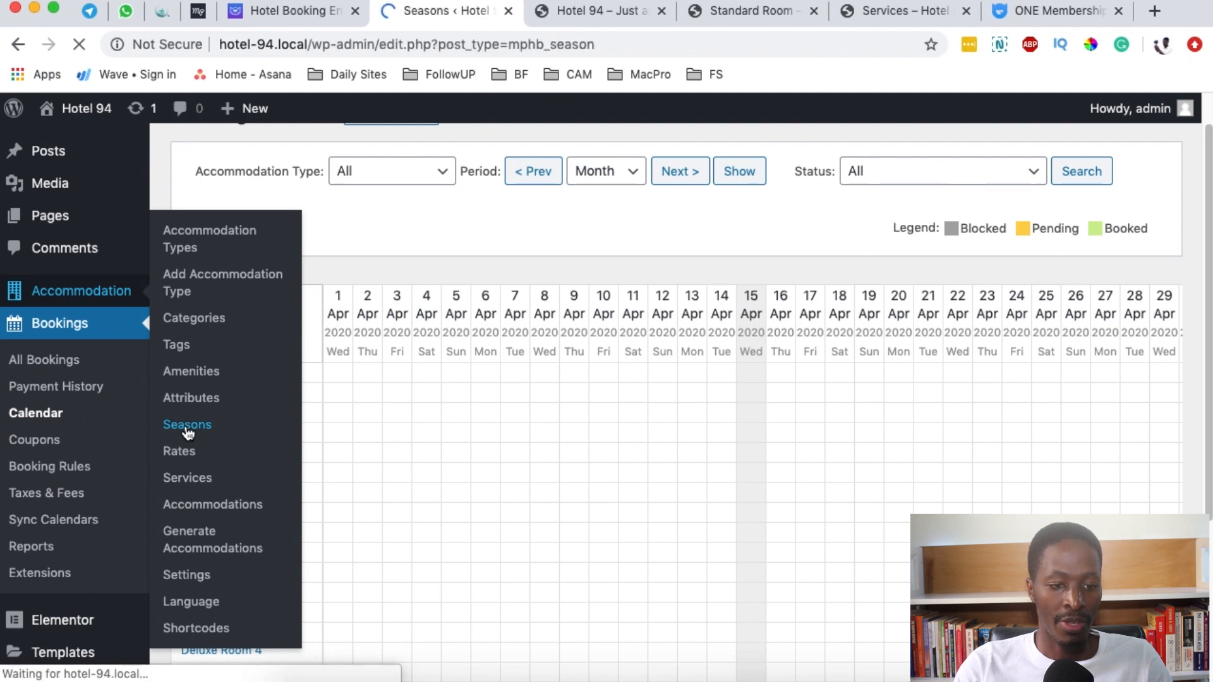
{"action": "left_click", "coordinate": [186, 424]}
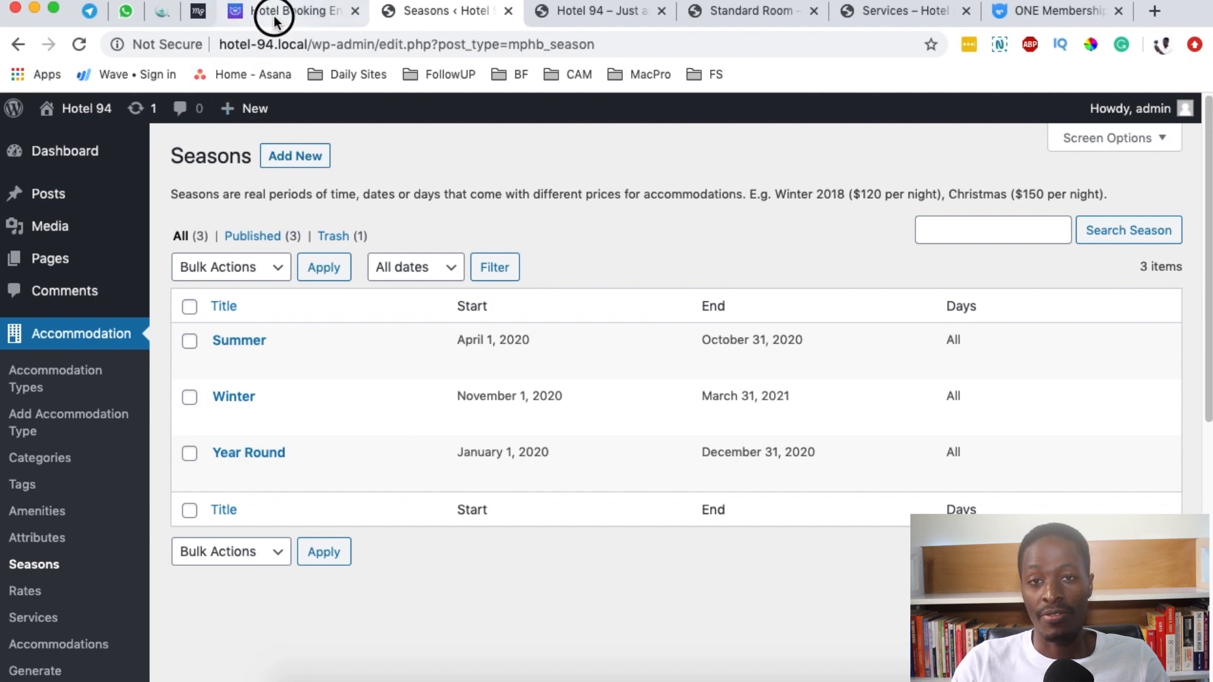
- View the Accommodation > Rates list of six seasonal room prices, then return to TemplateMonster
{"action": "left_click", "coordinate": [293, 11]}
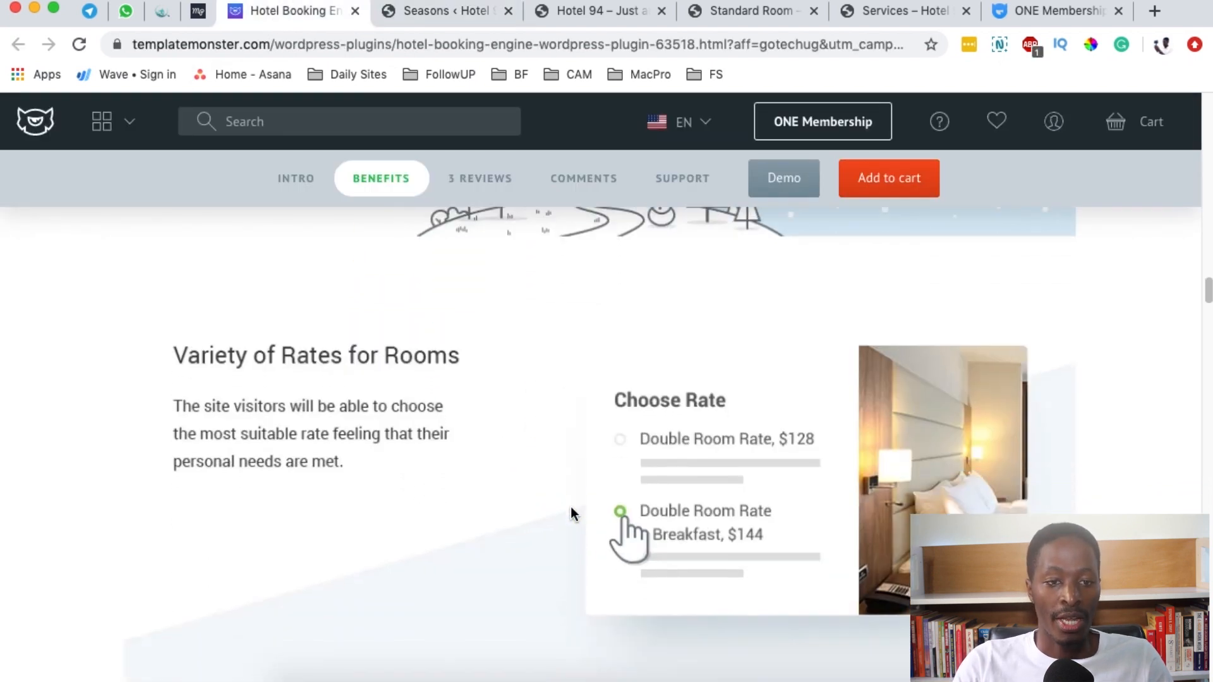
{"action": "scroll", "scroll_direction": "down", "scroll_amount": 3}
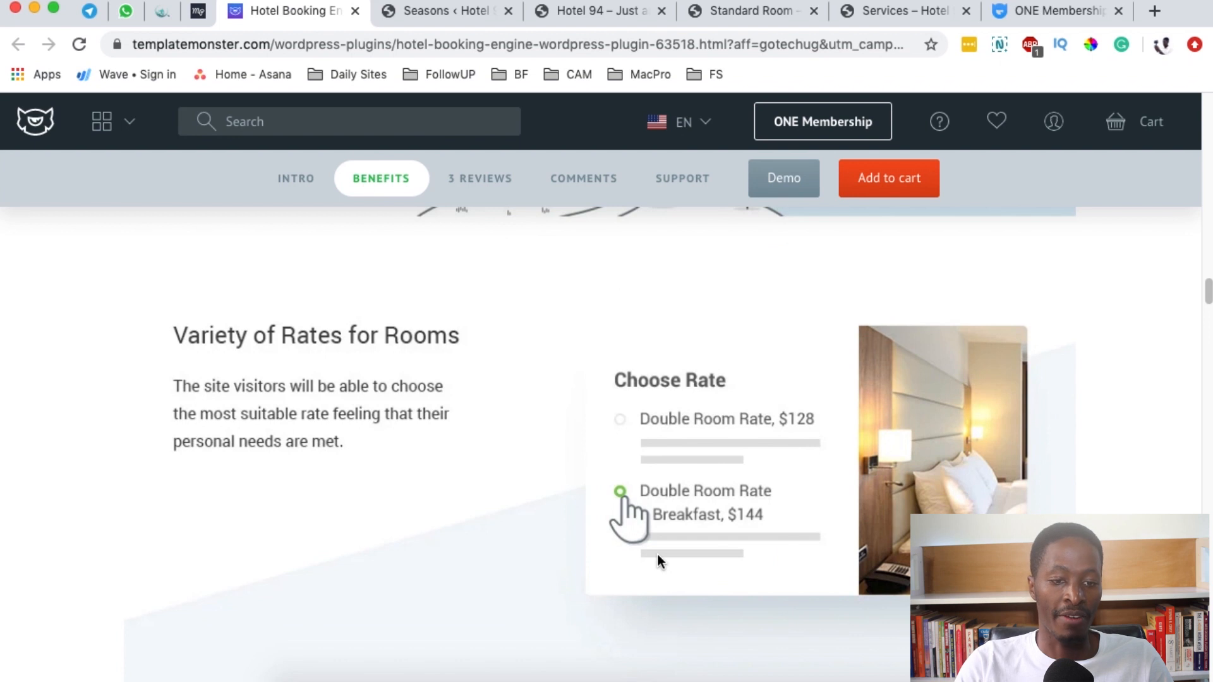
{"action": "mouse_move", "coordinate": [580, 517]}
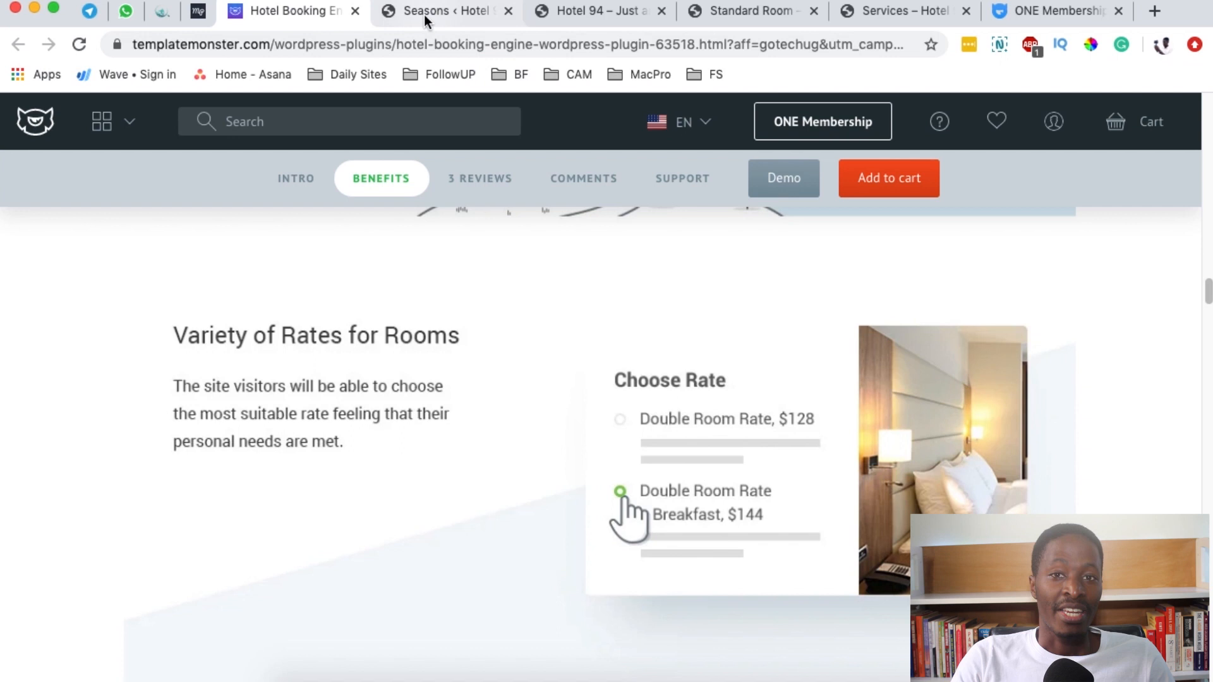
{"action": "left_click", "coordinate": [445, 10]}
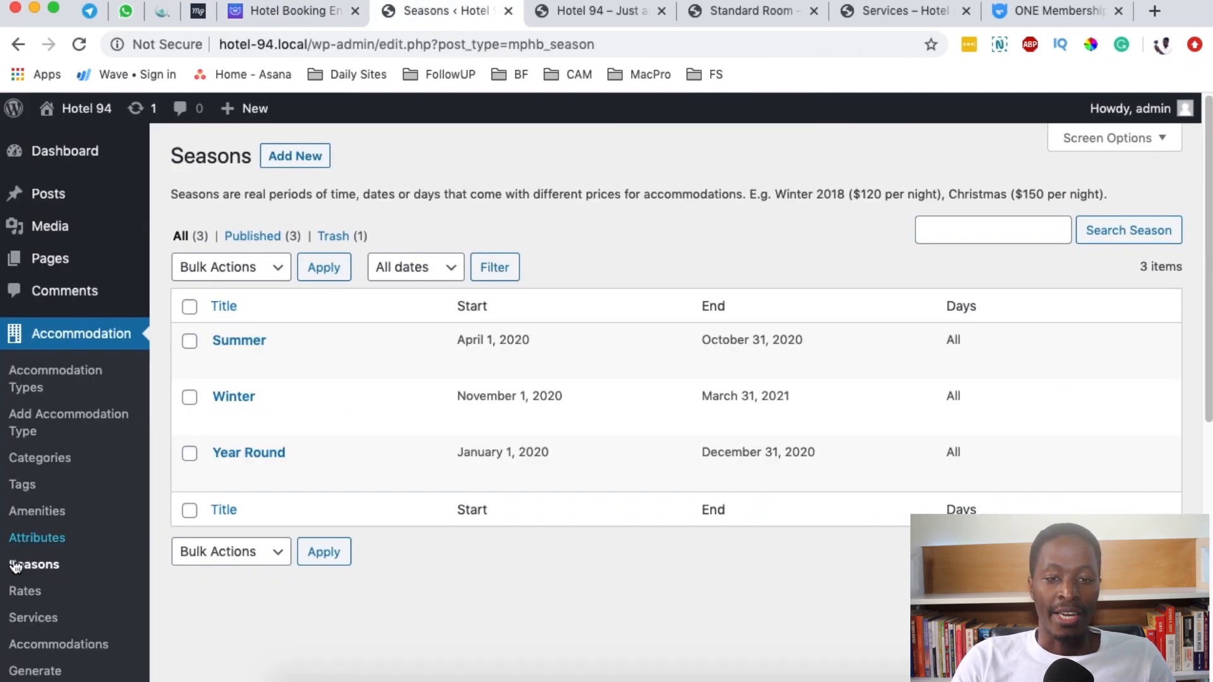
{"action": "left_click", "coordinate": [24, 590]}
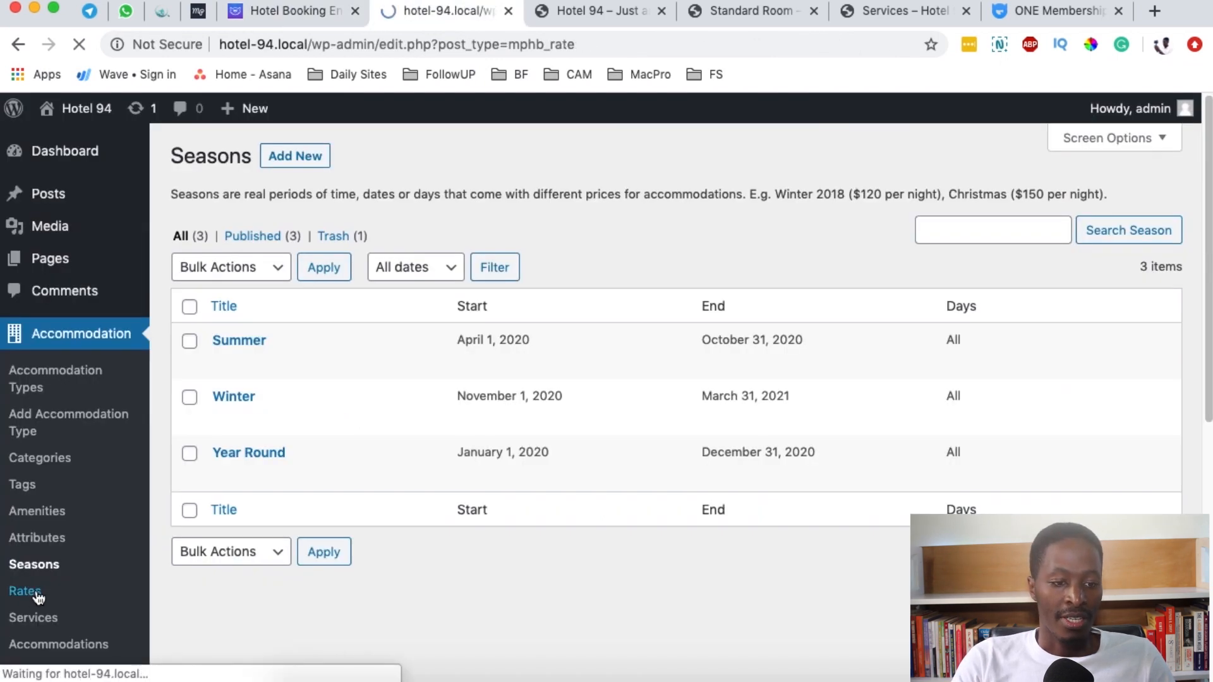
{"action": "left_click", "coordinate": [25, 592]}
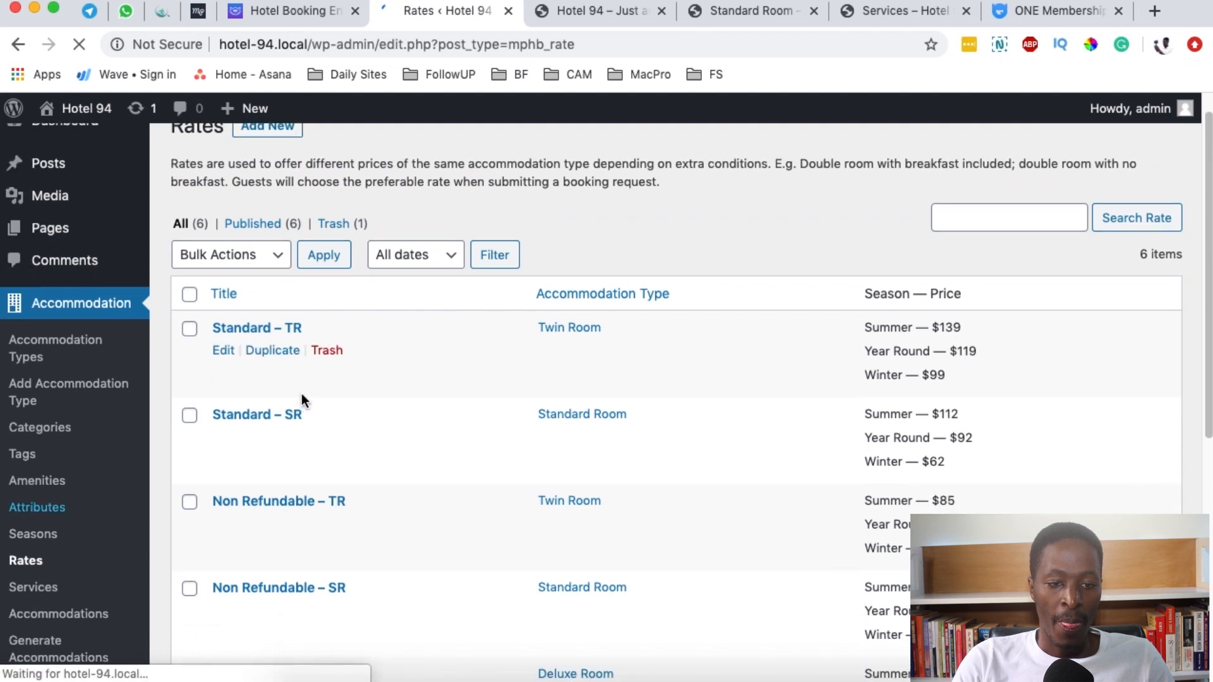
{"action": "scroll", "scroll_direction": "down", "scroll_amount": 3}
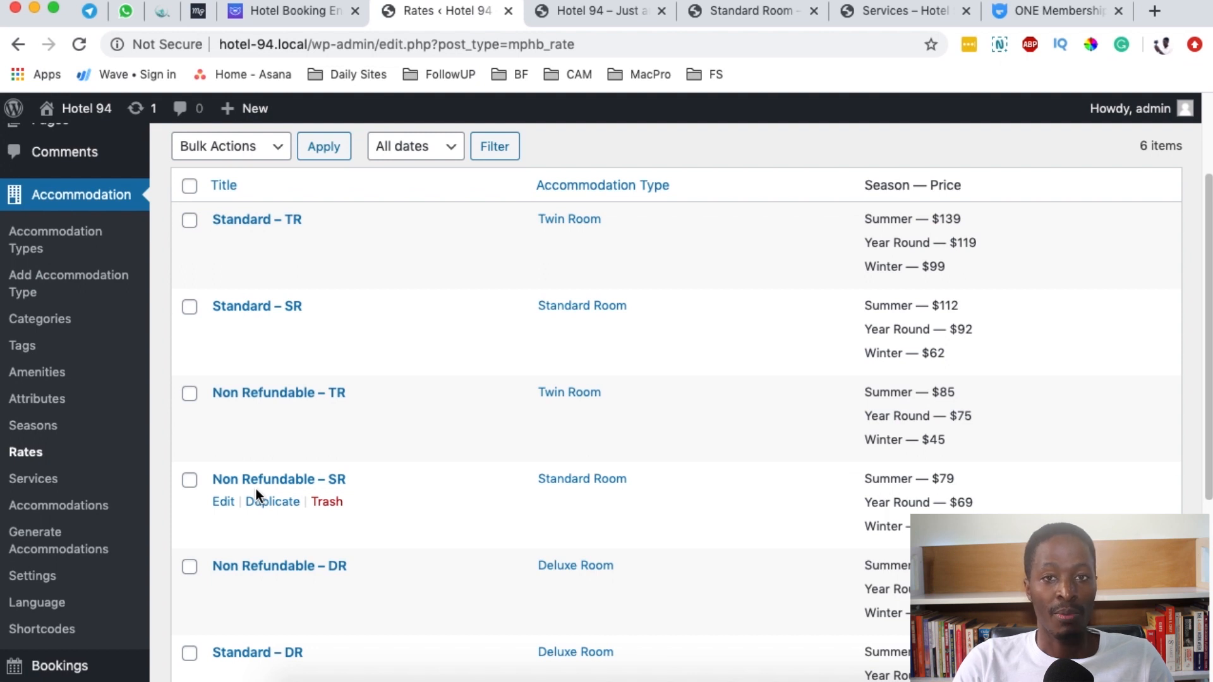
{"action": "mouse_move", "coordinate": [457, 455]}
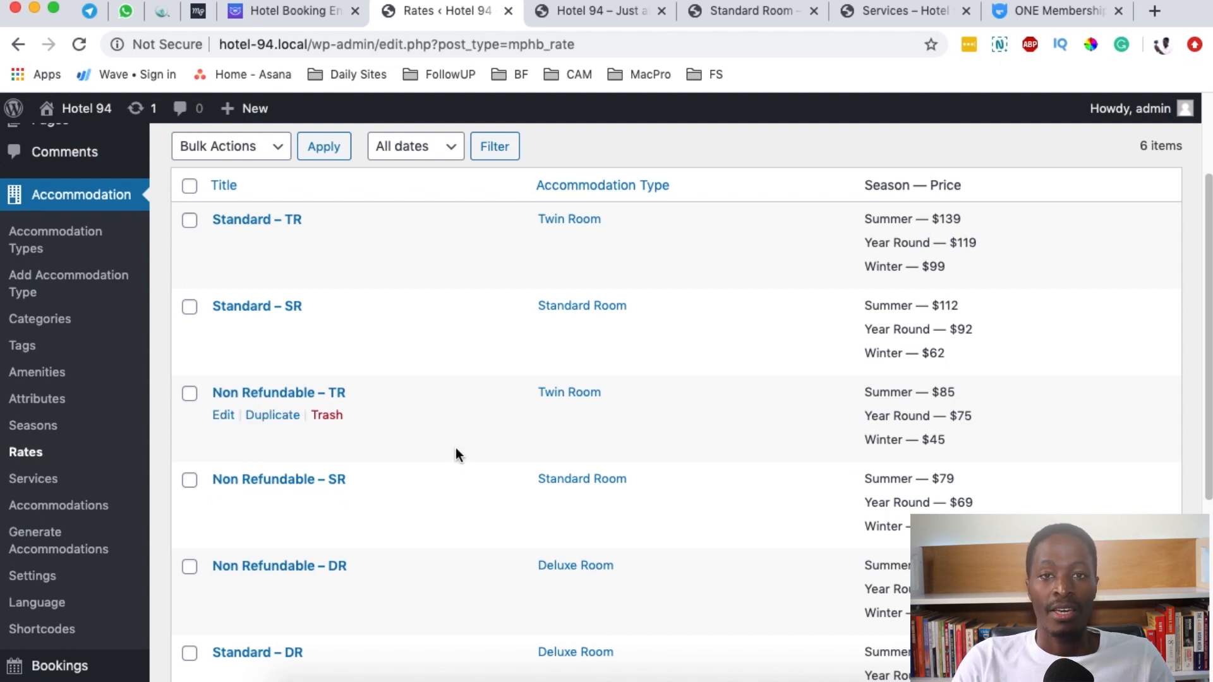
{"action": "left_click", "coordinate": [290, 11]}
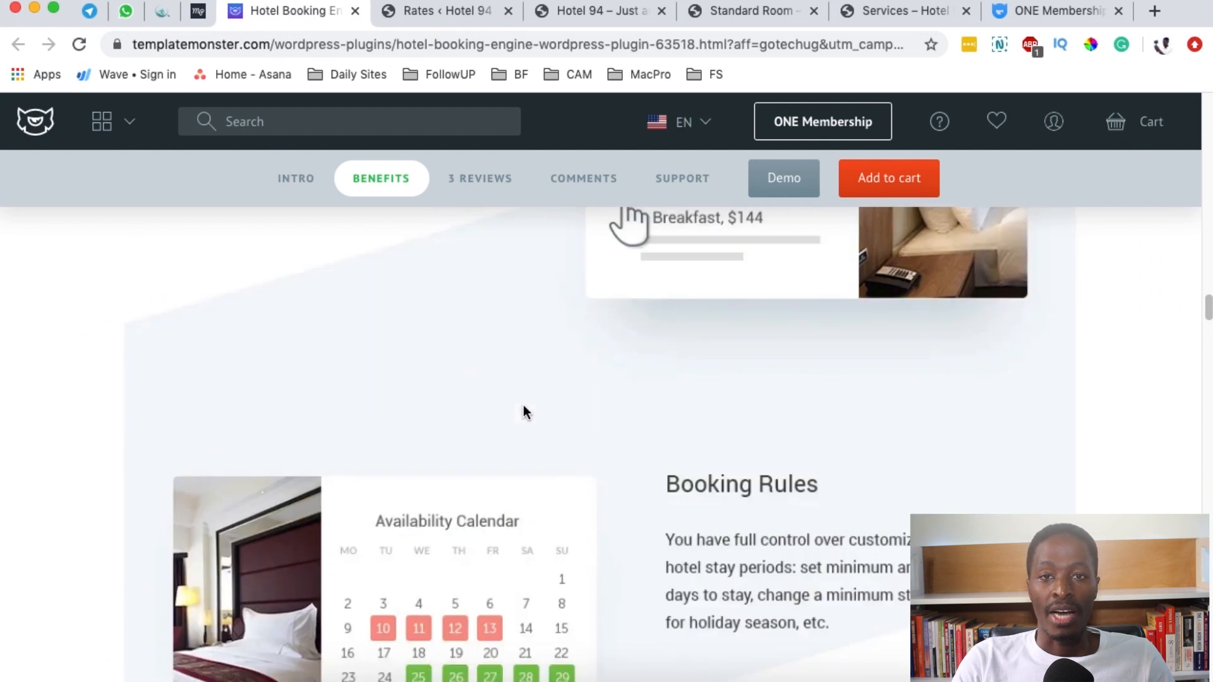
- Scroll the Benefits section past Multilingual Ready and Email Notifications
{"action": "scroll", "scroll_direction": "down", "scroll_amount": 3}
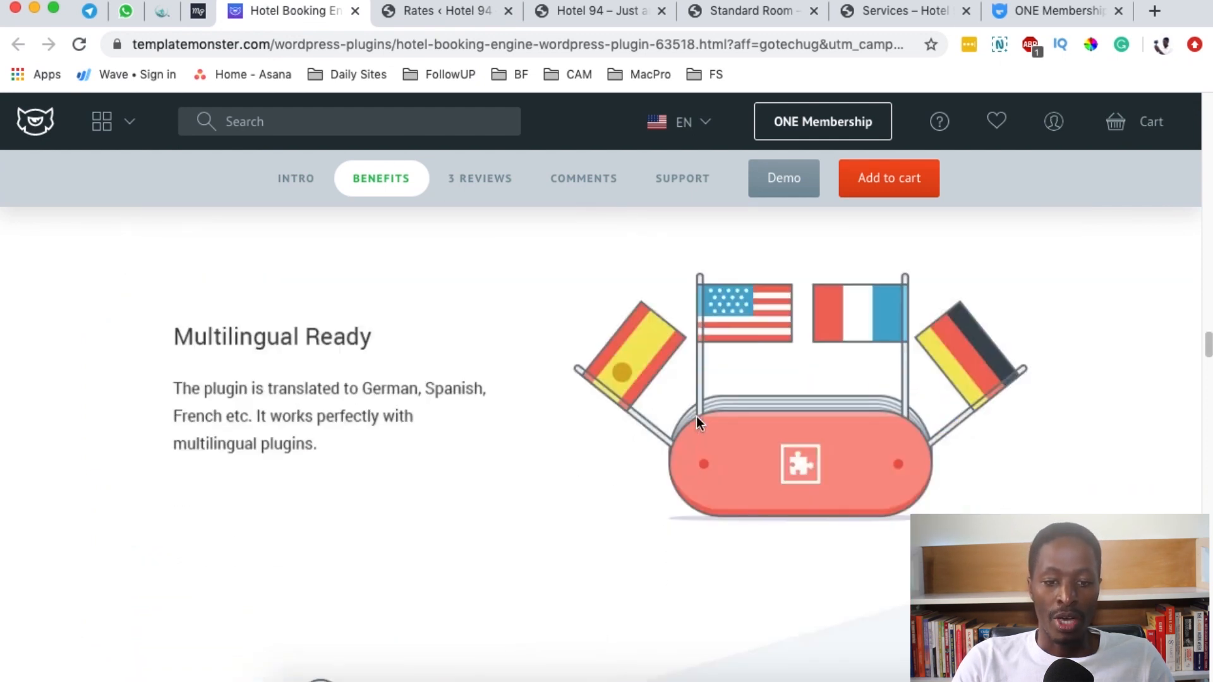
{"action": "scroll", "scroll_direction": "down", "scroll_amount": 3}
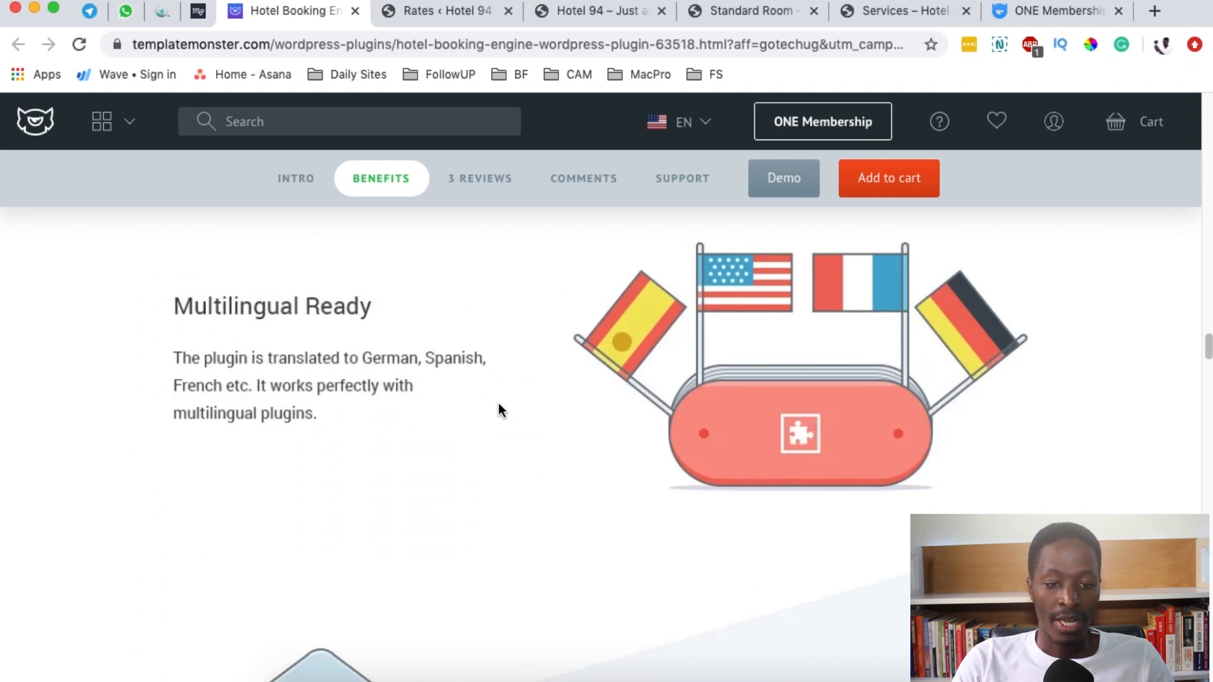
{"action": "mouse_move", "coordinate": [483, 427]}
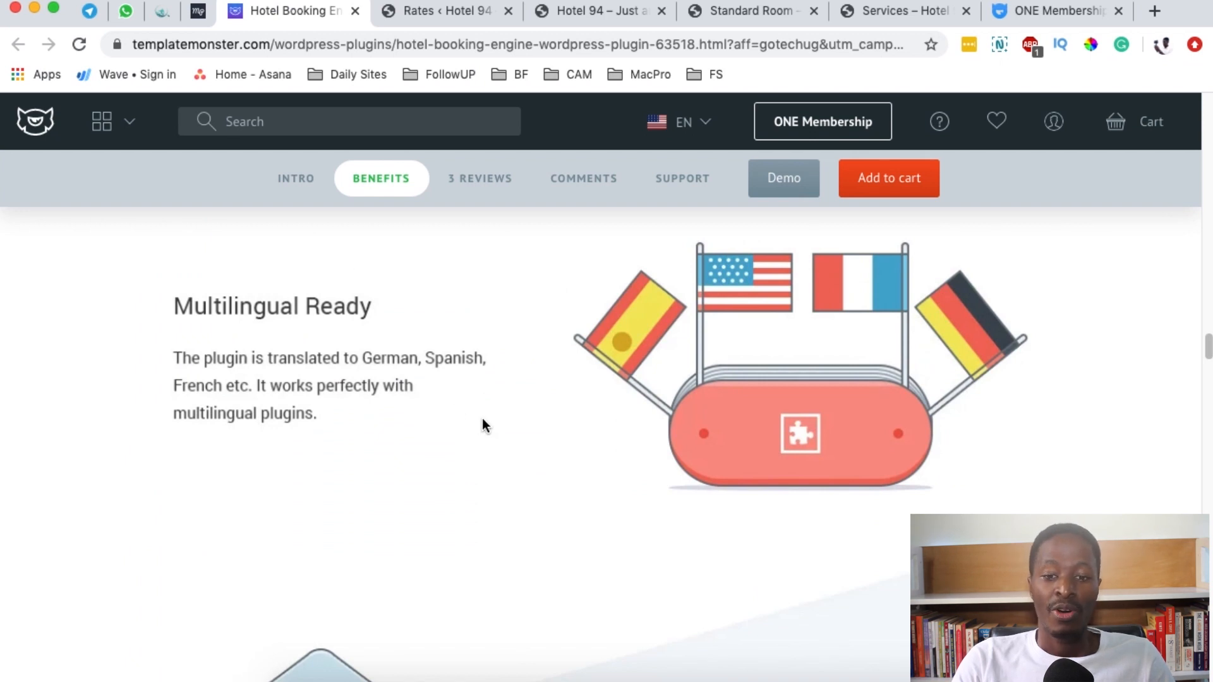
{"action": "mouse_move", "coordinate": [486, 423]}
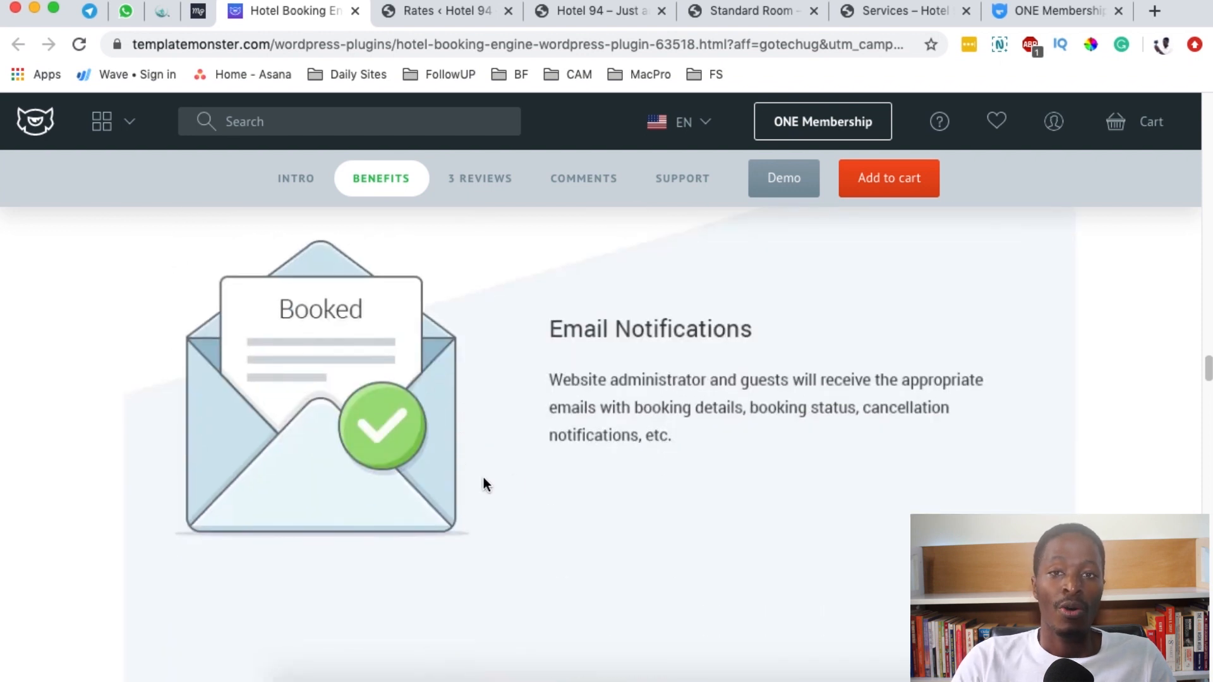
{"action": "scroll", "scroll_direction": "down", "scroll_amount": 3}
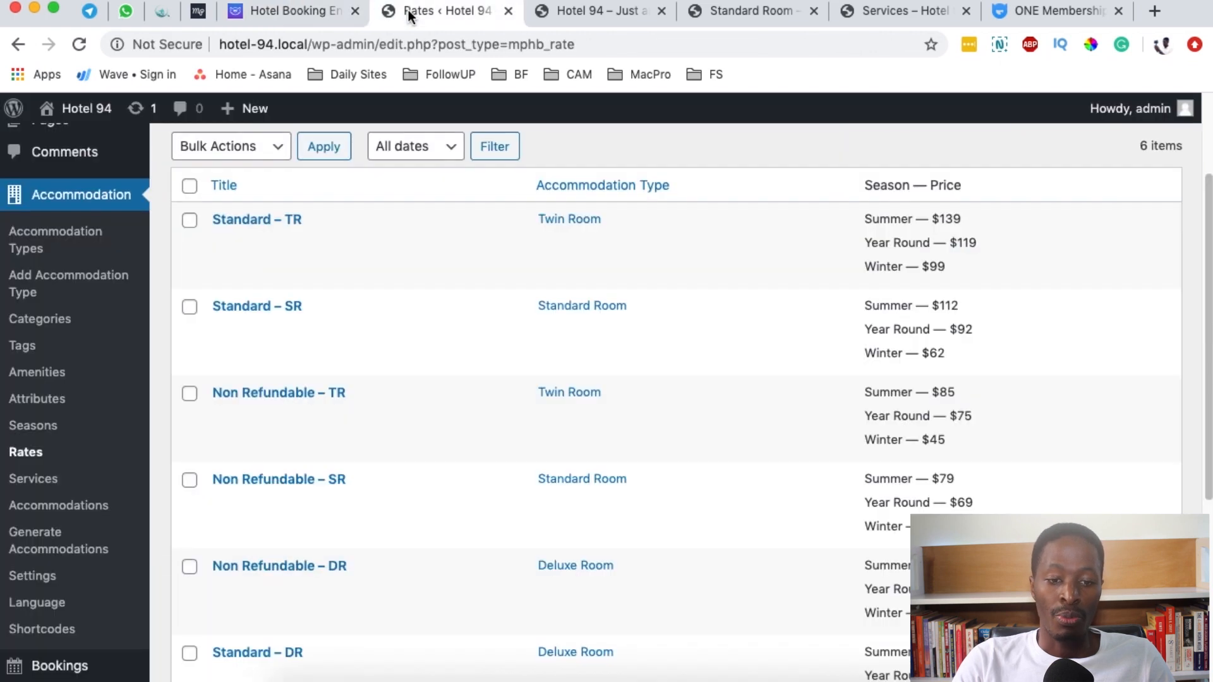
- Scroll to the Payment Gateways benefit and open the email sender settings
{"action": "scroll", "scroll_direction": "down", "scroll_amount": 3}
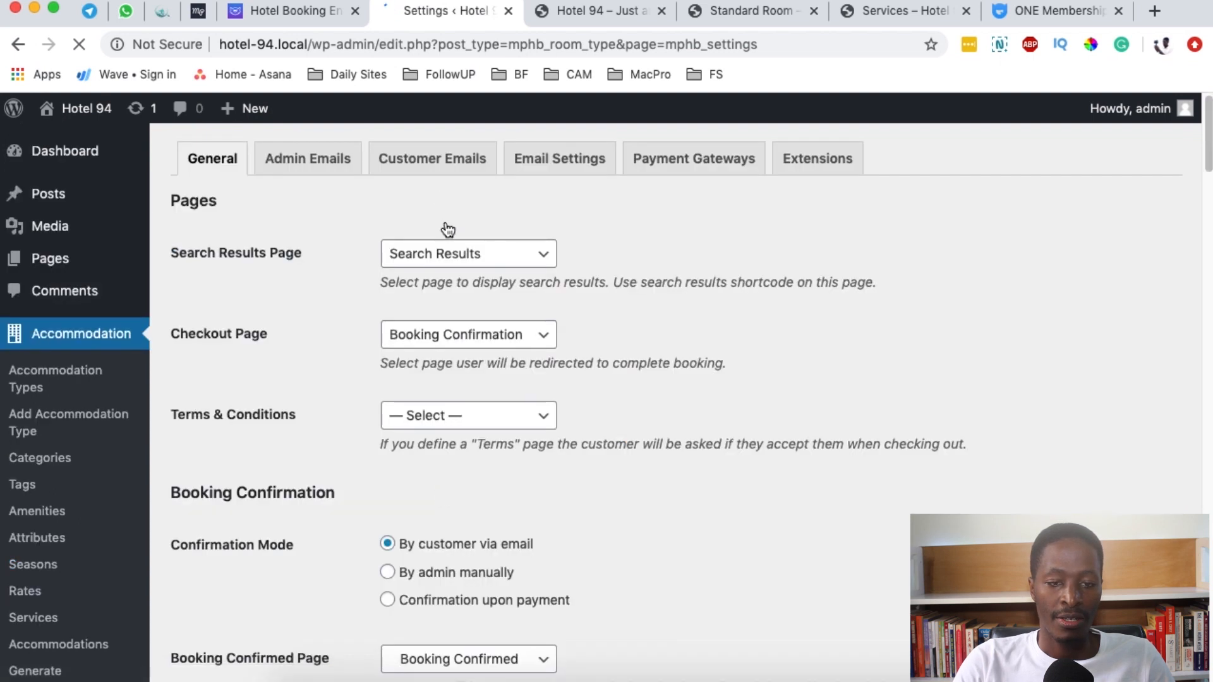
{"action": "left_click", "coordinate": [558, 158]}
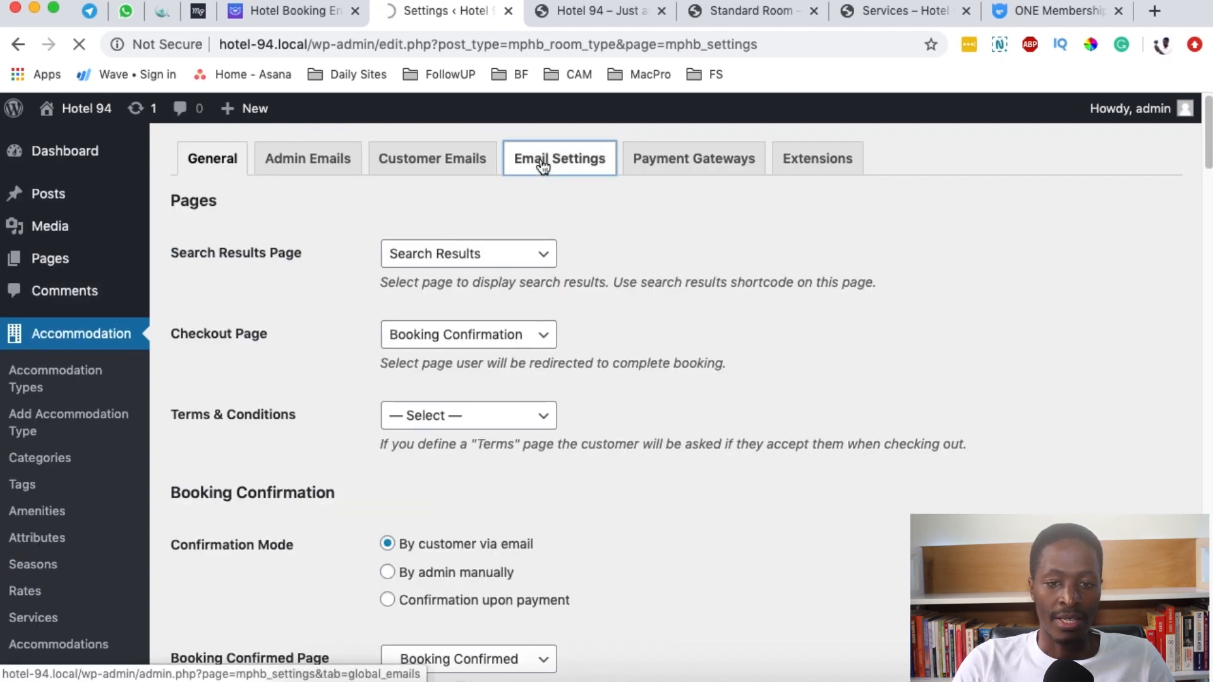
{"action": "left_click", "coordinate": [559, 158]}
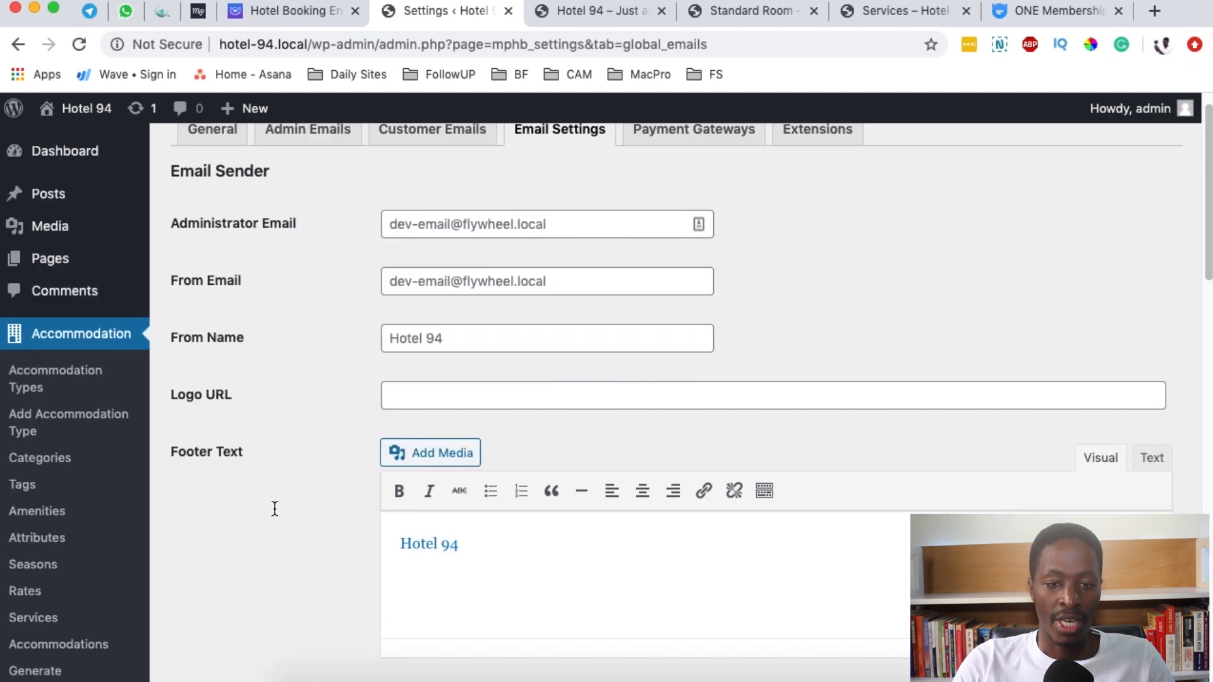
- Review the Admin Emails tab's Pending Booking Email subject, header and template
{"action": "left_click", "coordinate": [307, 158]}
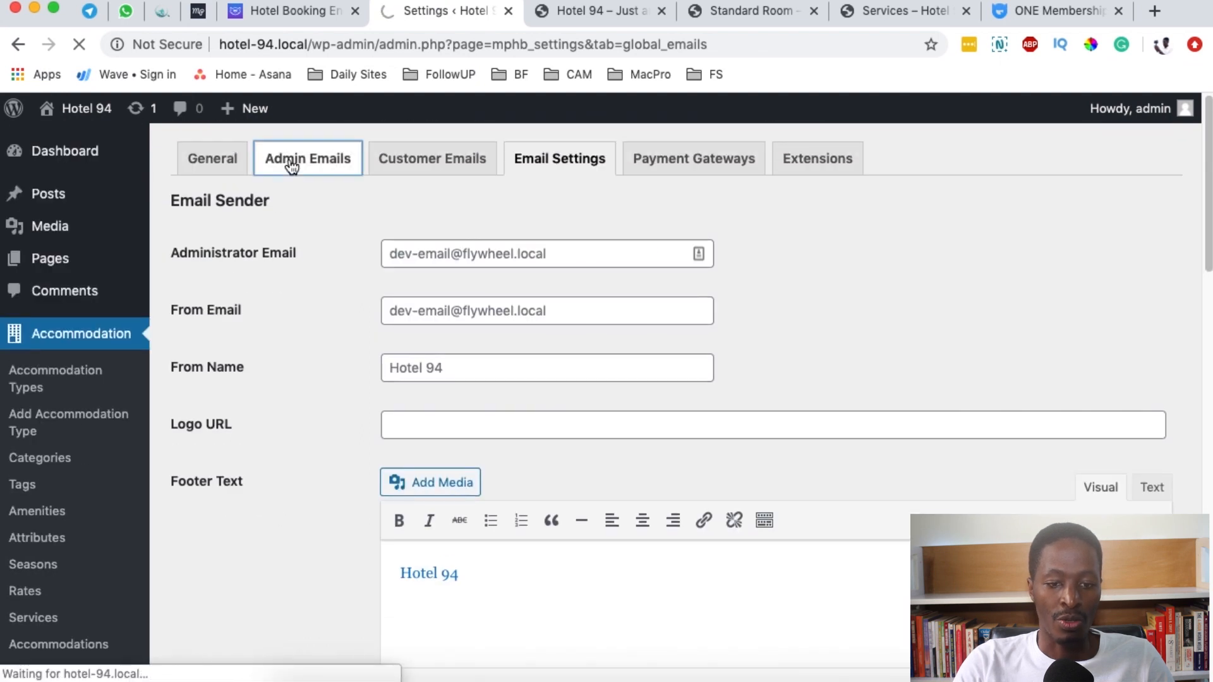
{"action": "left_click", "coordinate": [307, 158]}
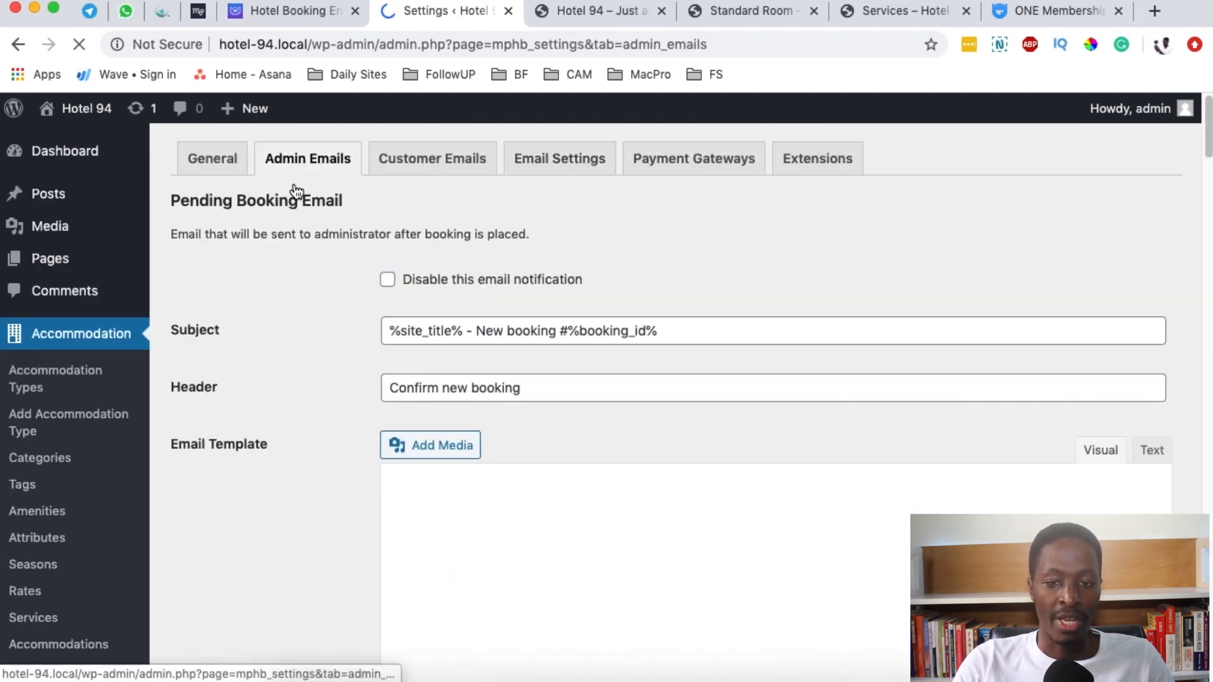
{"action": "scroll", "scroll_direction": "down", "scroll_amount": 3}
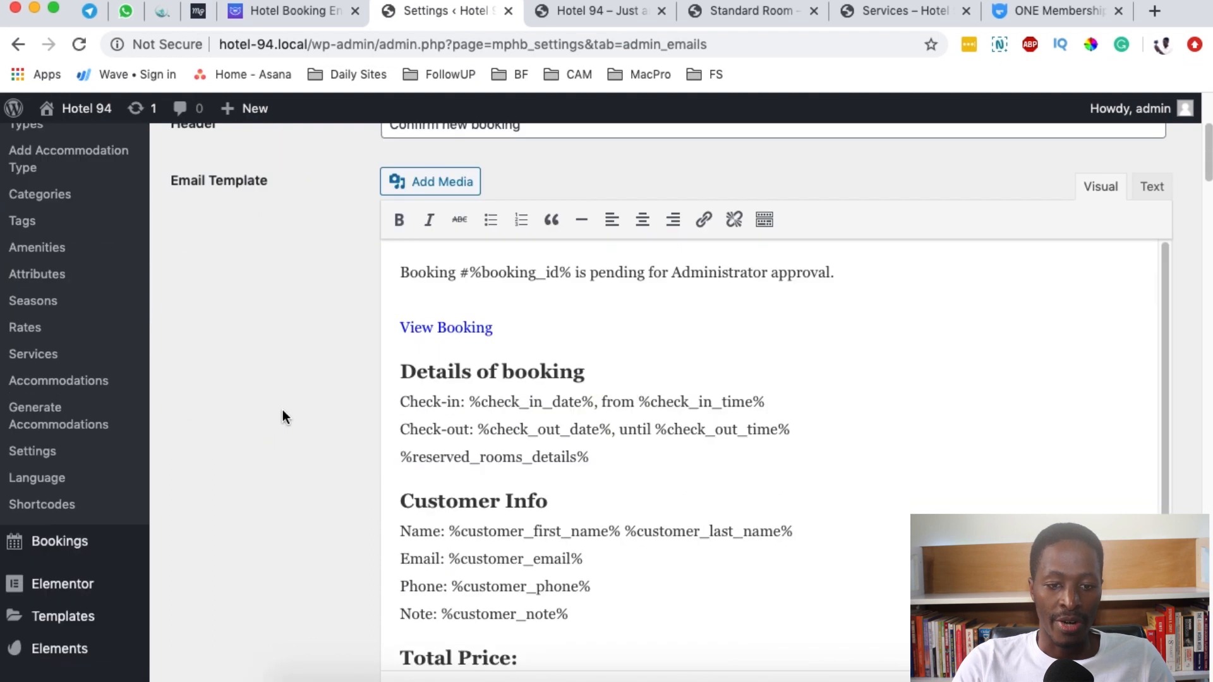
{"action": "scroll", "scroll_direction": "down", "scroll_amount": 3}
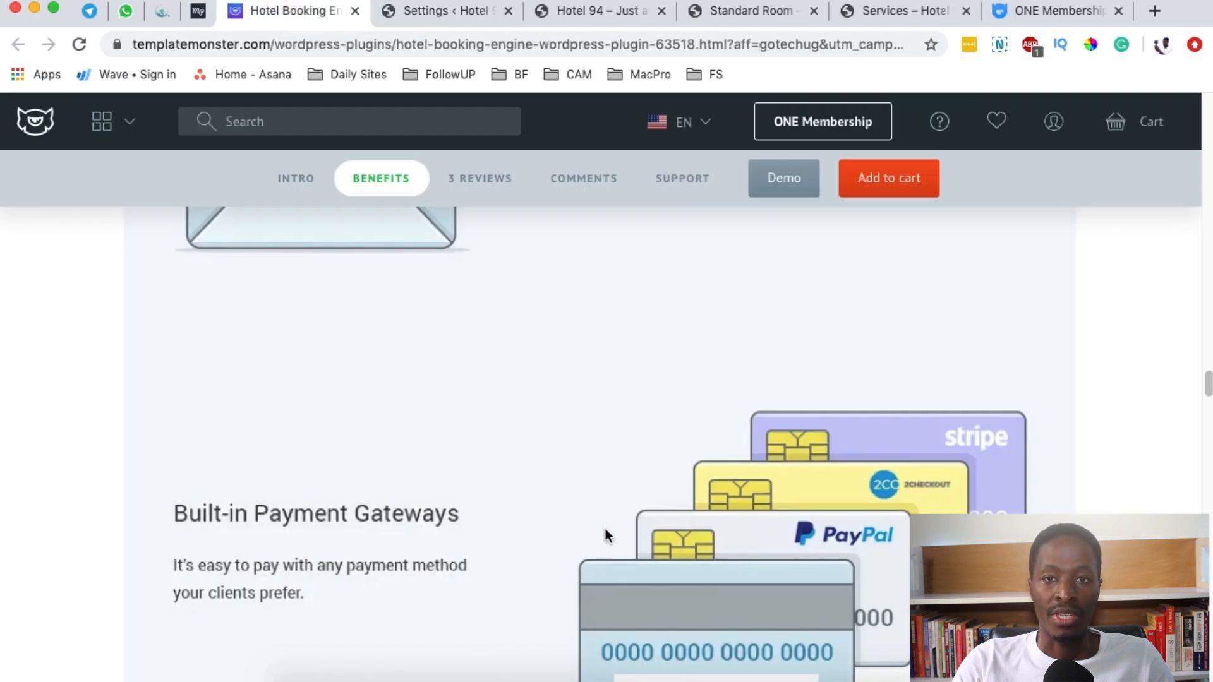
{"action": "scroll", "scroll_direction": "down", "scroll_amount": 3}
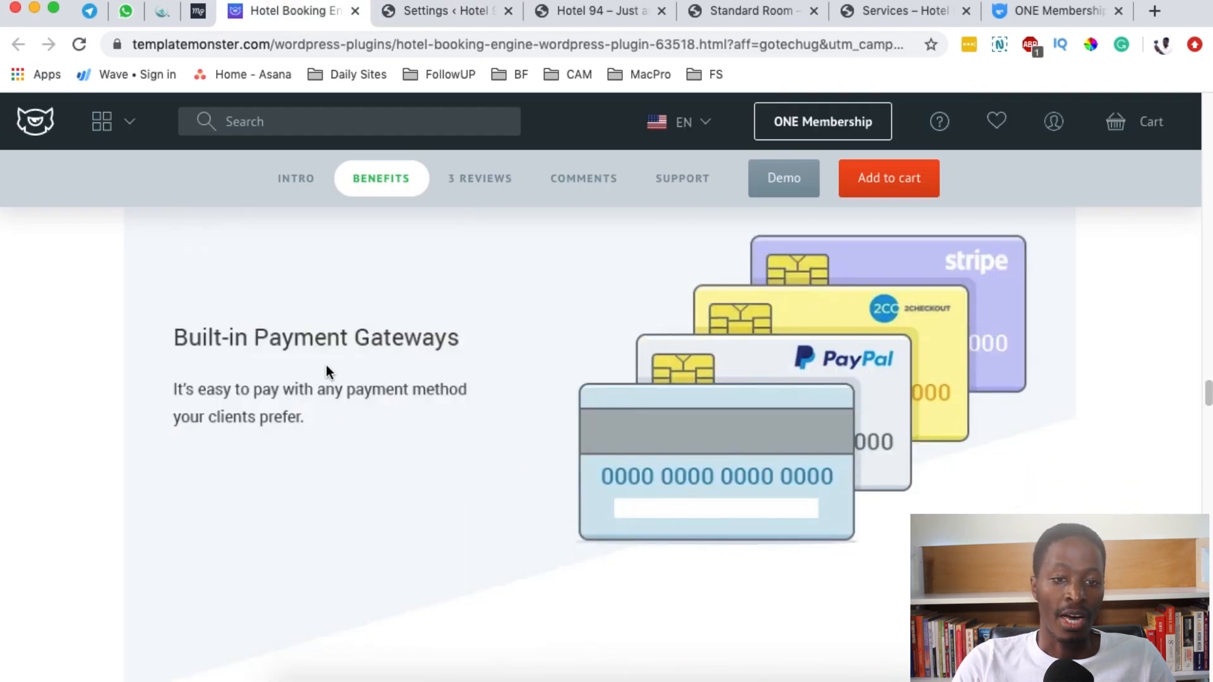
{"action": "mouse_move", "coordinate": [423, 94]}
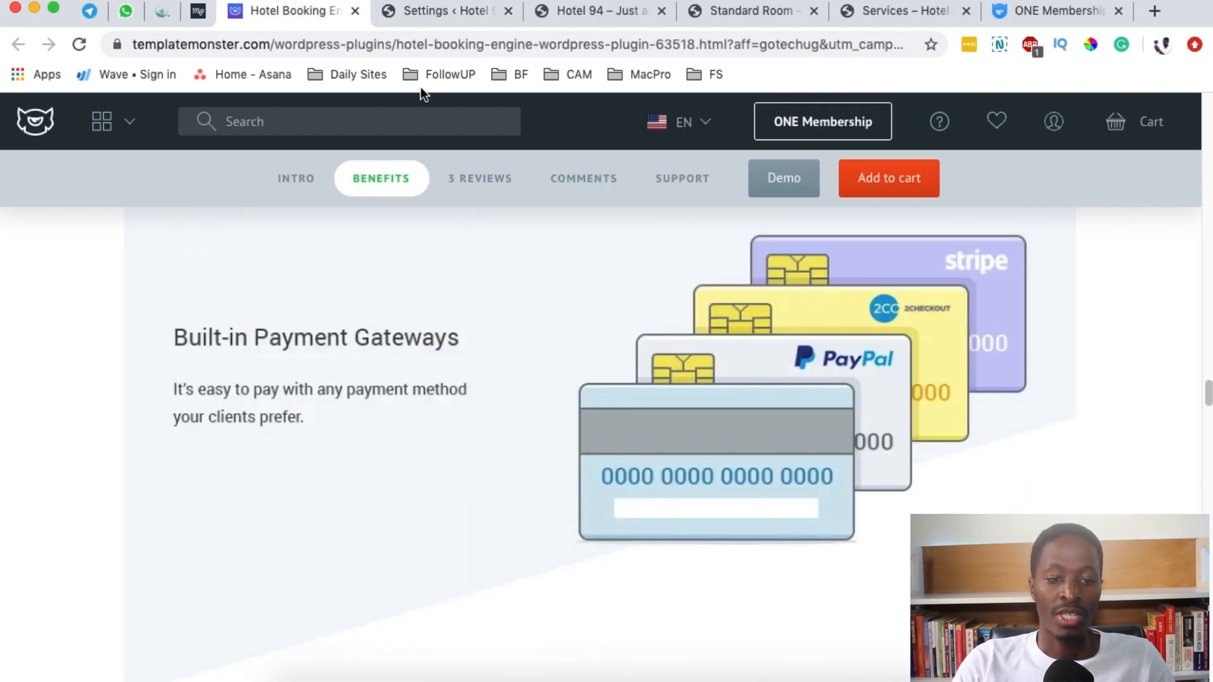
{"action": "left_click", "coordinate": [445, 11]}
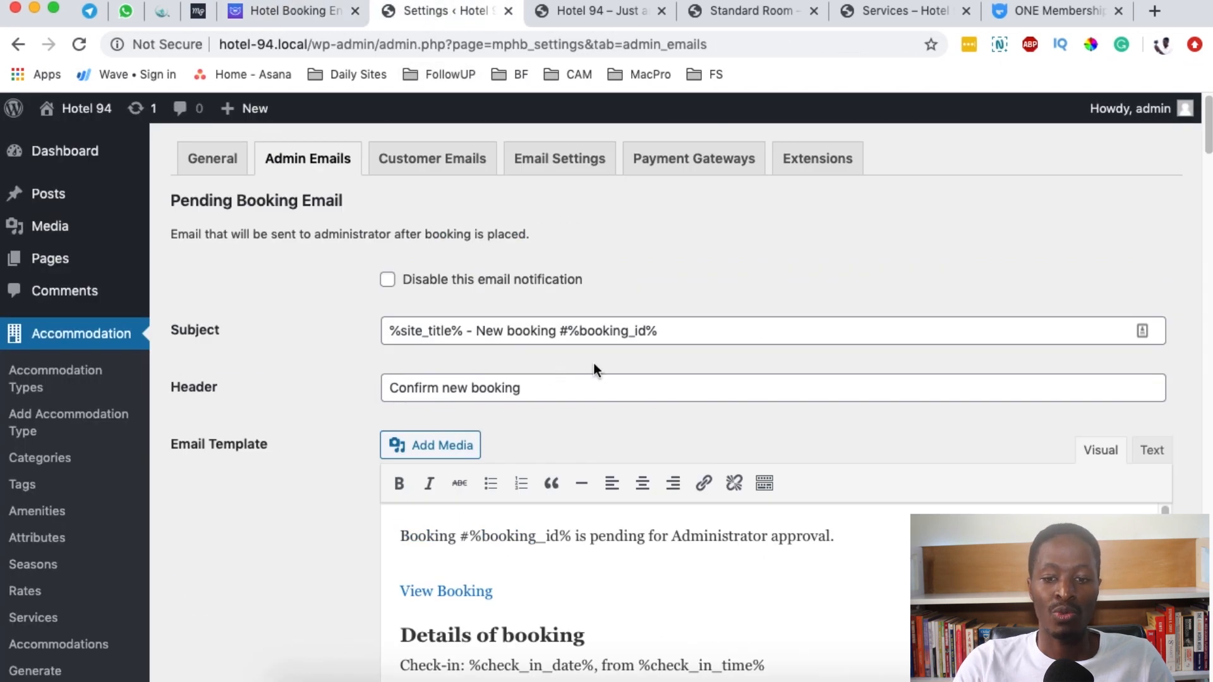
- View Payment Gateways settings and the Booking Confirmation and Extra Hotel Services benefits
{"action": "left_click", "coordinate": [693, 158]}
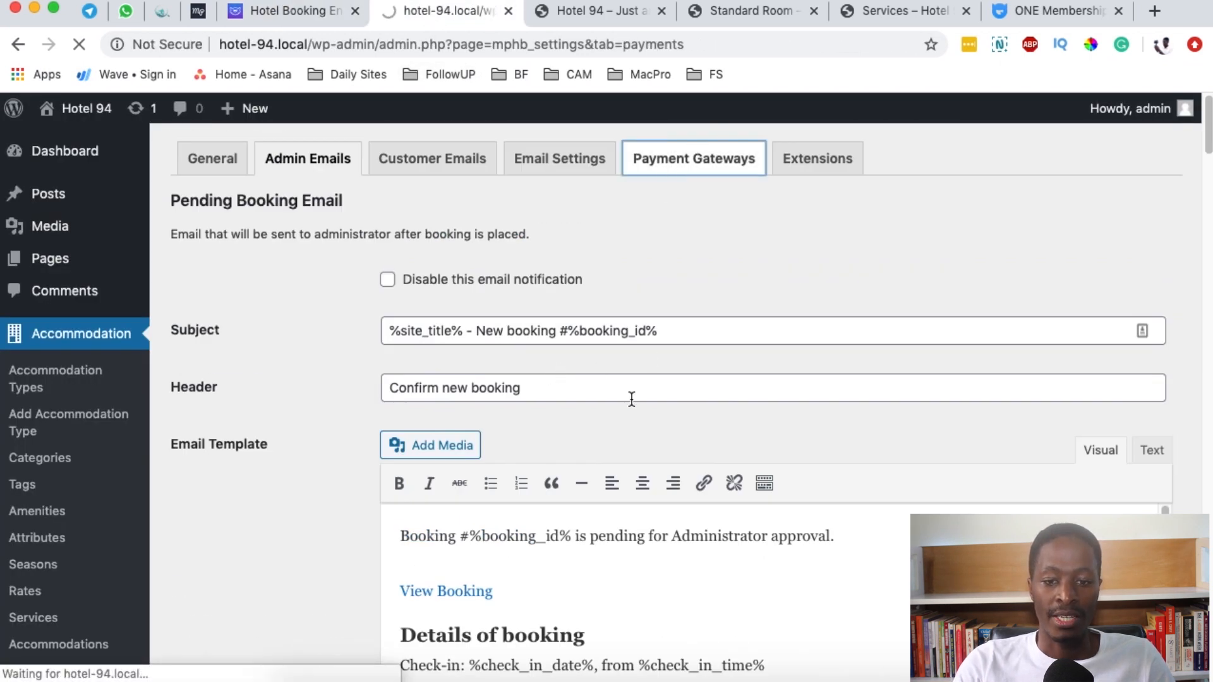
{"action": "left_click", "coordinate": [692, 157]}
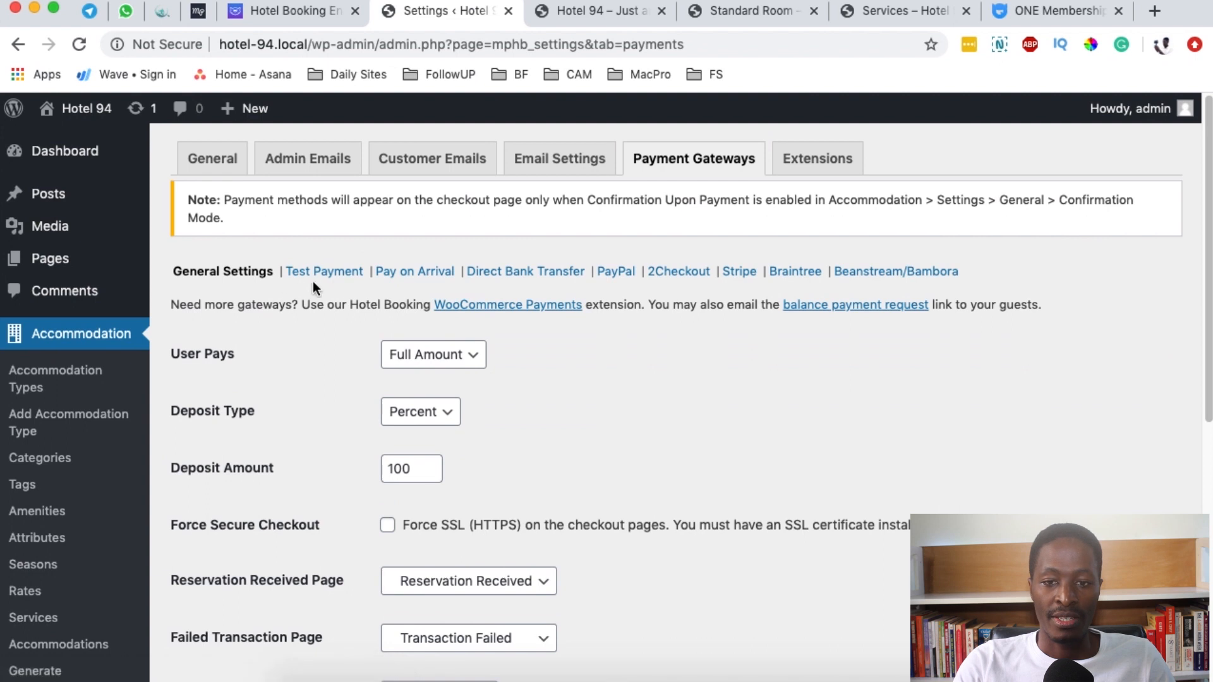
{"action": "mouse_move", "coordinate": [638, 438]}
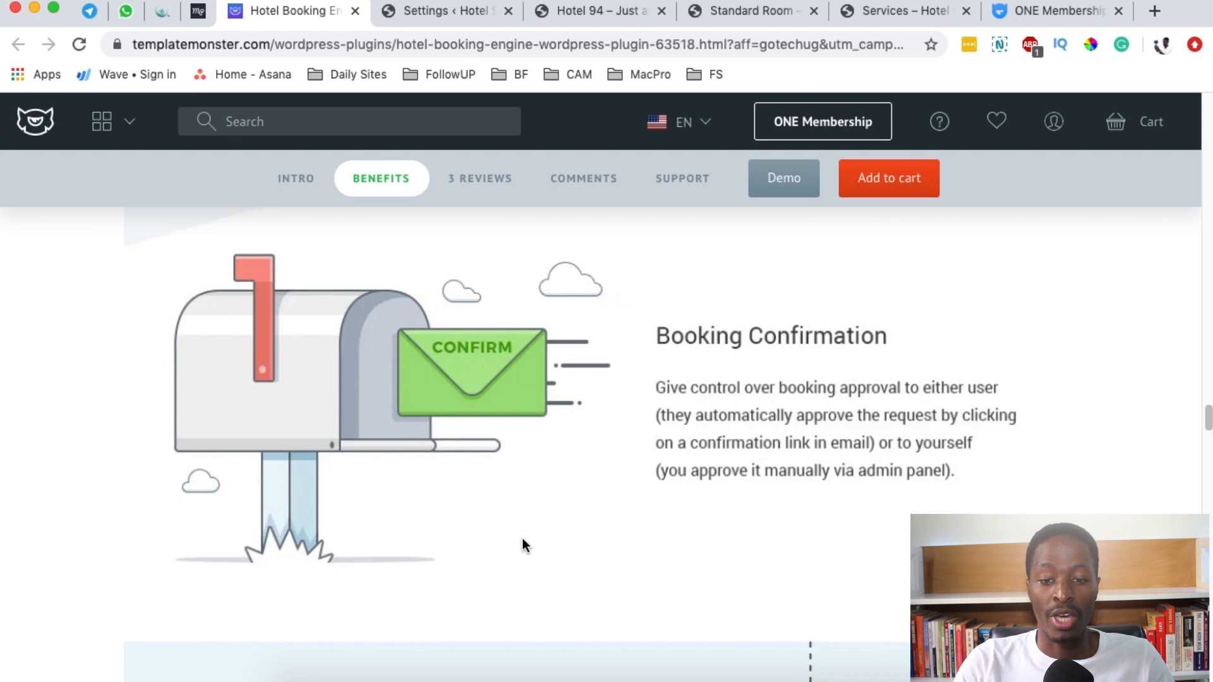
{"action": "scroll", "scroll_direction": "down", "scroll_amount": 3}
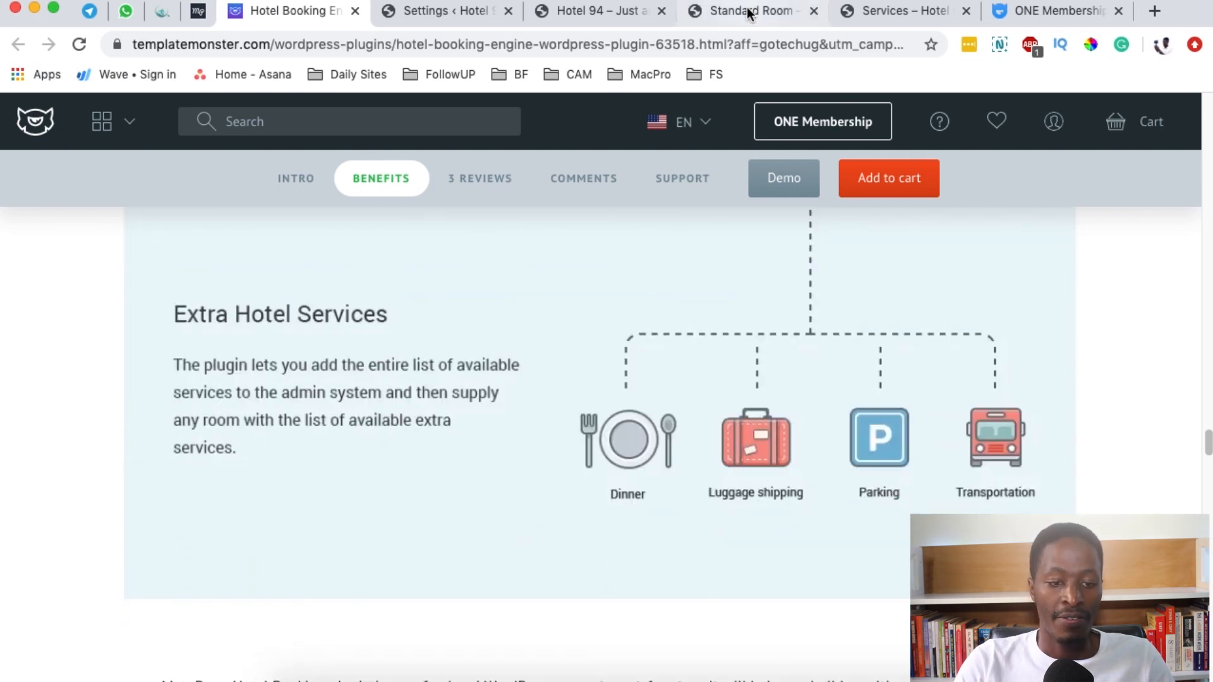
{"action": "left_click", "coordinate": [904, 11]}
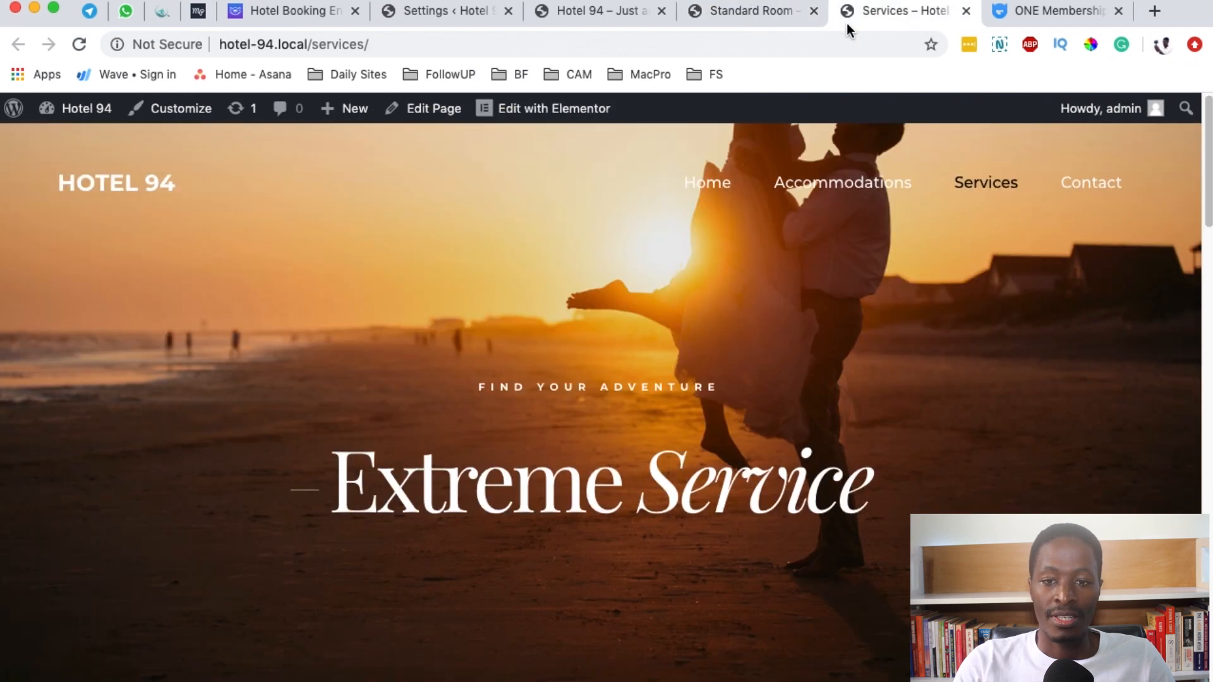
{"action": "mouse_move", "coordinate": [689, 584]}
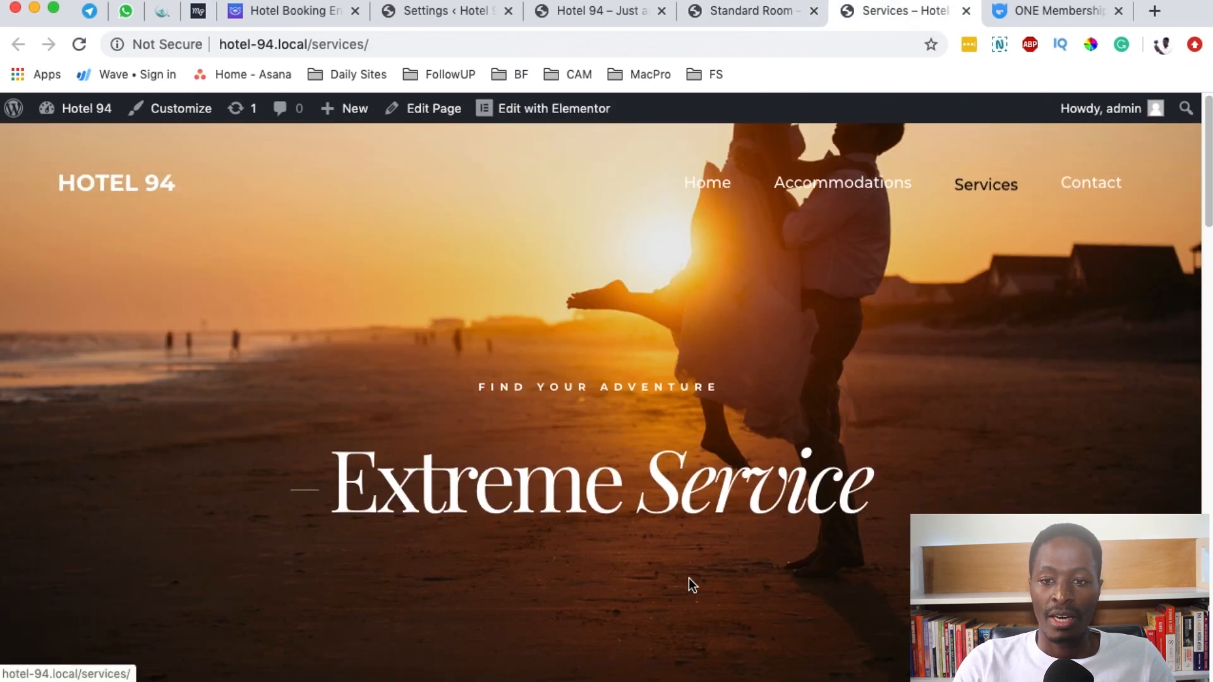
- Scroll through the Hotel 94 services grid
{"action": "scroll", "scroll_direction": "down", "scroll_amount": 3}
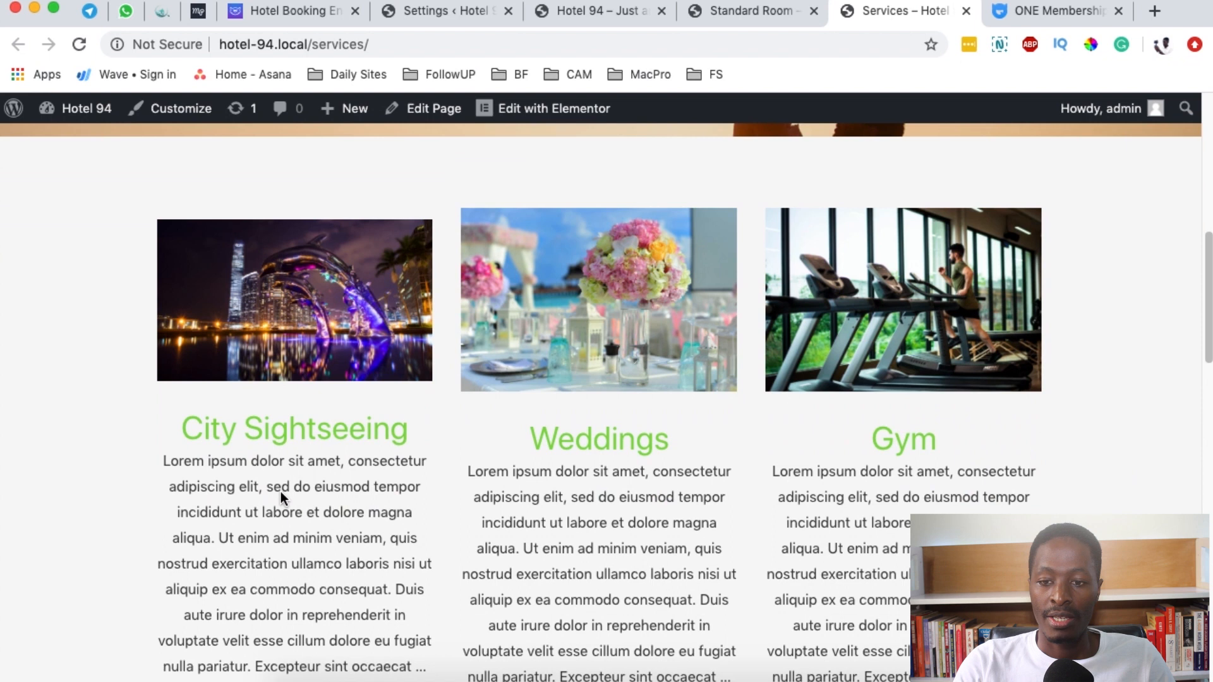
{"action": "scroll", "scroll_direction": "down", "scroll_amount": 3}
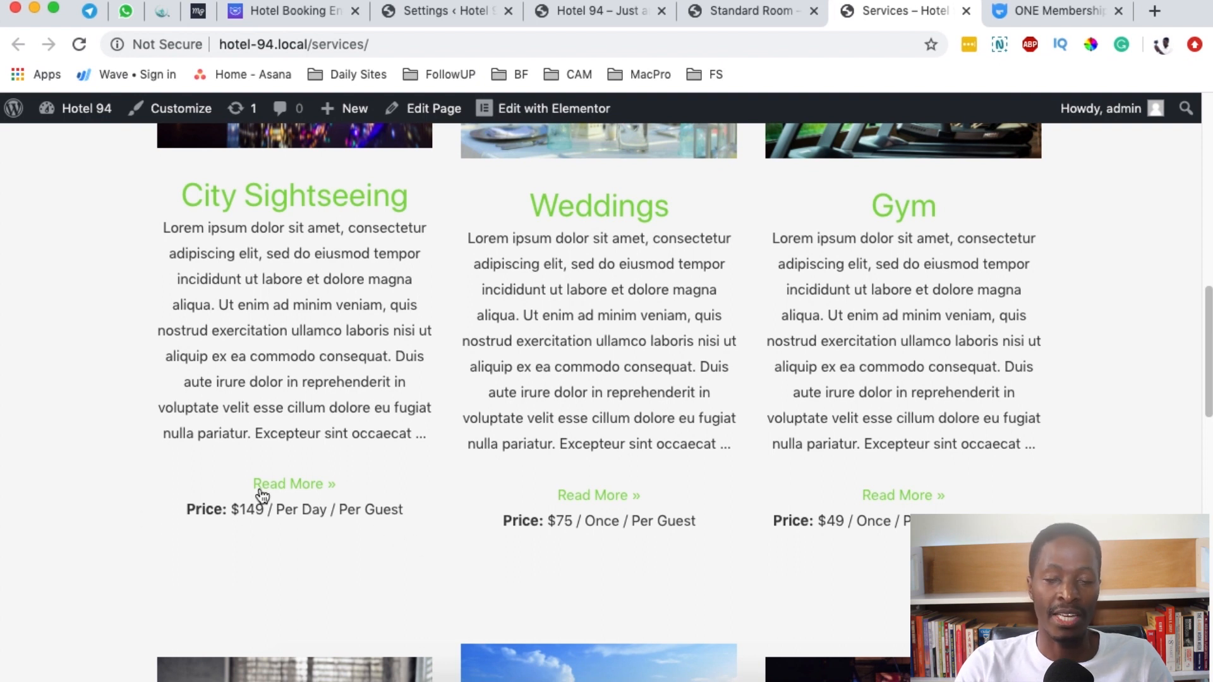
{"action": "scroll", "scroll_direction": "down", "scroll_amount": 3}
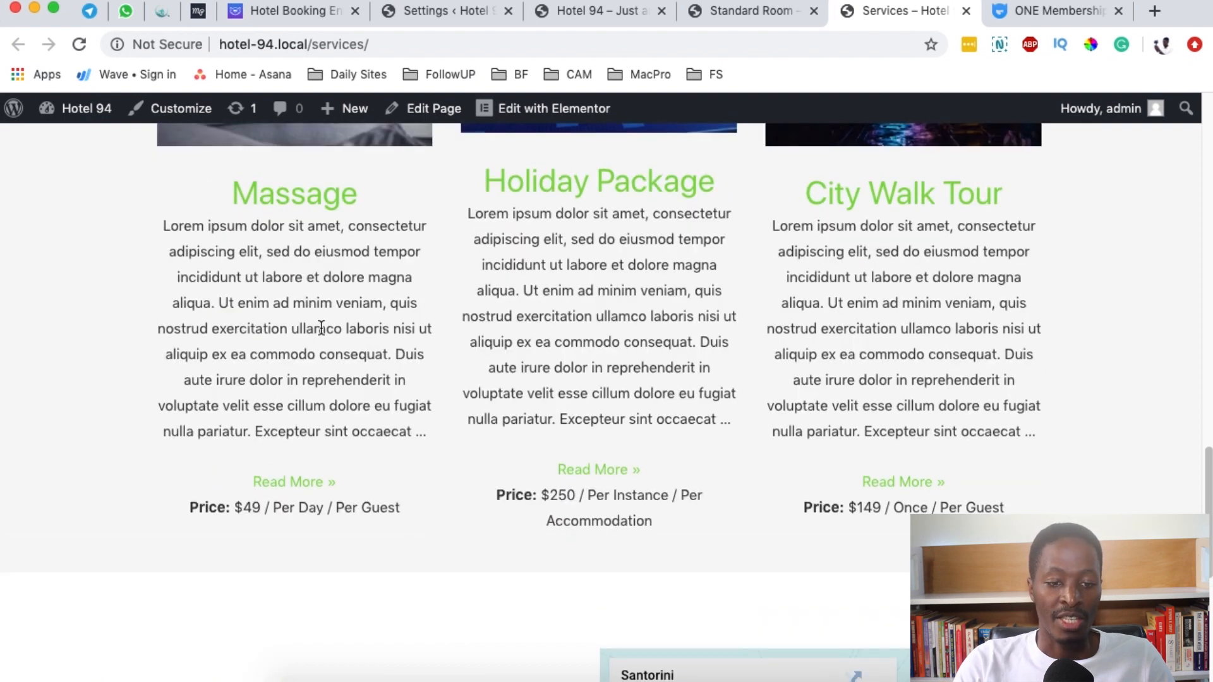
{"action": "scroll", "scroll_direction": "down", "scroll_amount": 3}
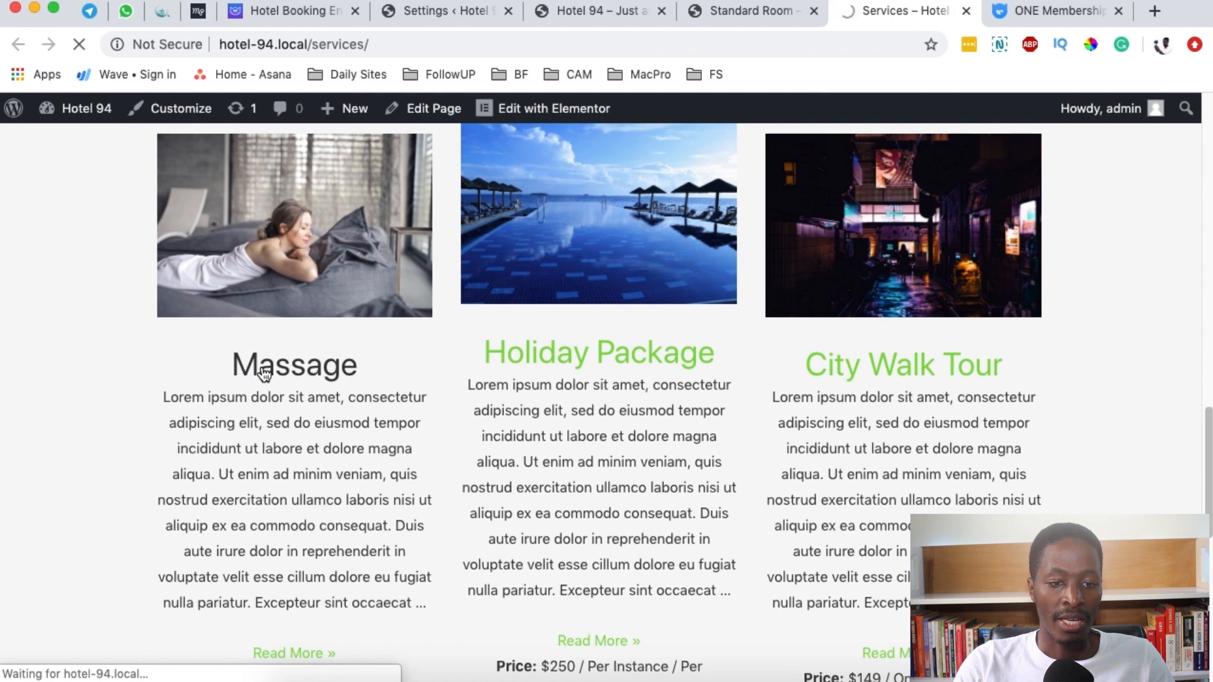
- Open the Massage service showing $49 per day per guest, then return to TemplateMonster
{"action": "left_click", "coordinate": [293, 365]}
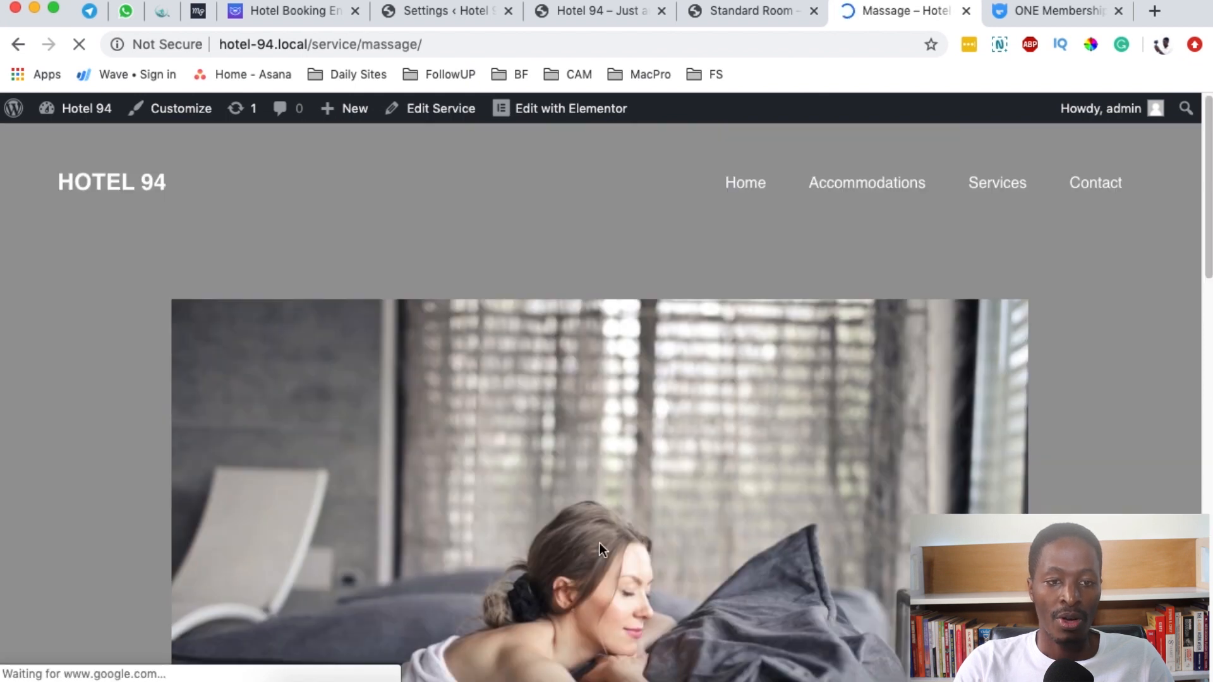
{"action": "scroll", "scroll_direction": "down", "scroll_amount": 3}
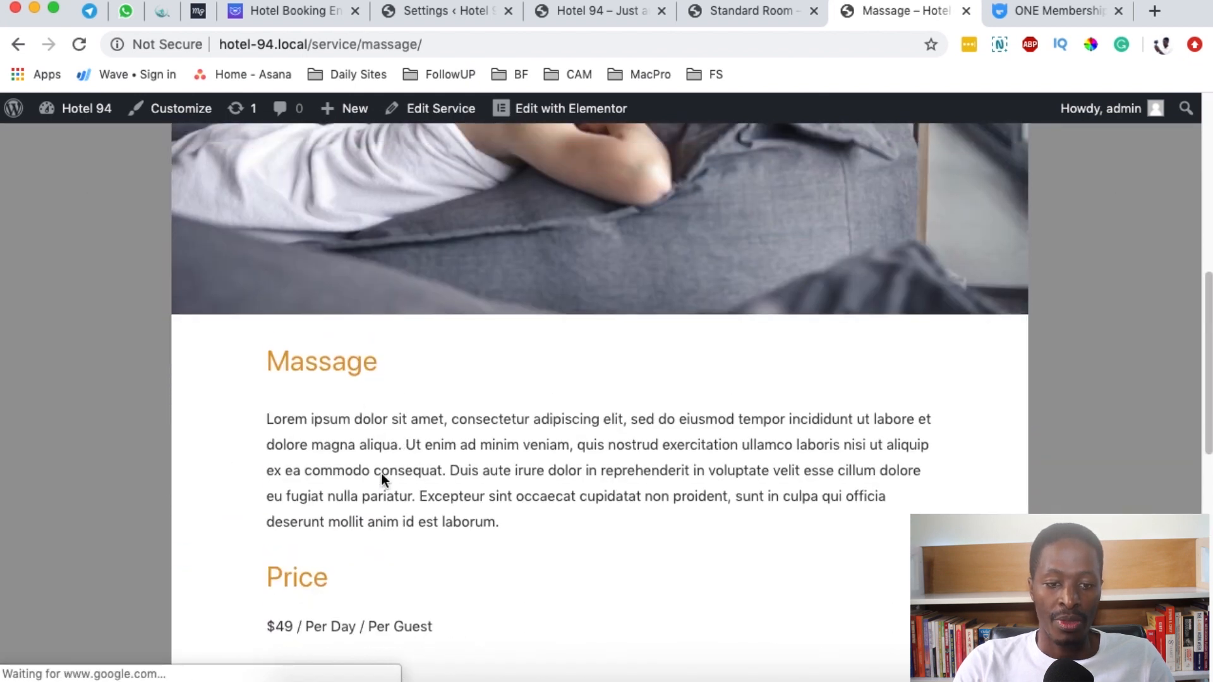
{"action": "scroll", "scroll_direction": "down", "scroll_amount": 3}
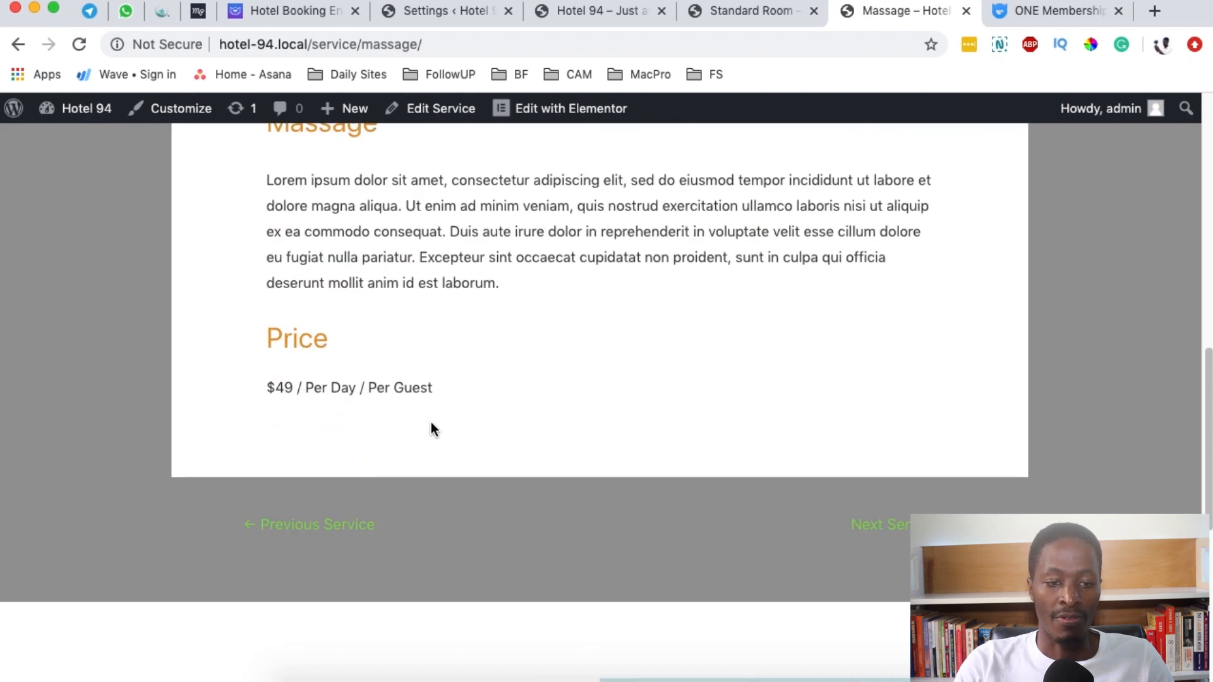
{"action": "mouse_move", "coordinate": [414, 116]}
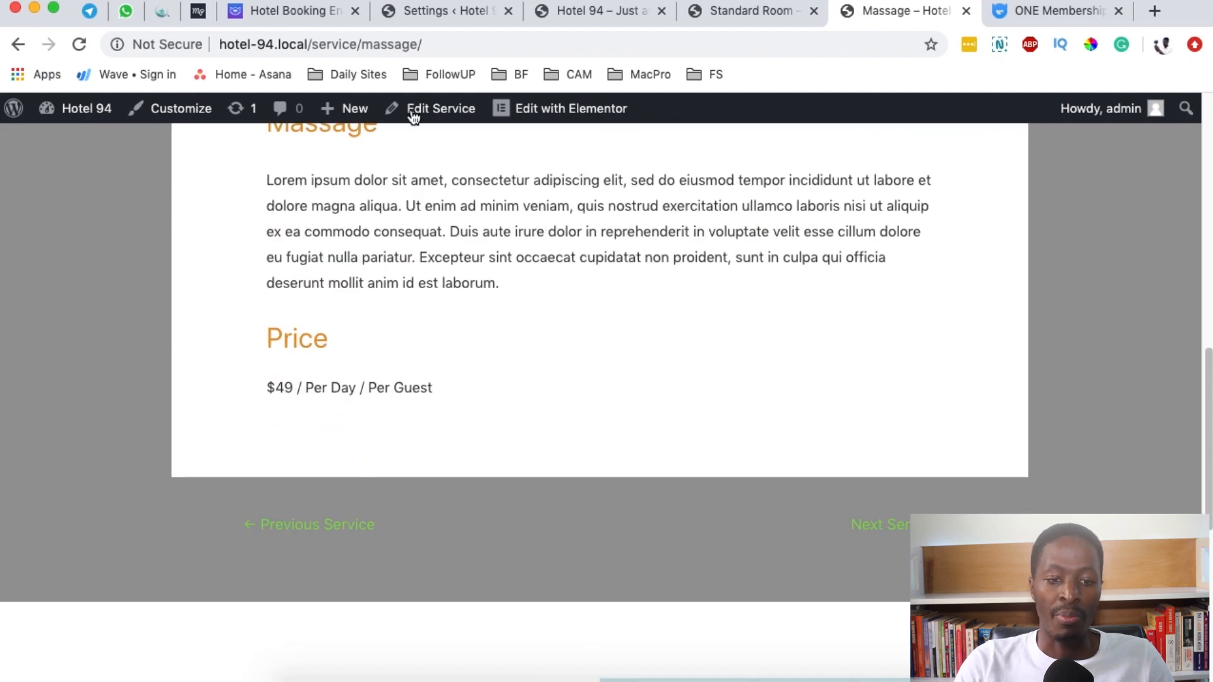
{"action": "left_click", "coordinate": [290, 11]}
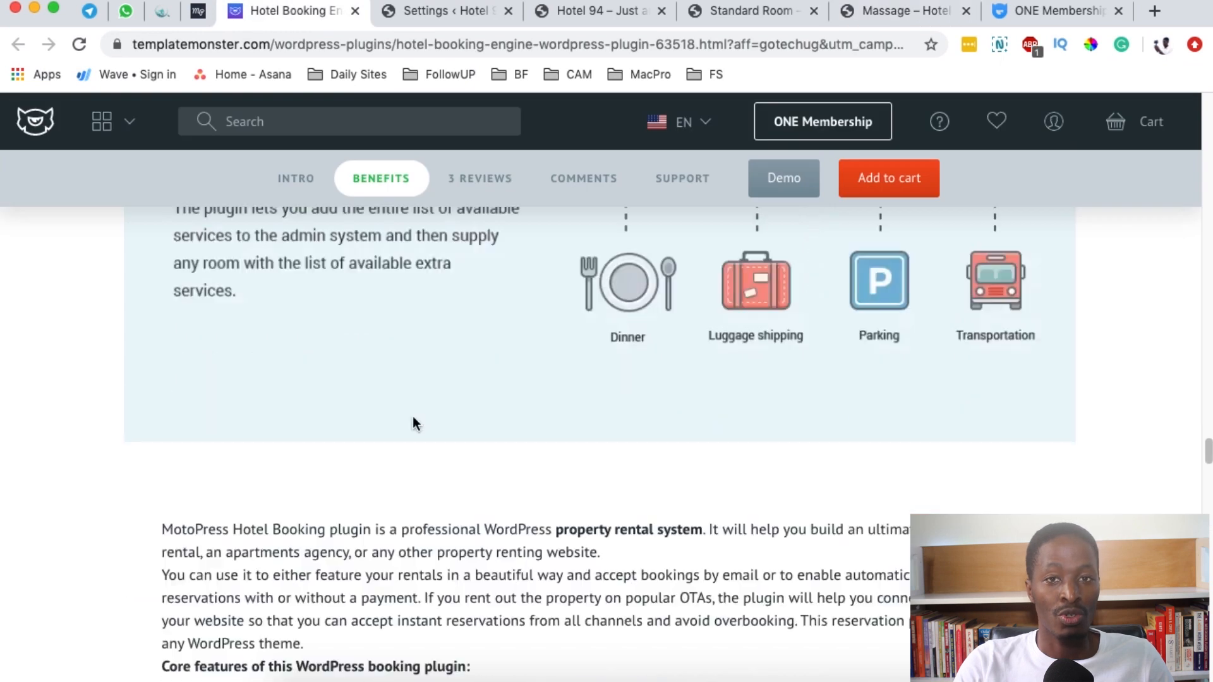
{"action": "scroll", "scroll_direction": "down", "scroll_amount": 3}
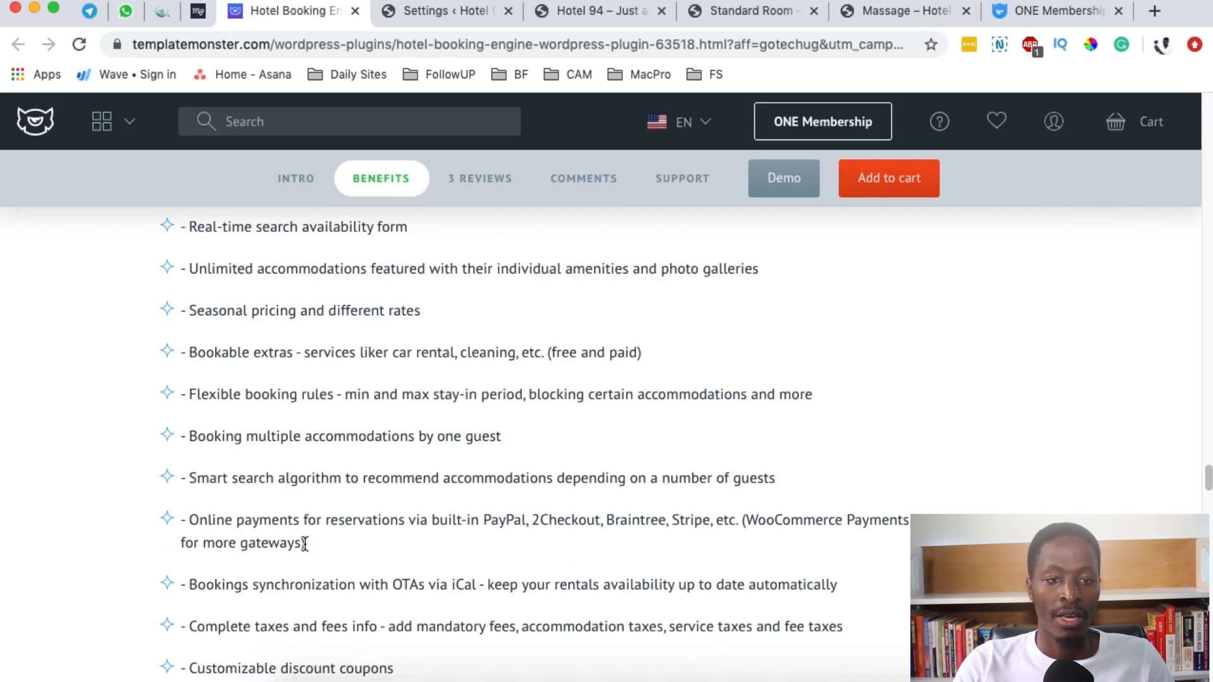
{"action": "scroll", "scroll_direction": "down", "scroll_amount": 3}
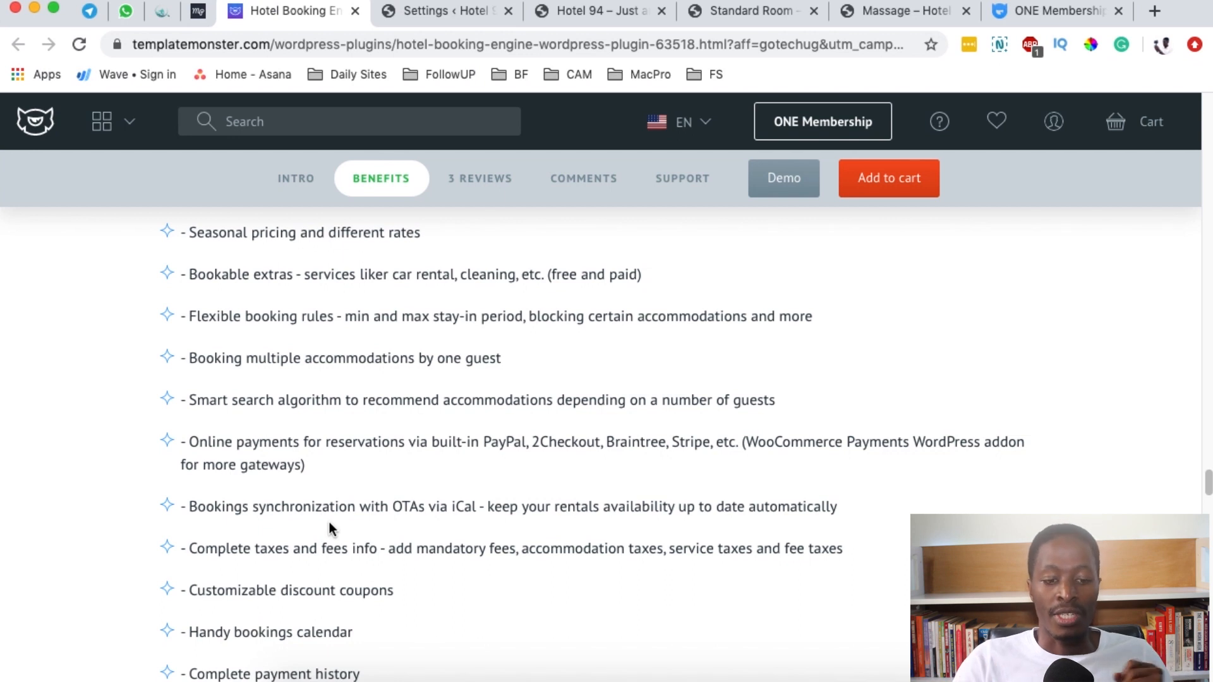
{"action": "scroll", "scroll_direction": "down", "scroll_amount": 3}
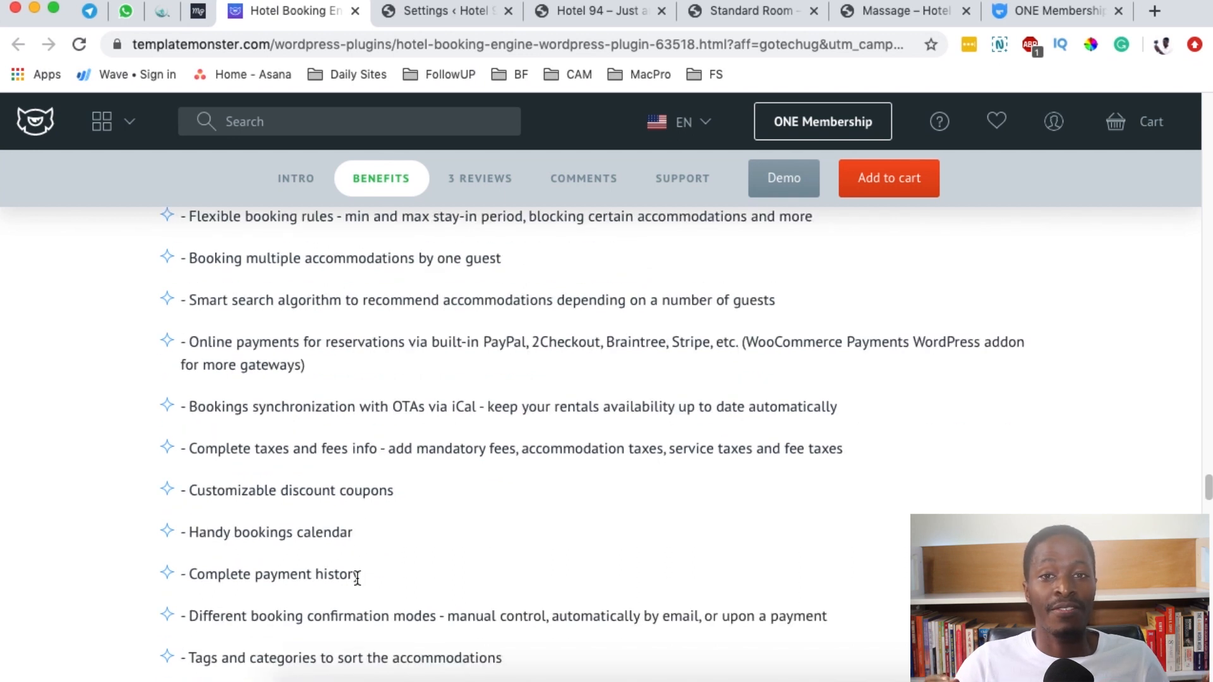
{"action": "scroll", "scroll_direction": "down", "scroll_amount": 3}
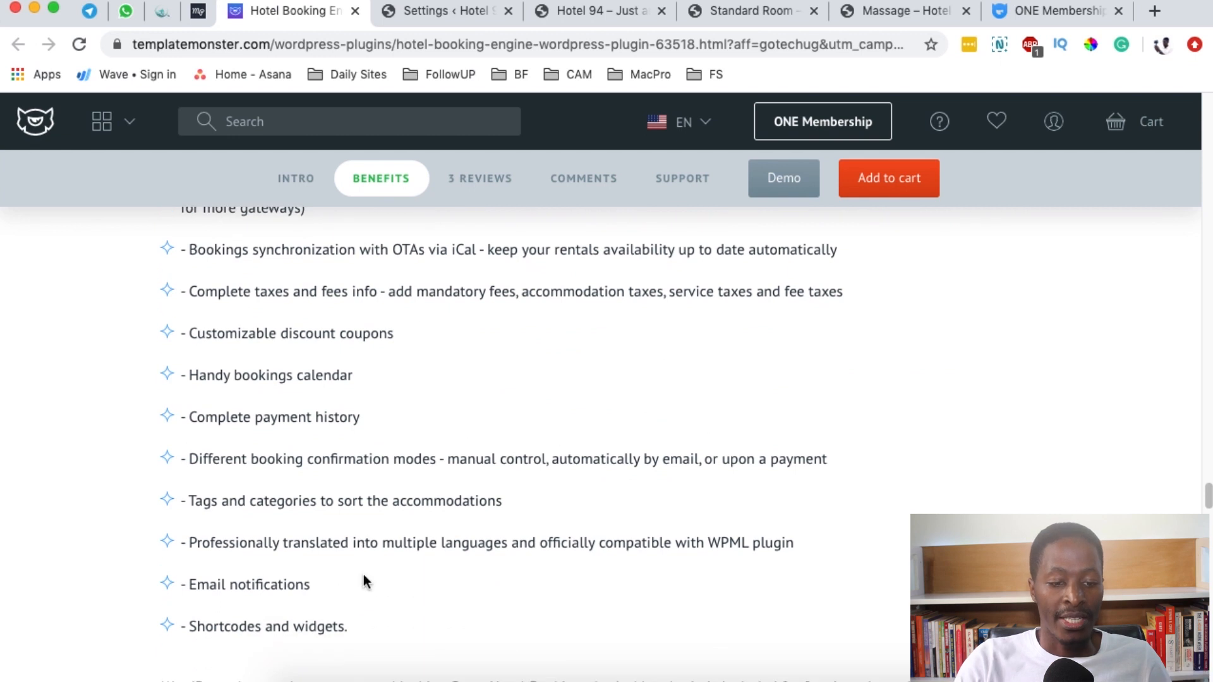
- Browse the Hotel 94 homepage's availability search and Twin, Standard and Deluxe room listings
{"action": "left_click", "coordinate": [595, 11]}
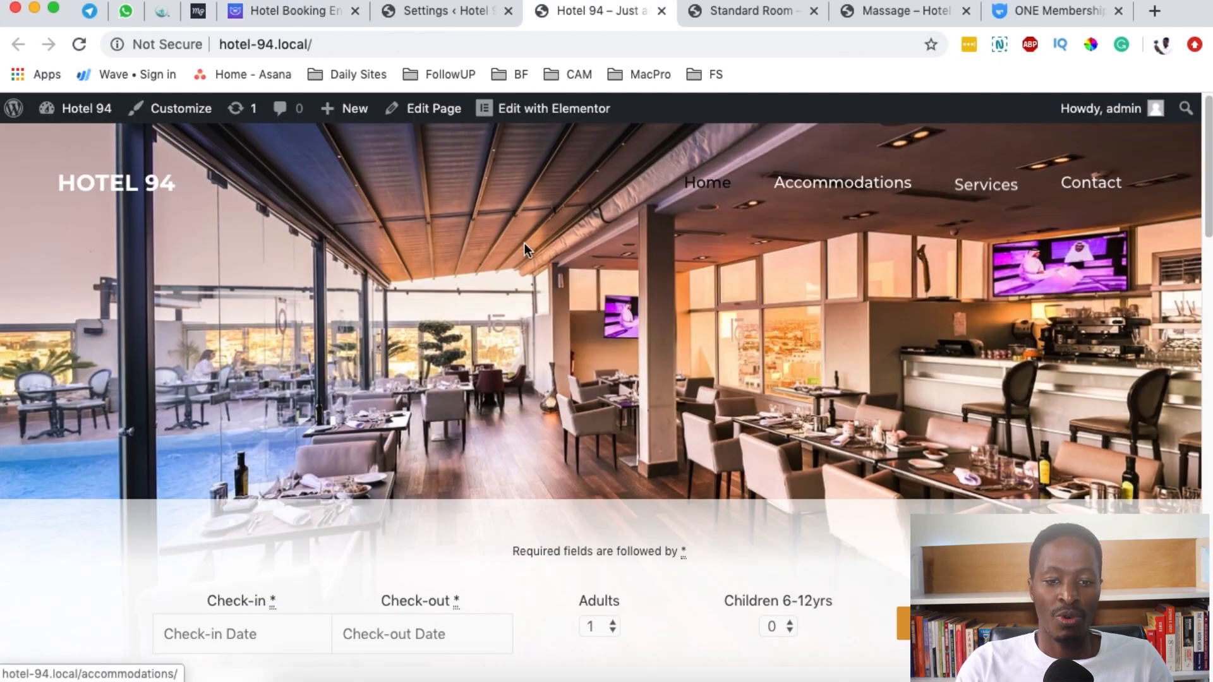
{"action": "scroll", "scroll_direction": "down", "scroll_amount": 3}
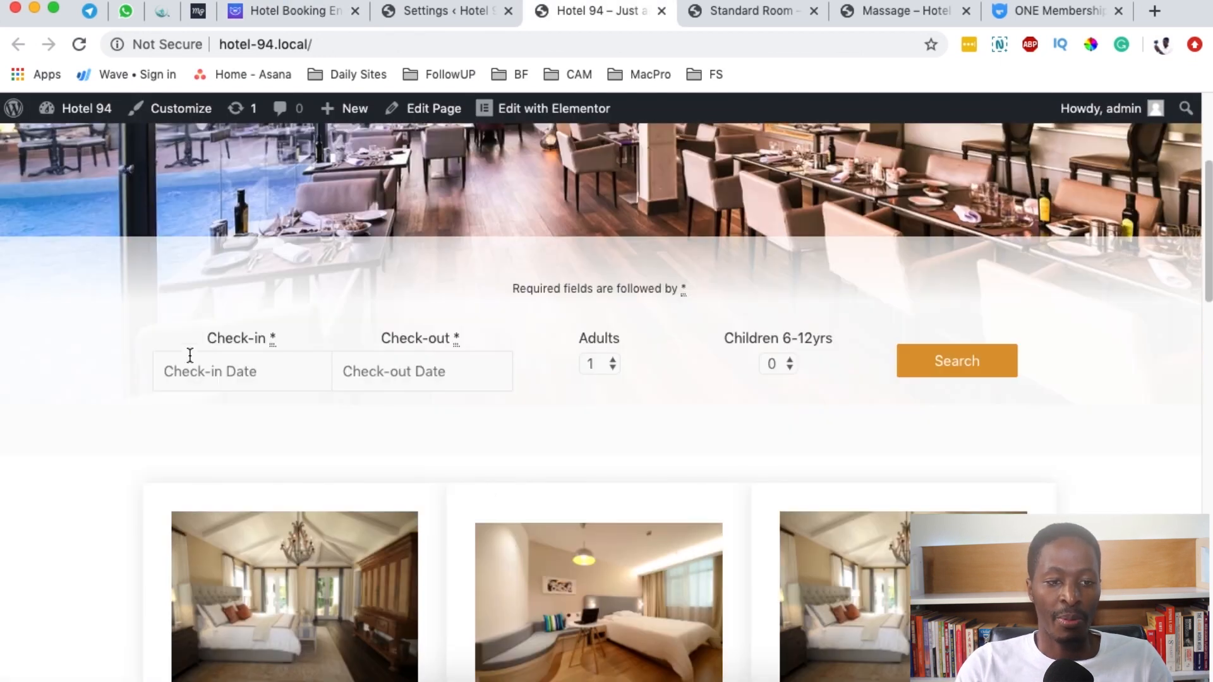
{"action": "scroll", "scroll_direction": "down", "scroll_amount": 3}
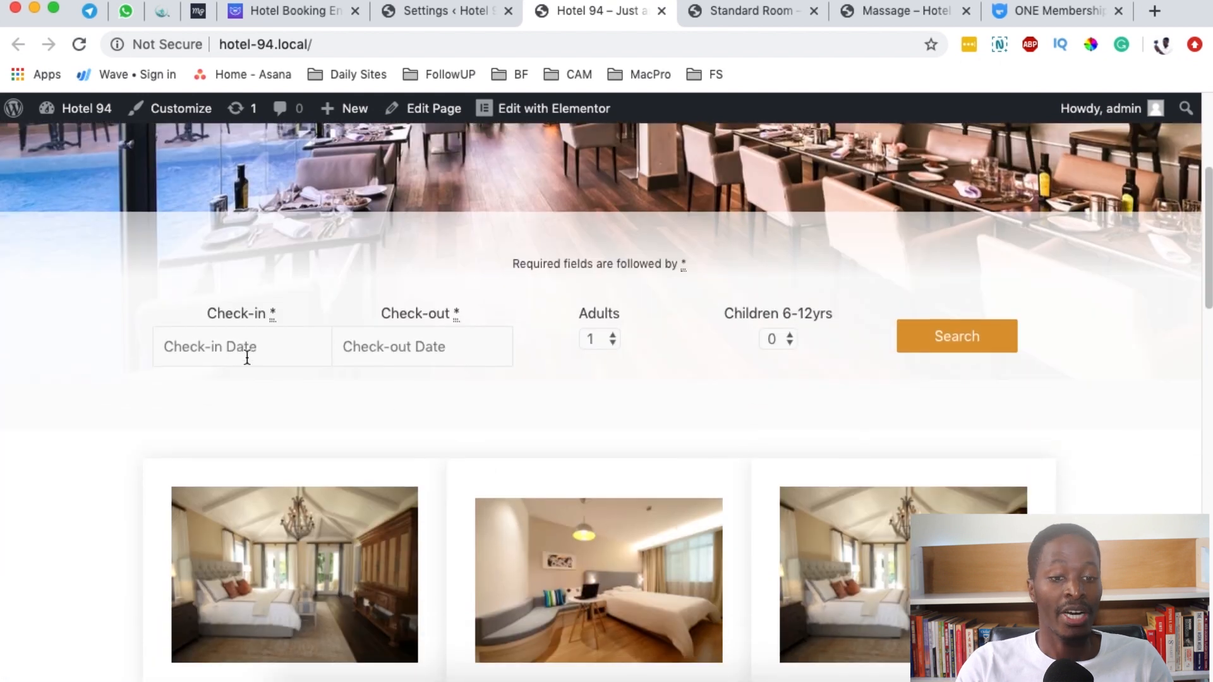
{"action": "scroll", "scroll_direction": "down", "scroll_amount": 3}
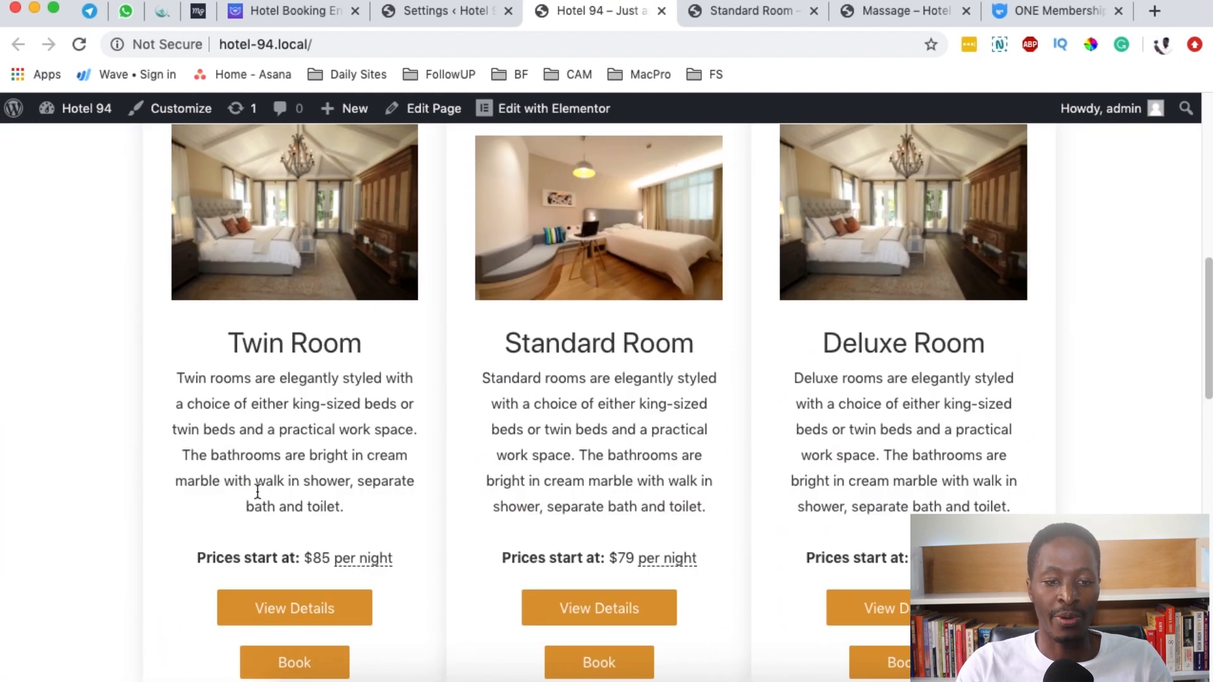
{"action": "scroll", "scroll_direction": "down", "scroll_amount": 3}
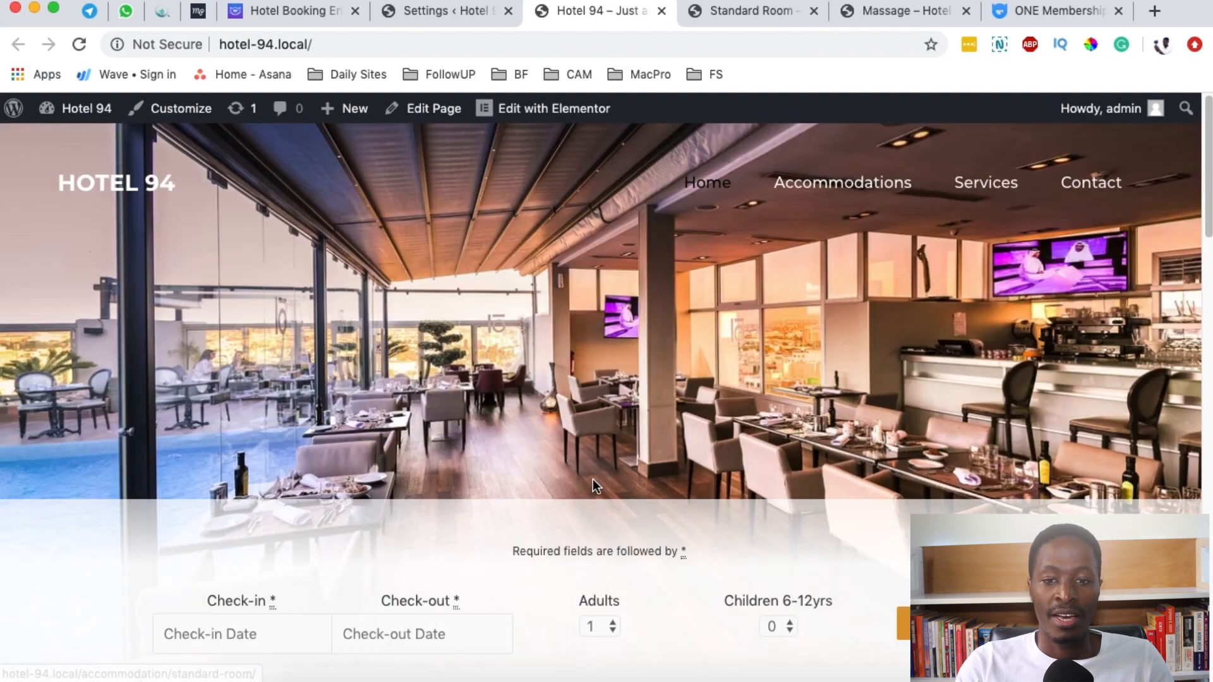
{"action": "left_click", "coordinate": [842, 182]}
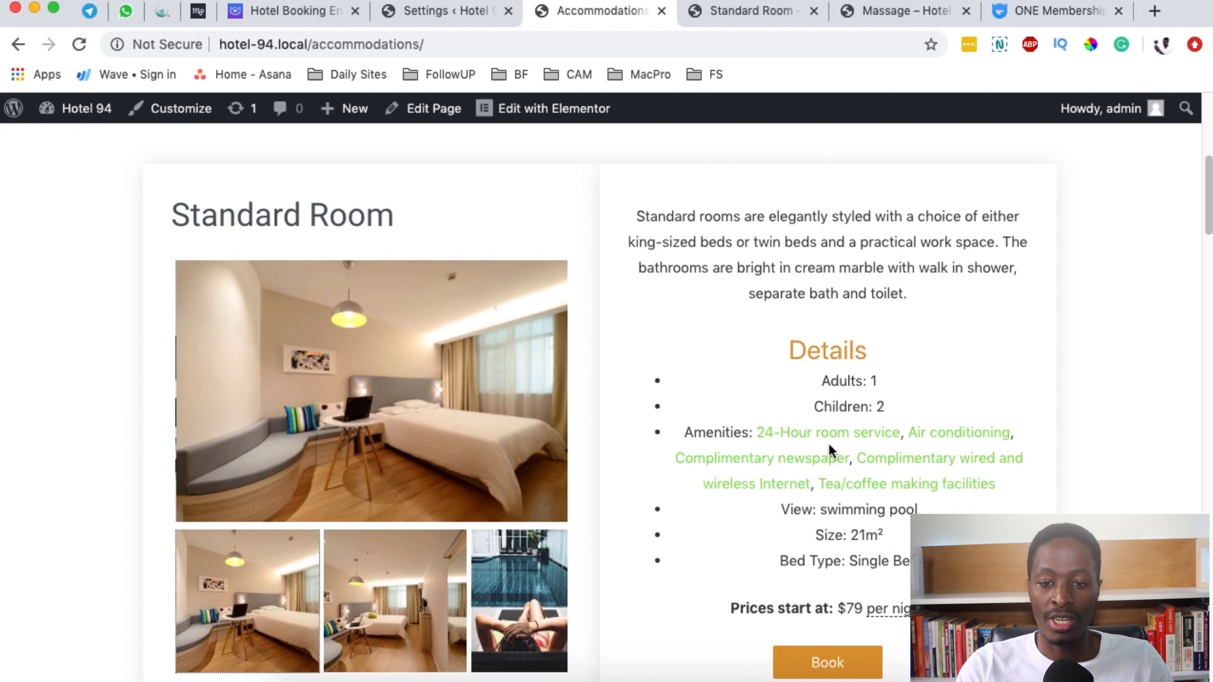
{"action": "scroll", "scroll_direction": "down", "scroll_amount": 3}
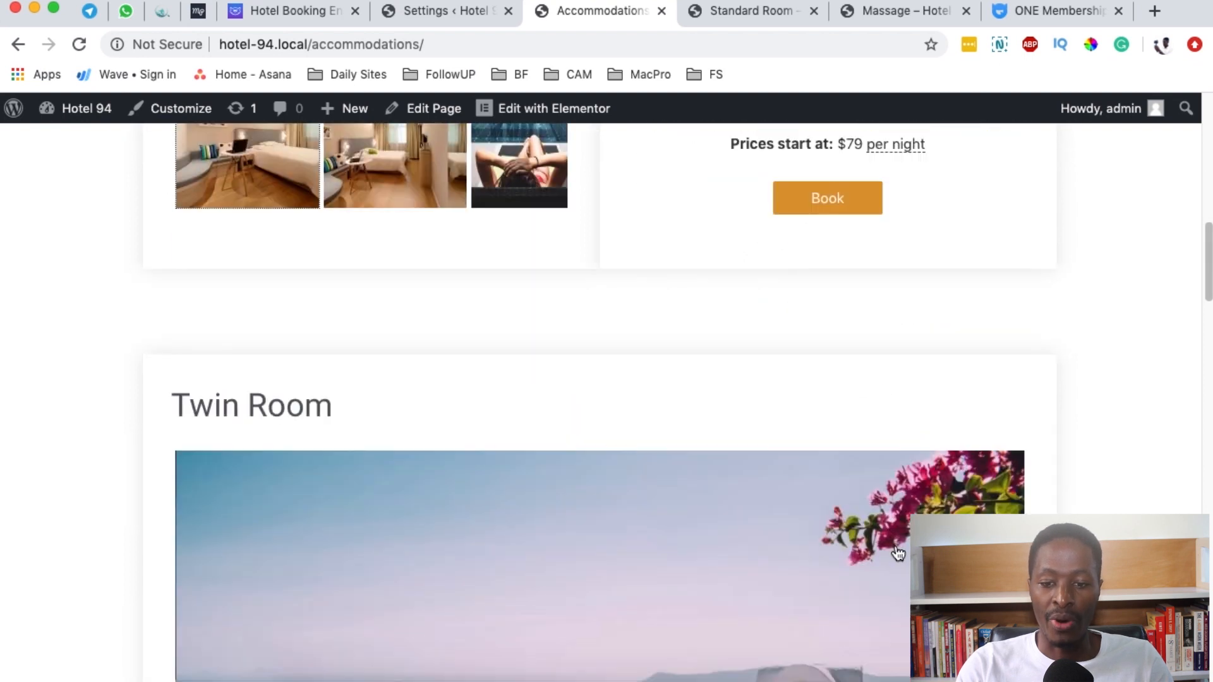
{"action": "scroll", "scroll_direction": "down", "scroll_amount": 3}
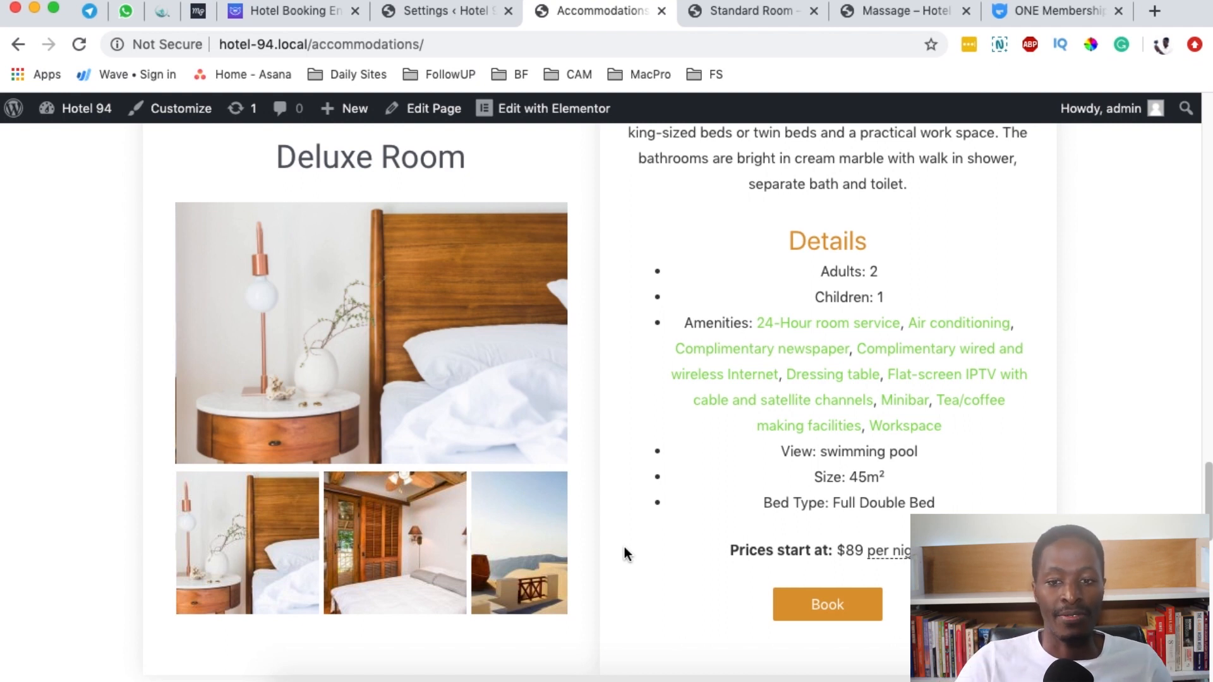
- Return to the Hotel Booking Engine product page tab and scroll back to its top
{"action": "left_click", "coordinate": [290, 10]}
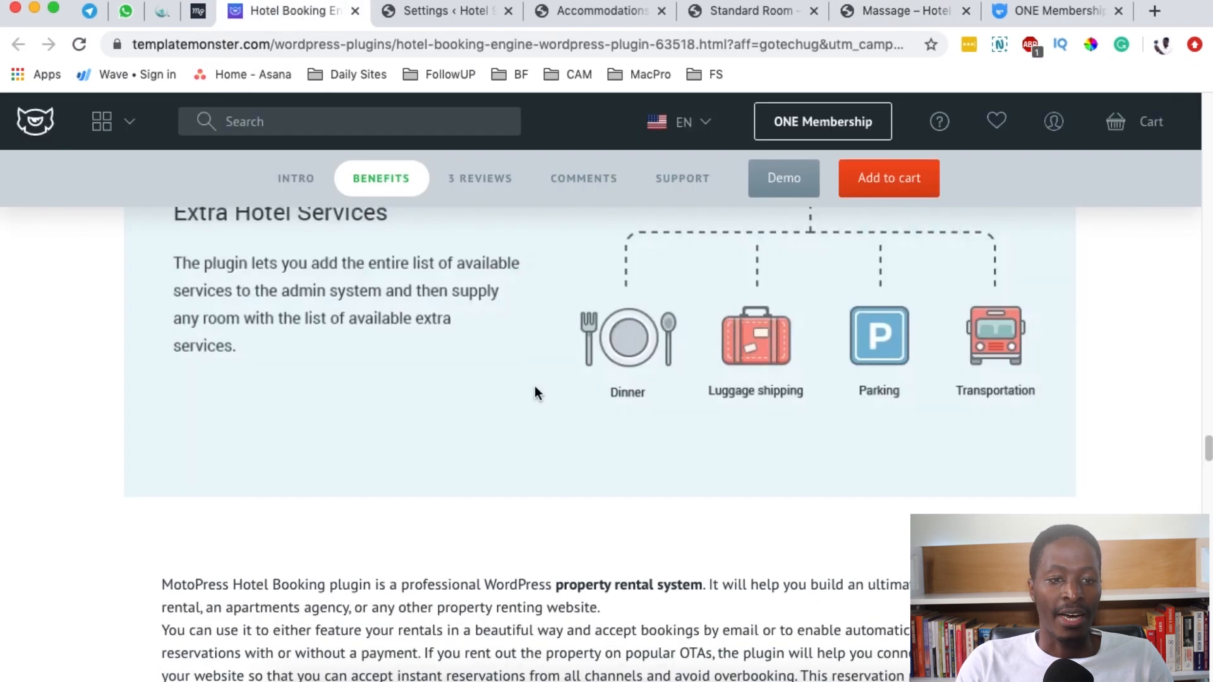
{"action": "scroll", "scroll_direction": "up", "scroll_amount": 3}
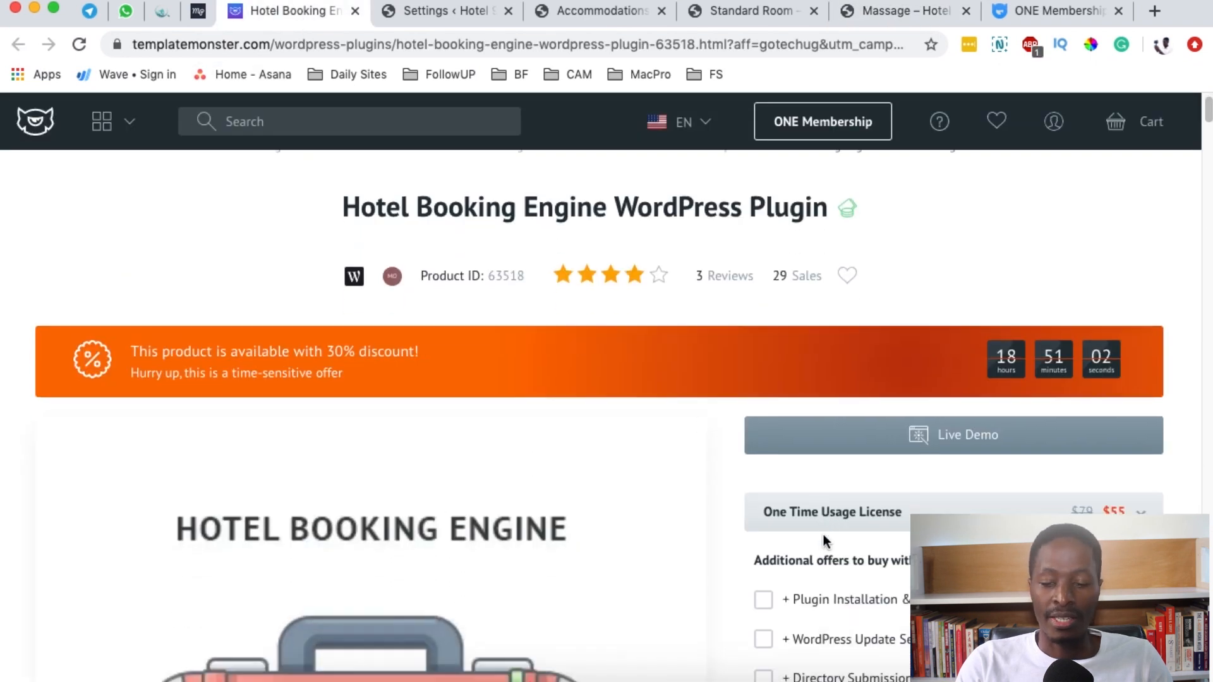
{"action": "scroll", "scroll_direction": "down", "scroll_amount": 3}
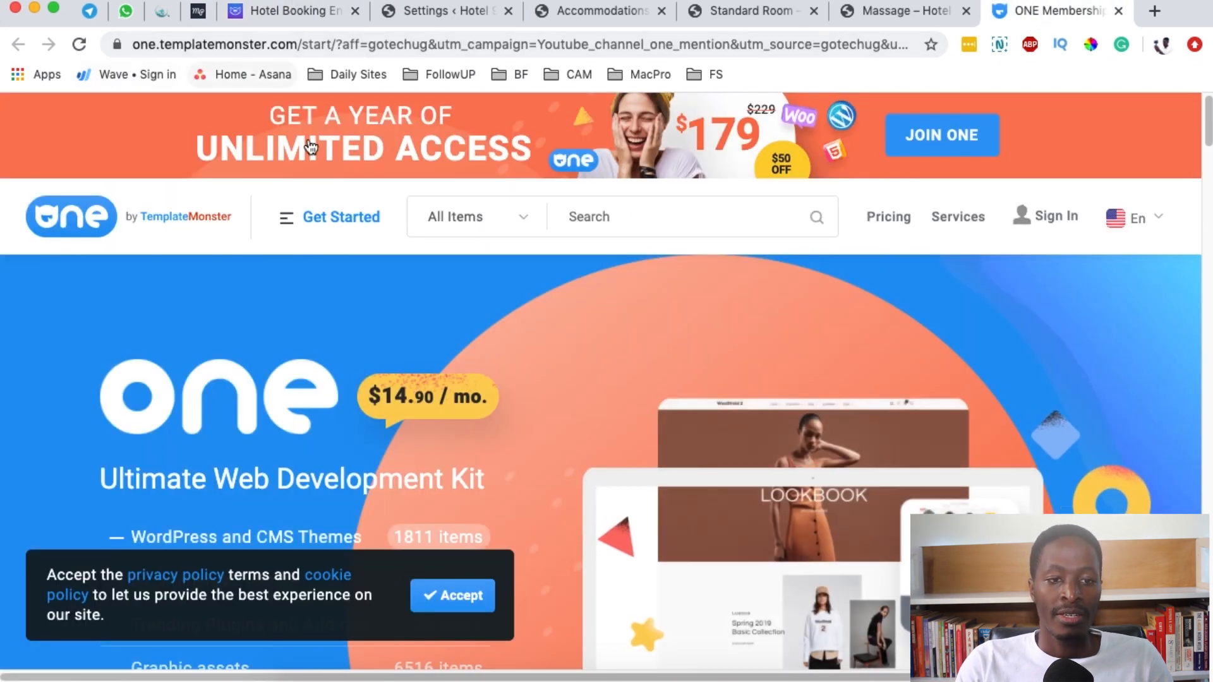
{"action": "mouse_move", "coordinate": [359, 424]}
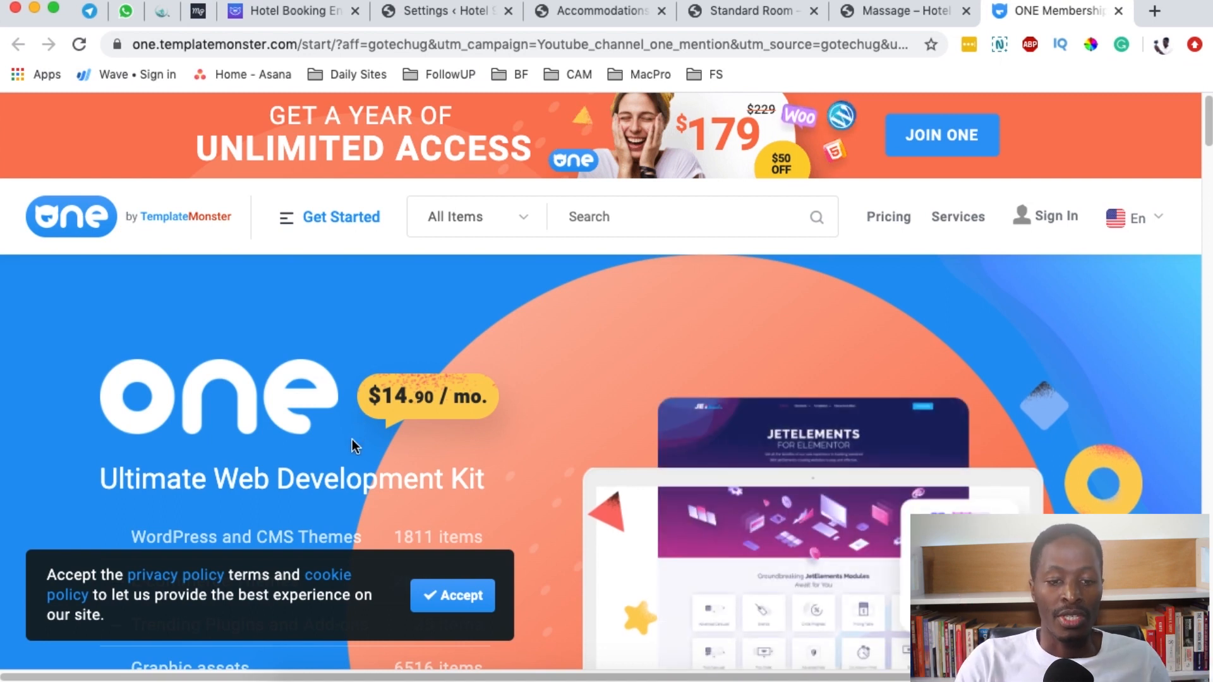
{"action": "scroll", "scroll_direction": "down", "scroll_amount": 3}
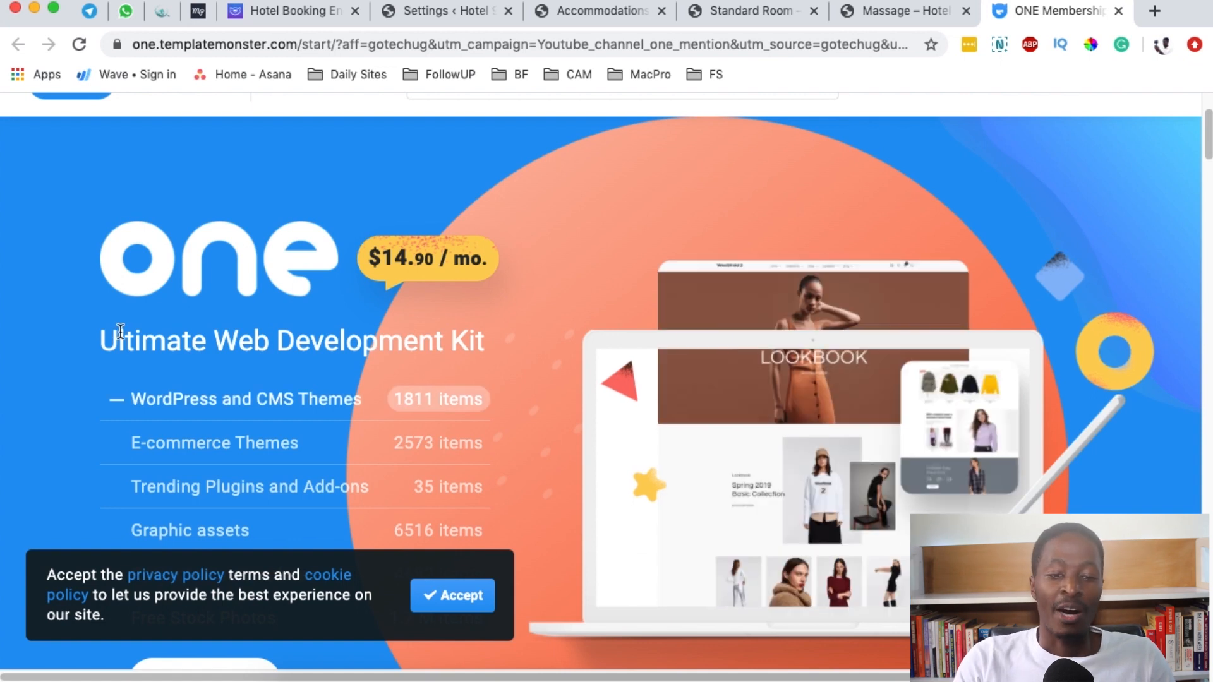
{"action": "scroll", "scroll_direction": "down", "scroll_amount": 3}
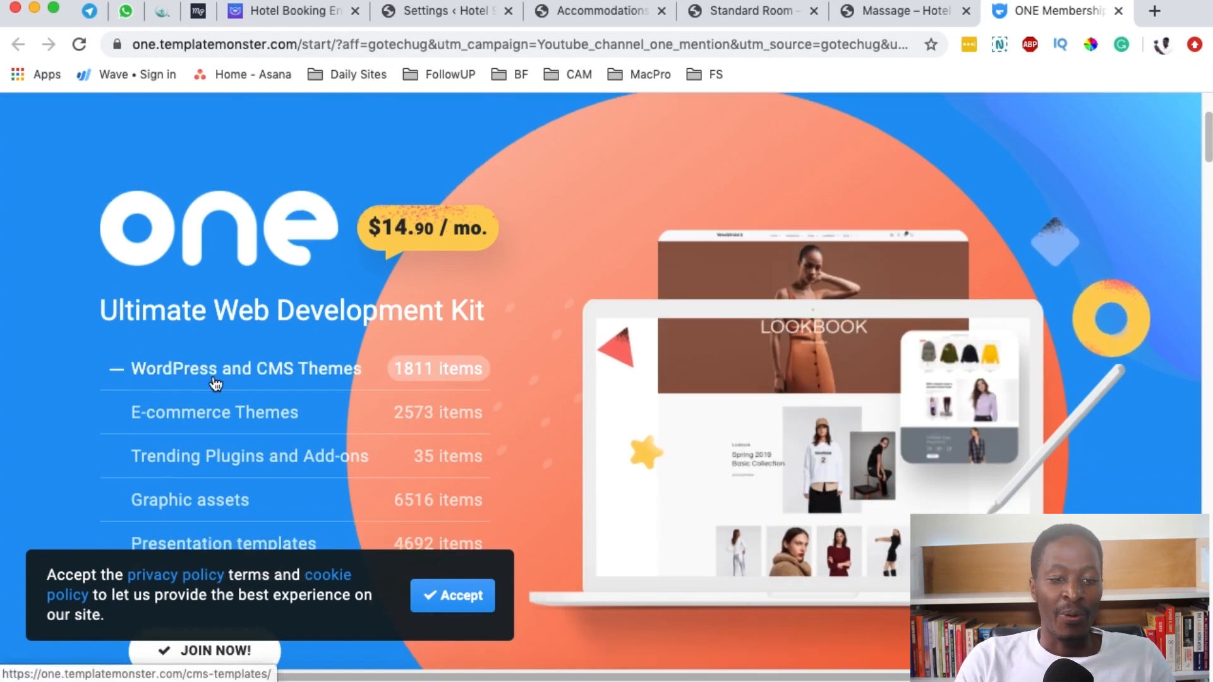
{"action": "mouse_move", "coordinate": [214, 389]}
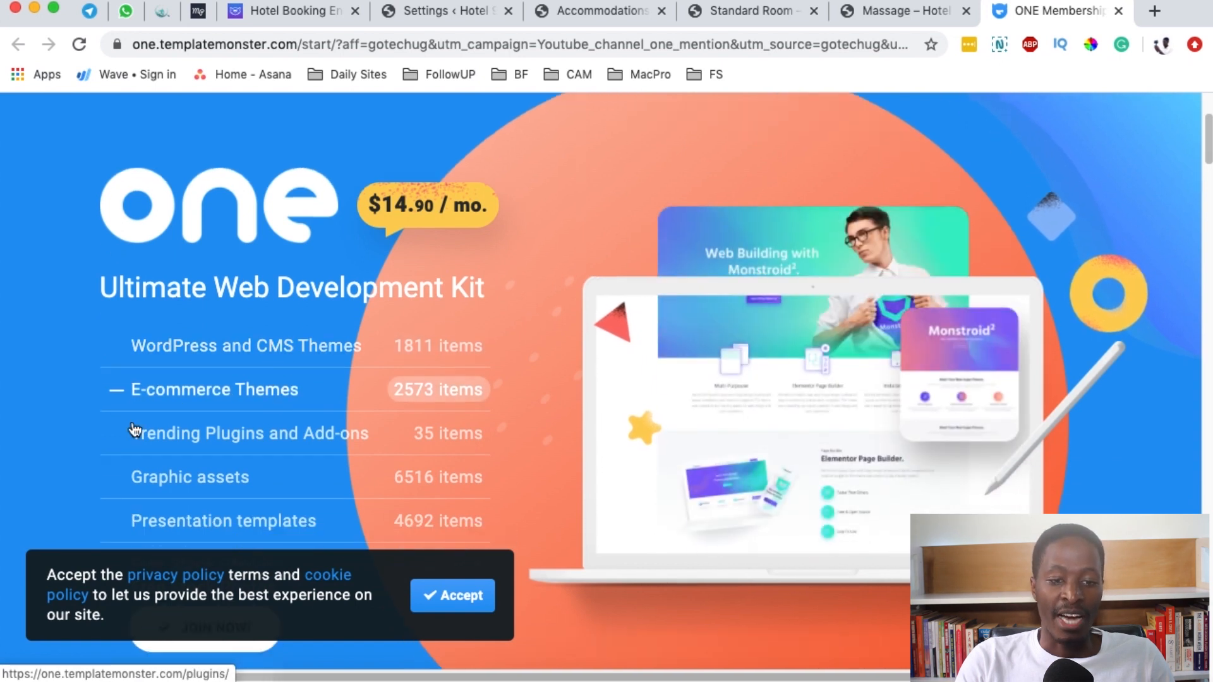
{"action": "scroll", "scroll_direction": "down", "scroll_amount": 3}
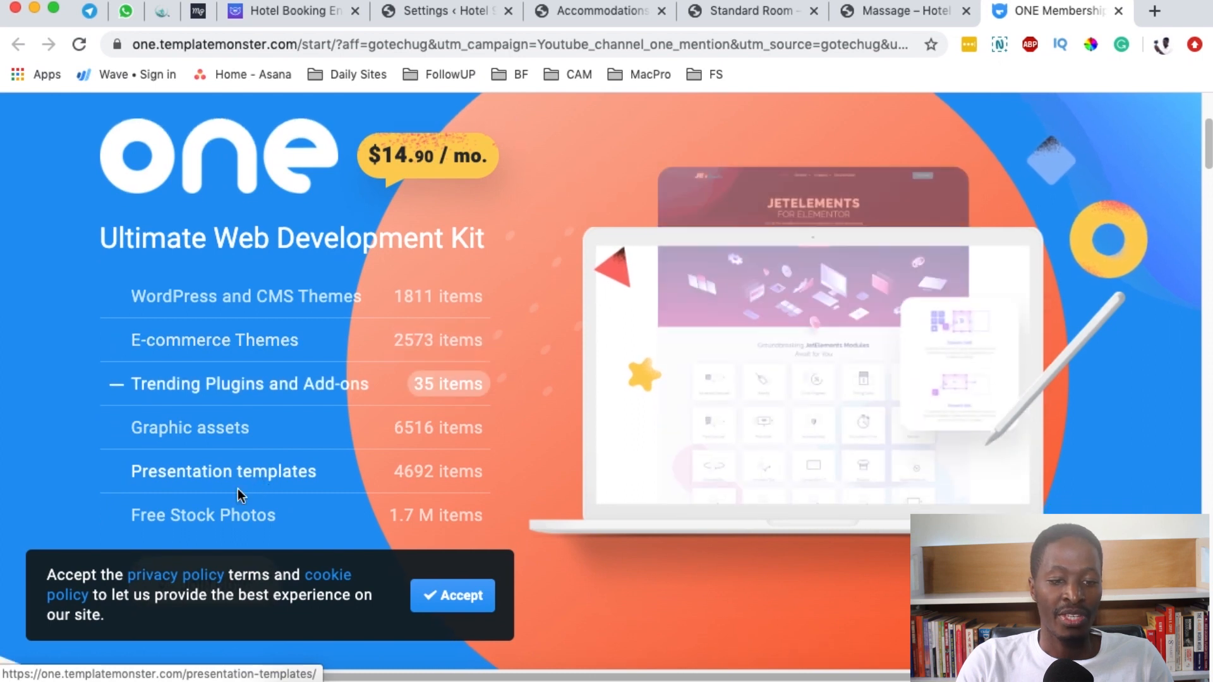
{"action": "scroll", "scroll_direction": "down", "scroll_amount": 3}
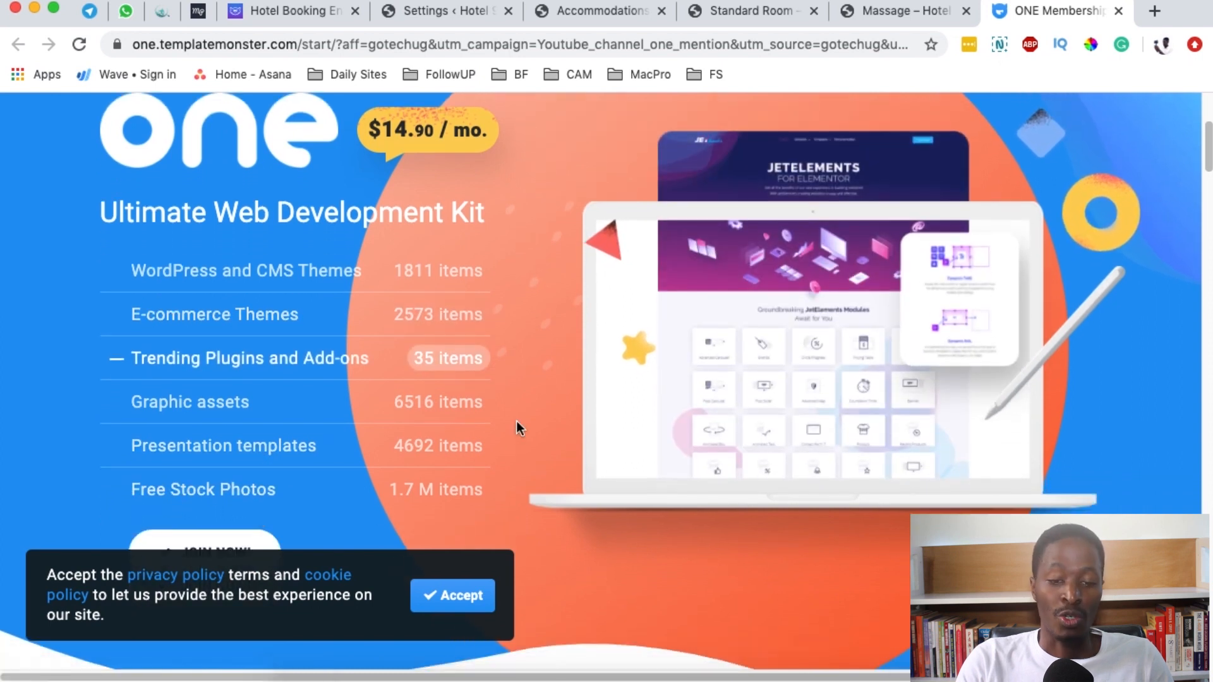
{"action": "scroll", "scroll_direction": "down", "scroll_amount": 3}
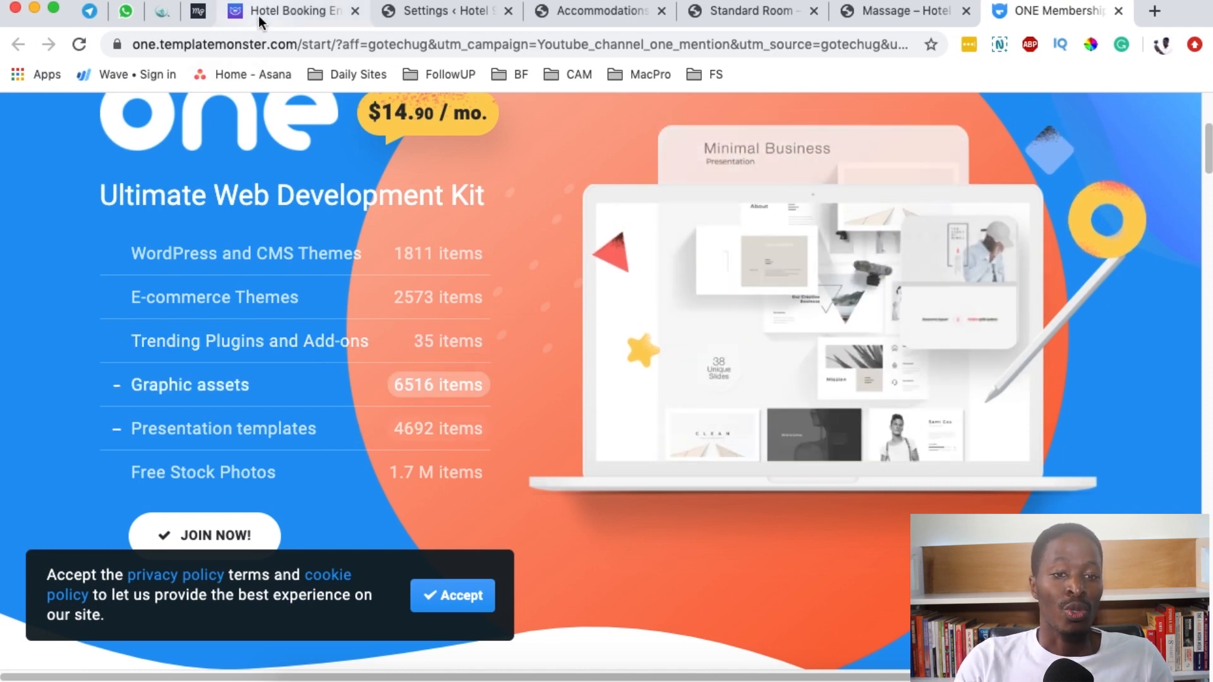
{"action": "left_click", "coordinate": [287, 11]}
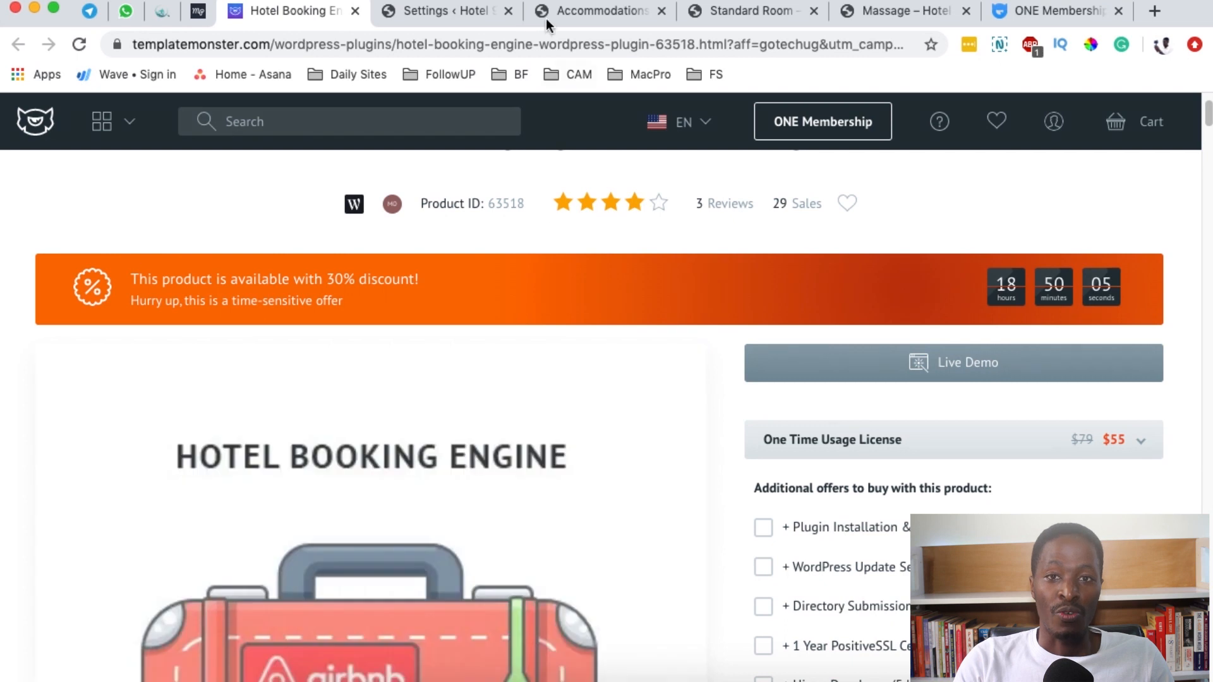
{"action": "left_click", "coordinate": [1052, 10]}
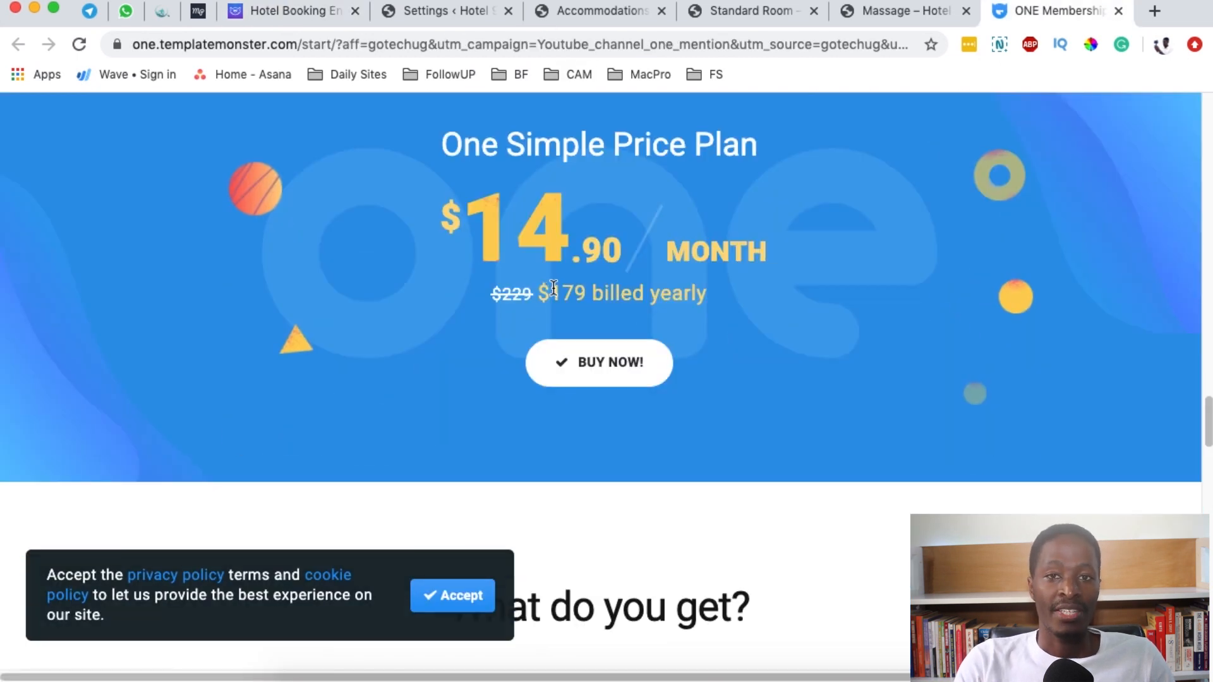
{"action": "scroll", "scroll_direction": "down", "scroll_amount": 3}
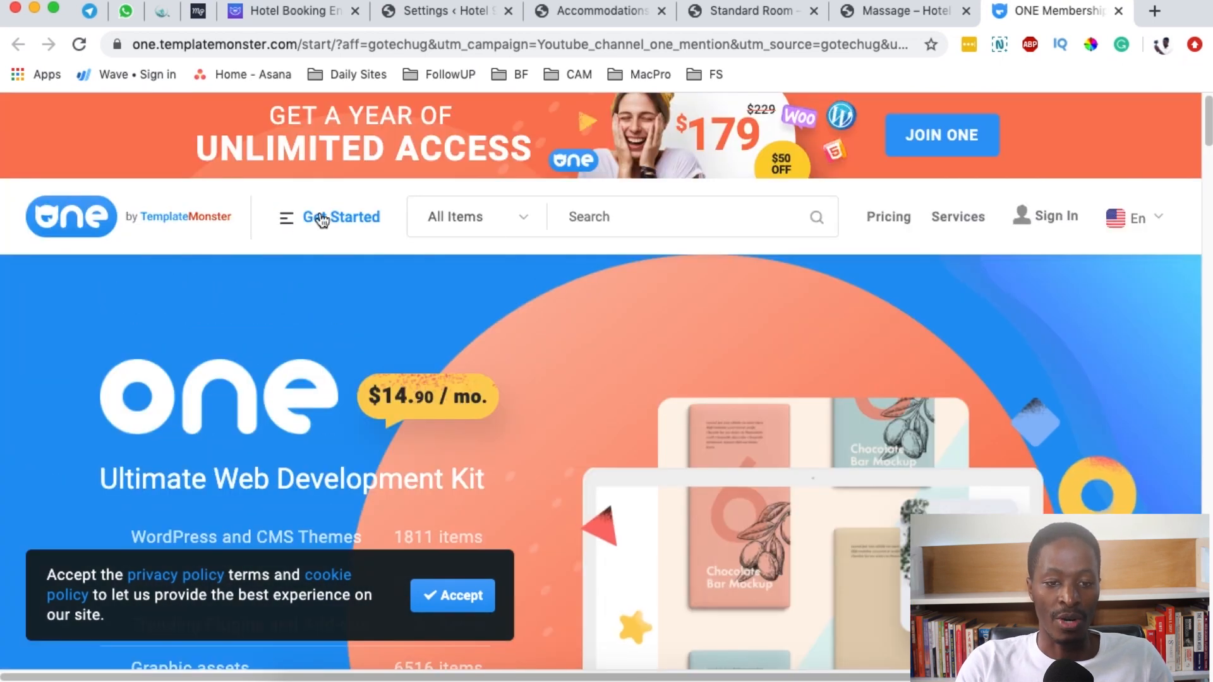
{"action": "left_click", "coordinate": [340, 217]}
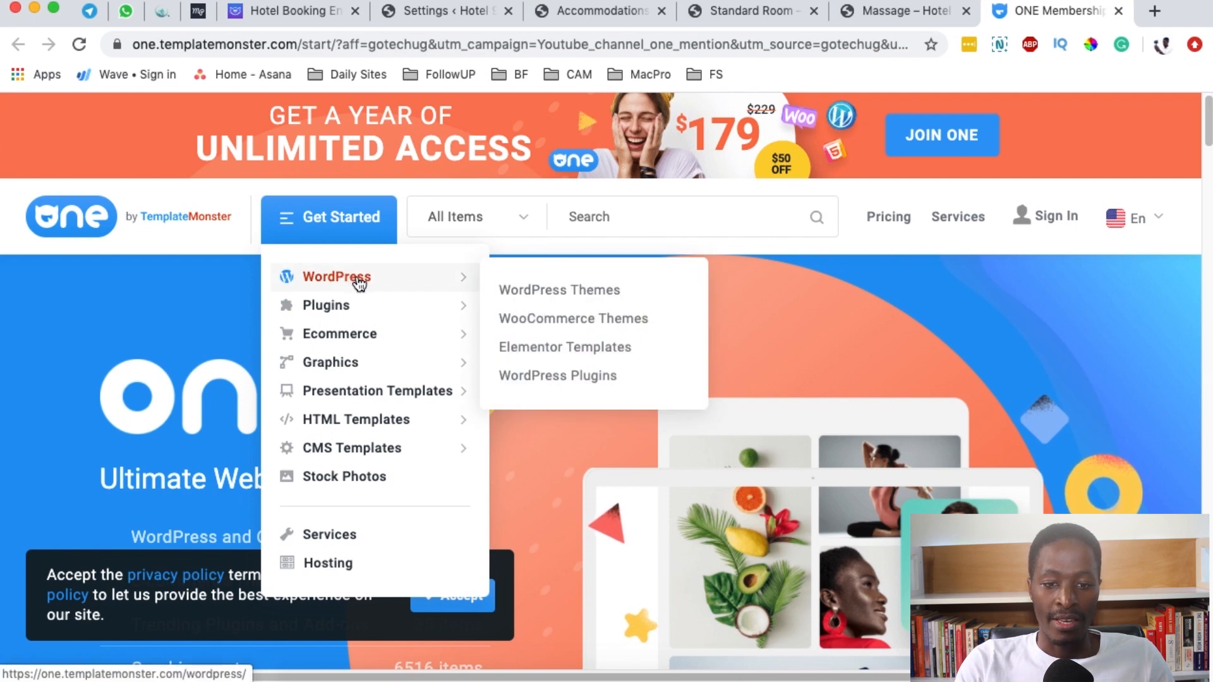
{"action": "mouse_move", "coordinate": [326, 304]}
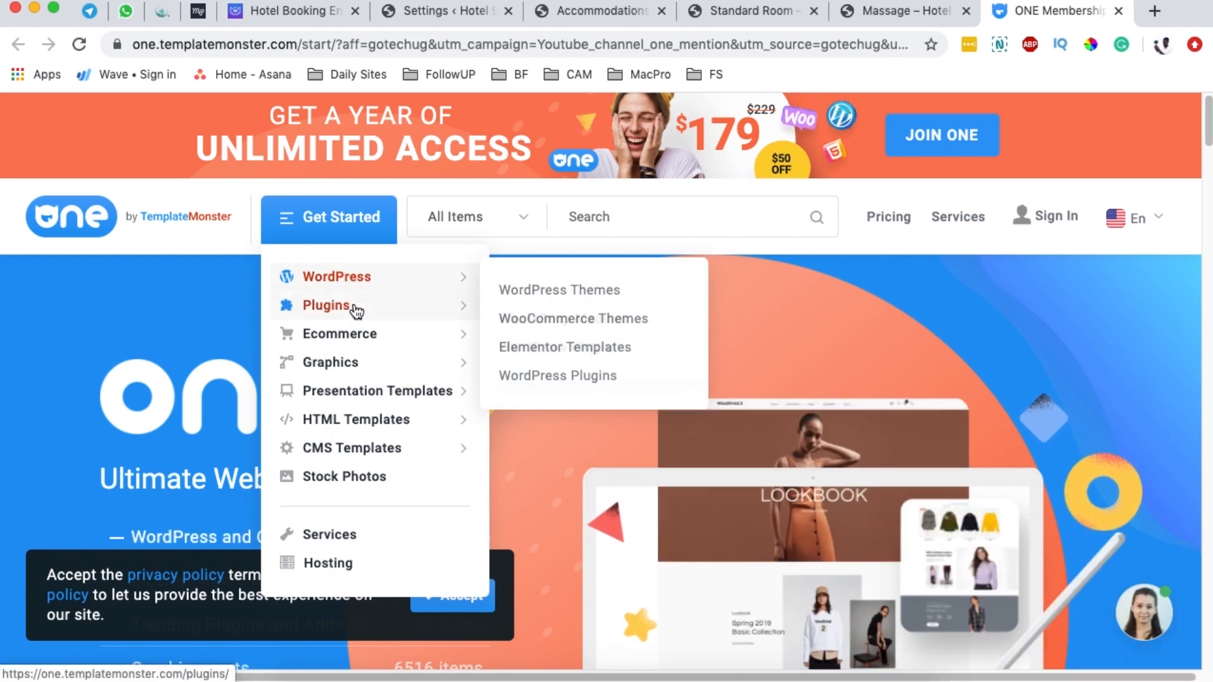
{"action": "mouse_move", "coordinate": [339, 333]}
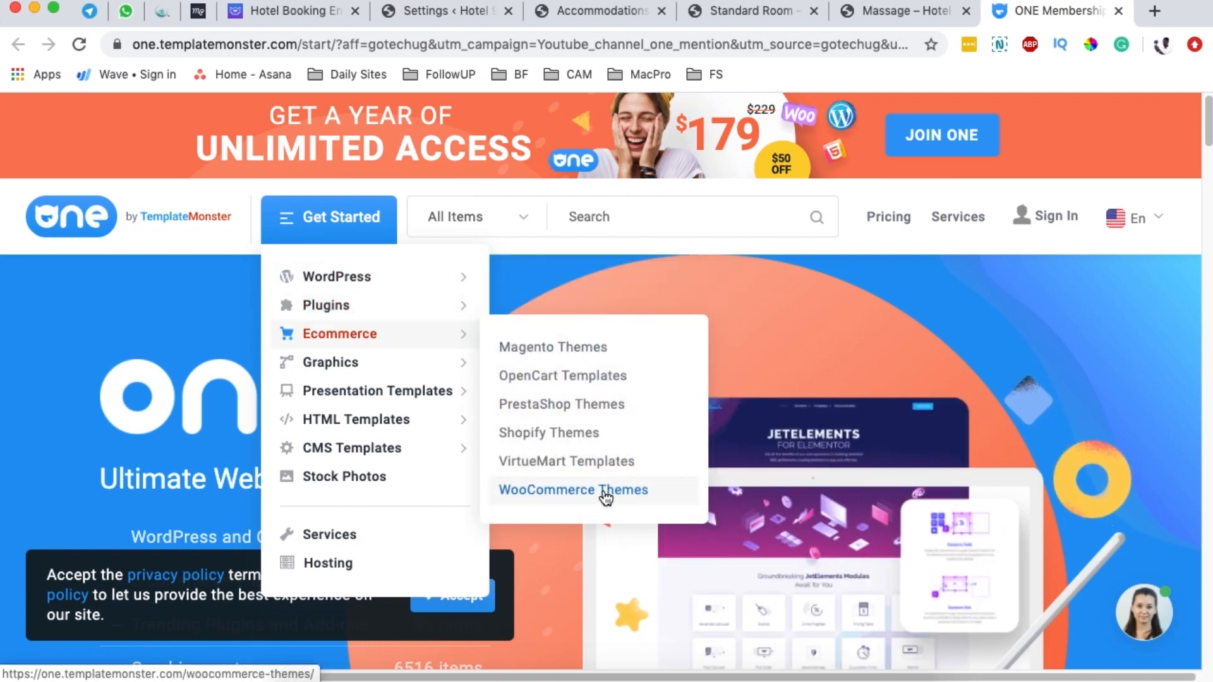
{"action": "mouse_move", "coordinate": [330, 362]}
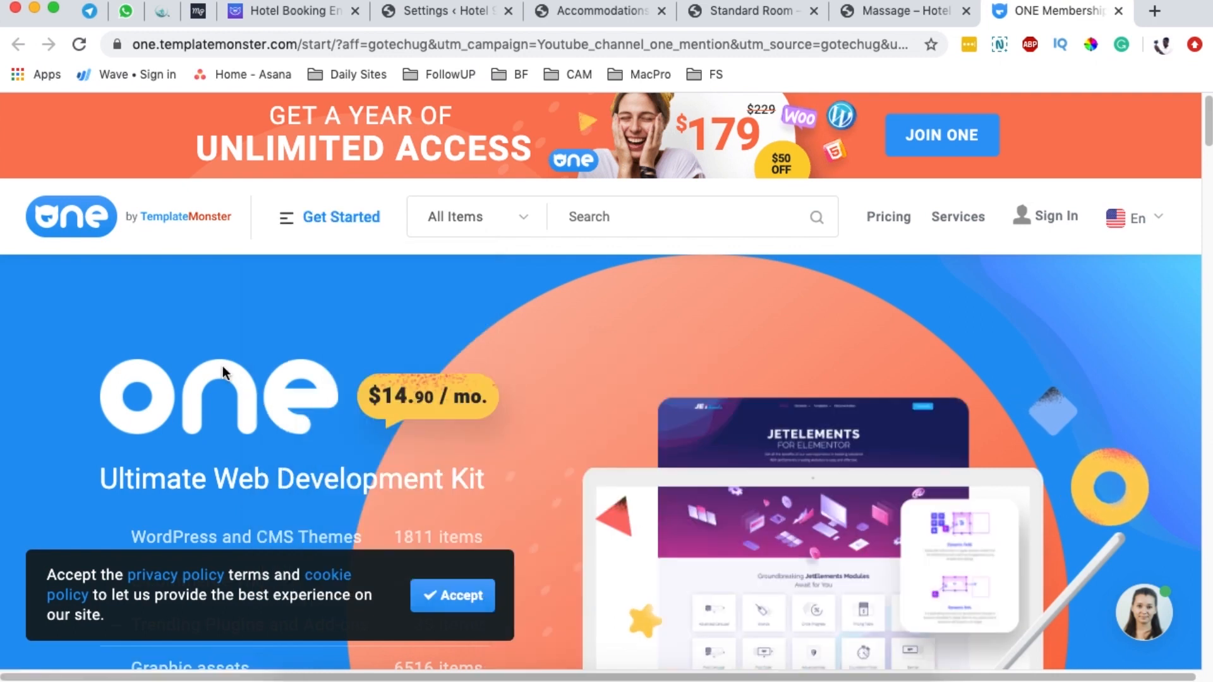
{"action": "mouse_move", "coordinate": [321, 339]}
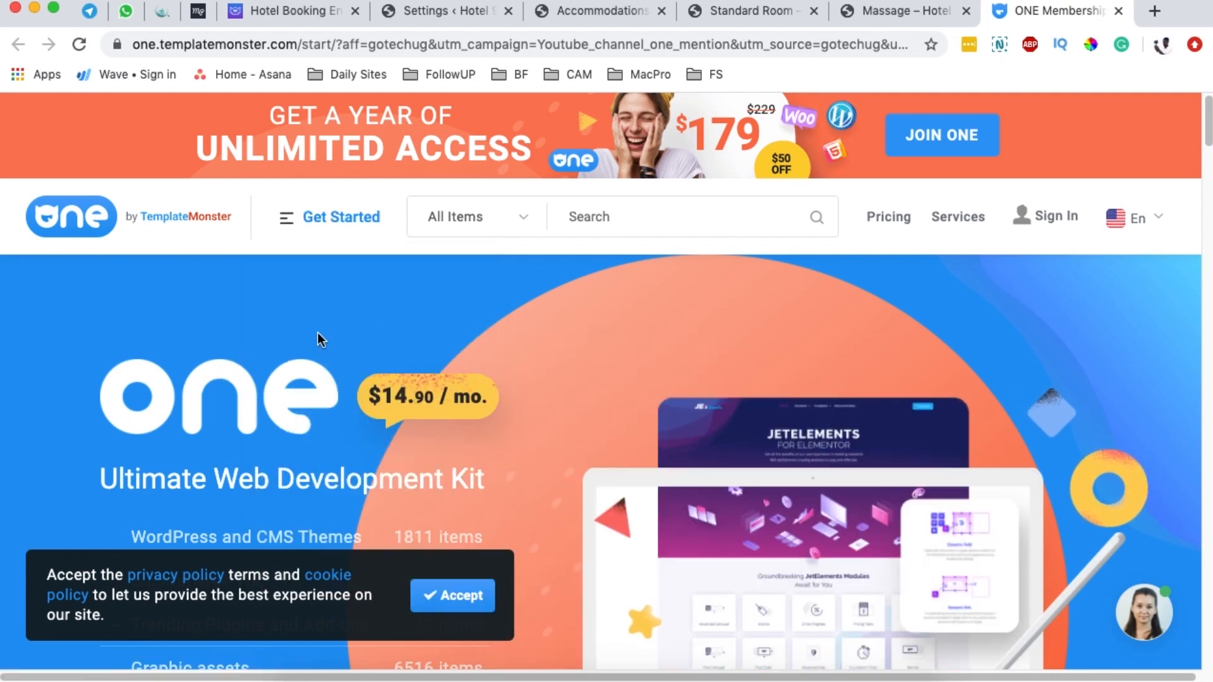
{"action": "mouse_move", "coordinate": [365, 335]}
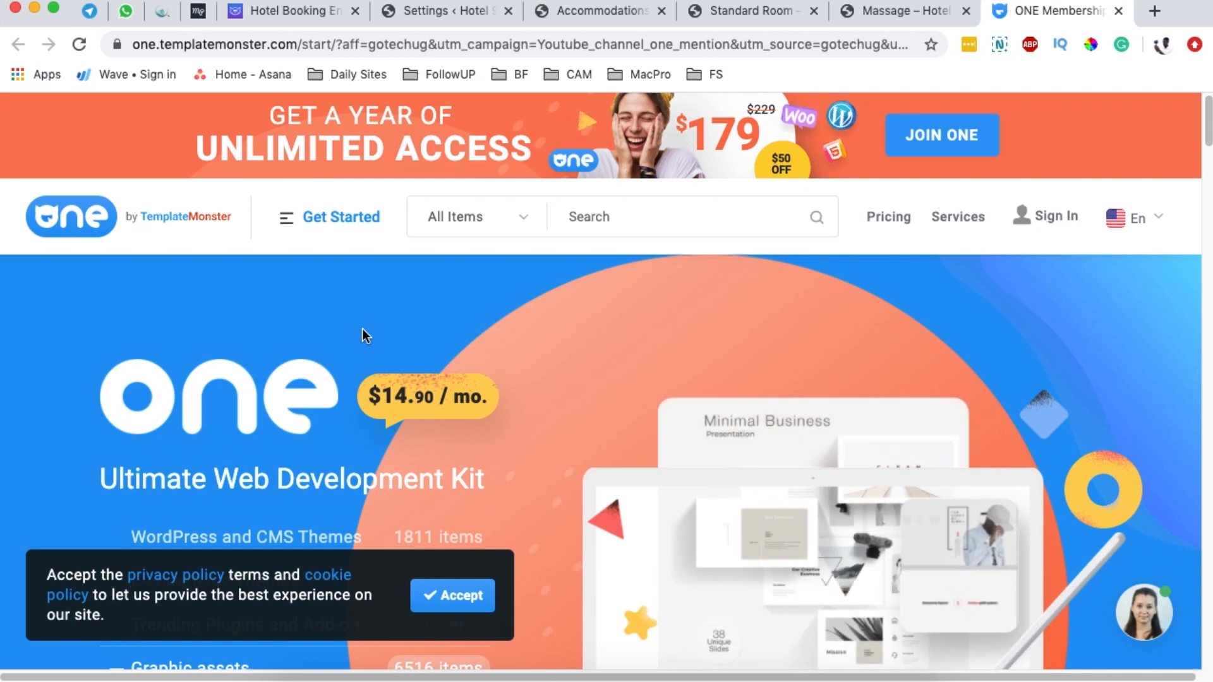
- Switch back to the Hotel Booking Engine tab showing the 30% discount and $55 license
{"action": "left_click", "coordinate": [290, 11]}
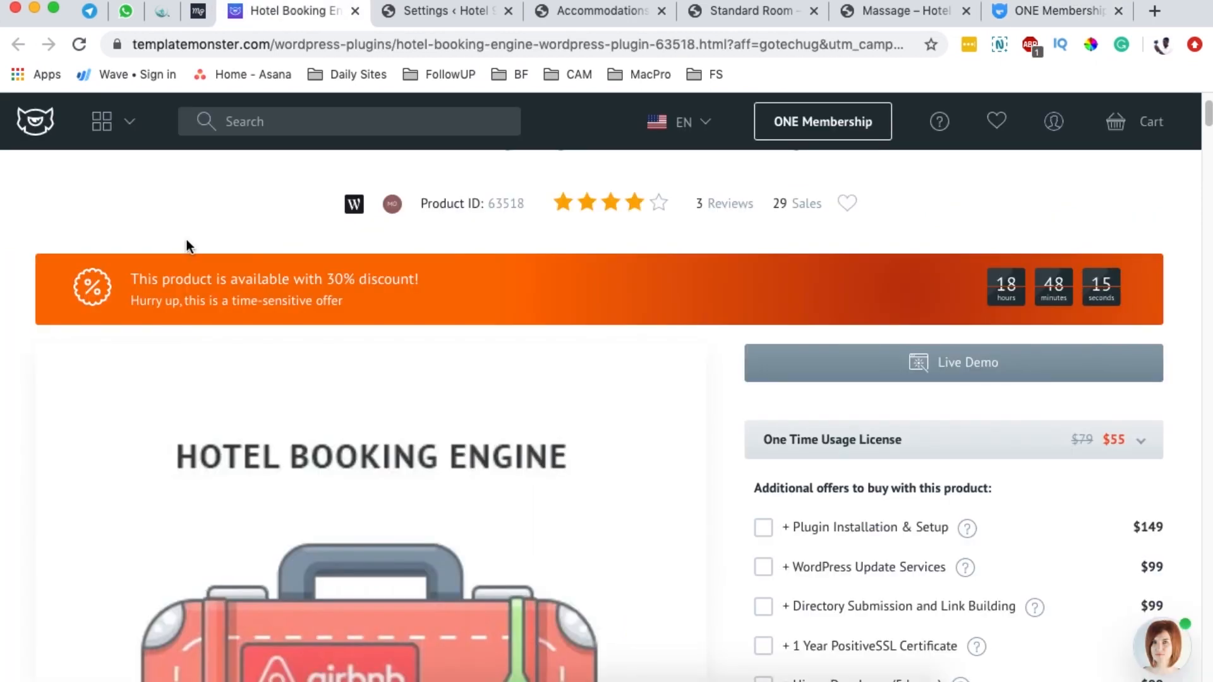